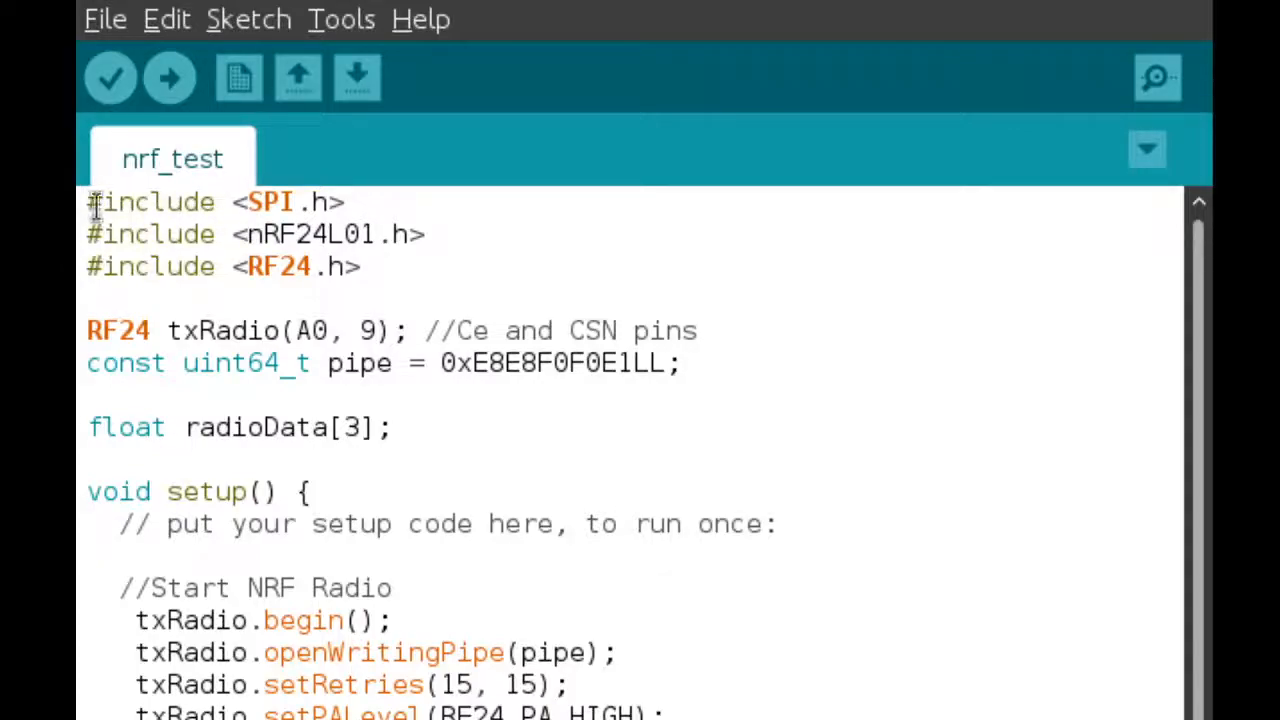
{"action": "mouse_move", "coordinate": [145, 210]}
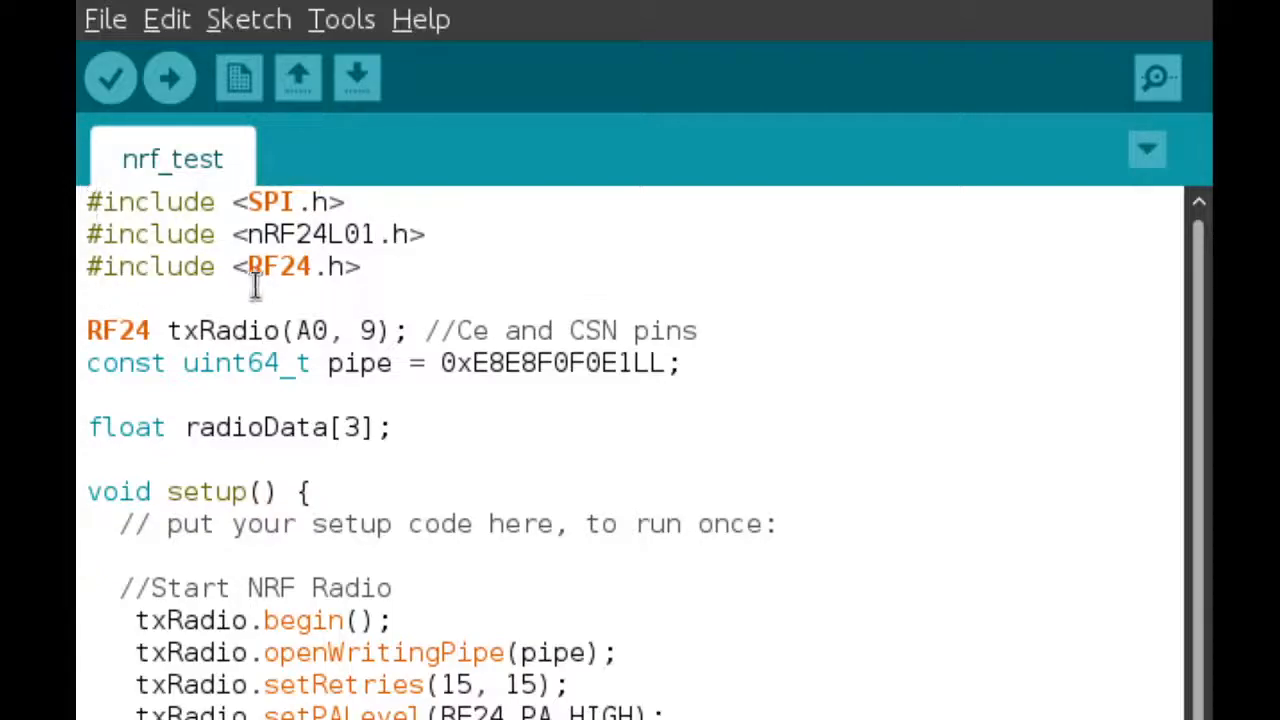
Highlight the three library includes, the pipe address line and the radioData array name
{"action": "left_click", "coordinate": [365, 266]}
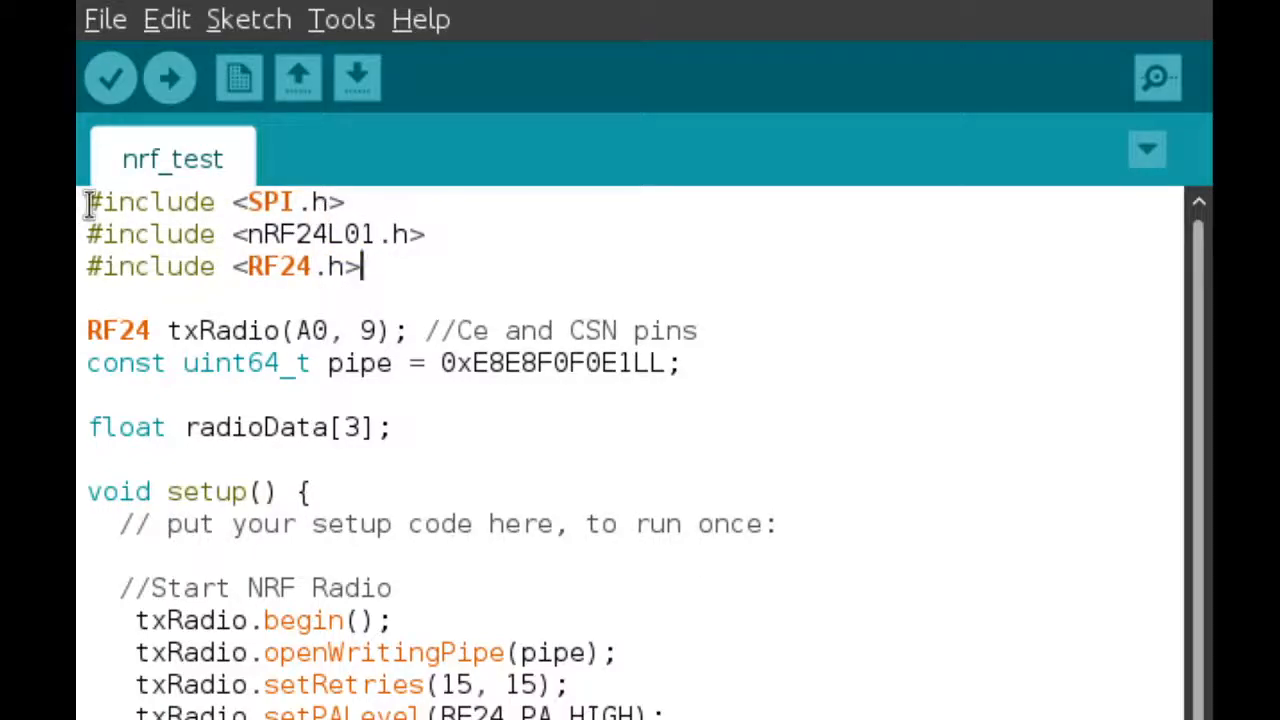
{"action": "left_click_drag", "start_coordinate": [87, 201], "coordinate": [363, 267]}
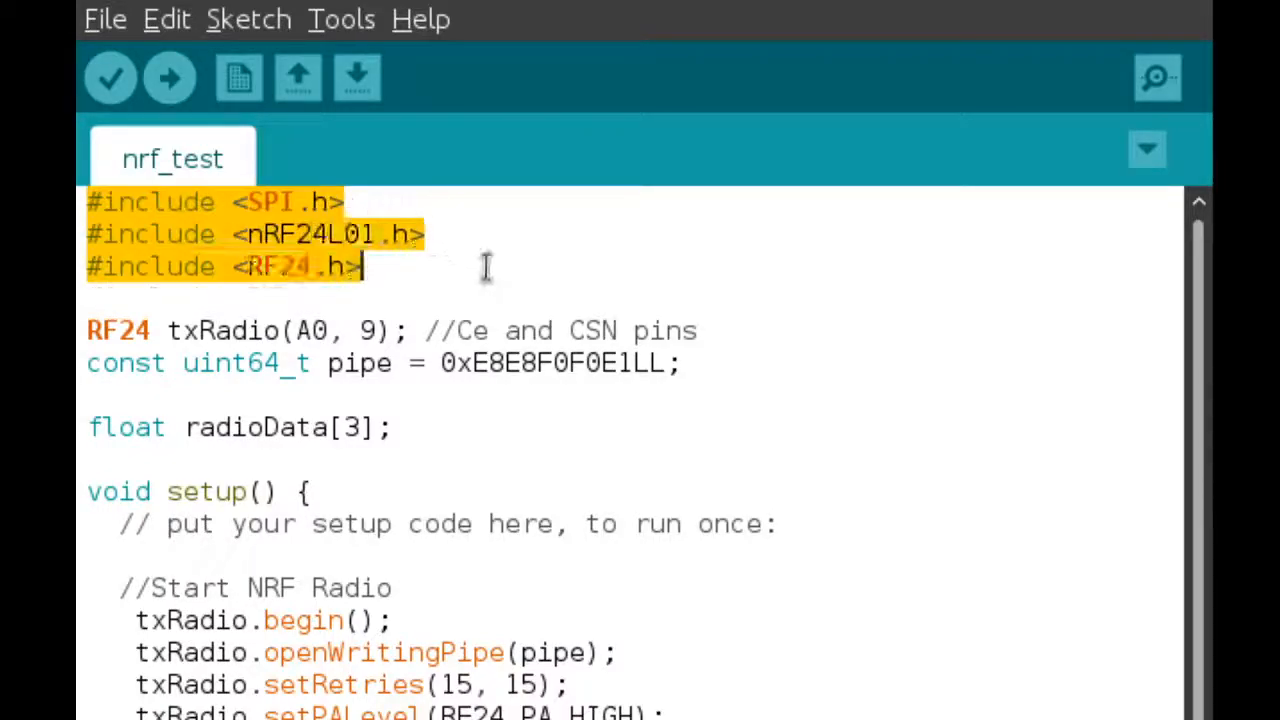
{"action": "left_click", "coordinate": [740, 357]}
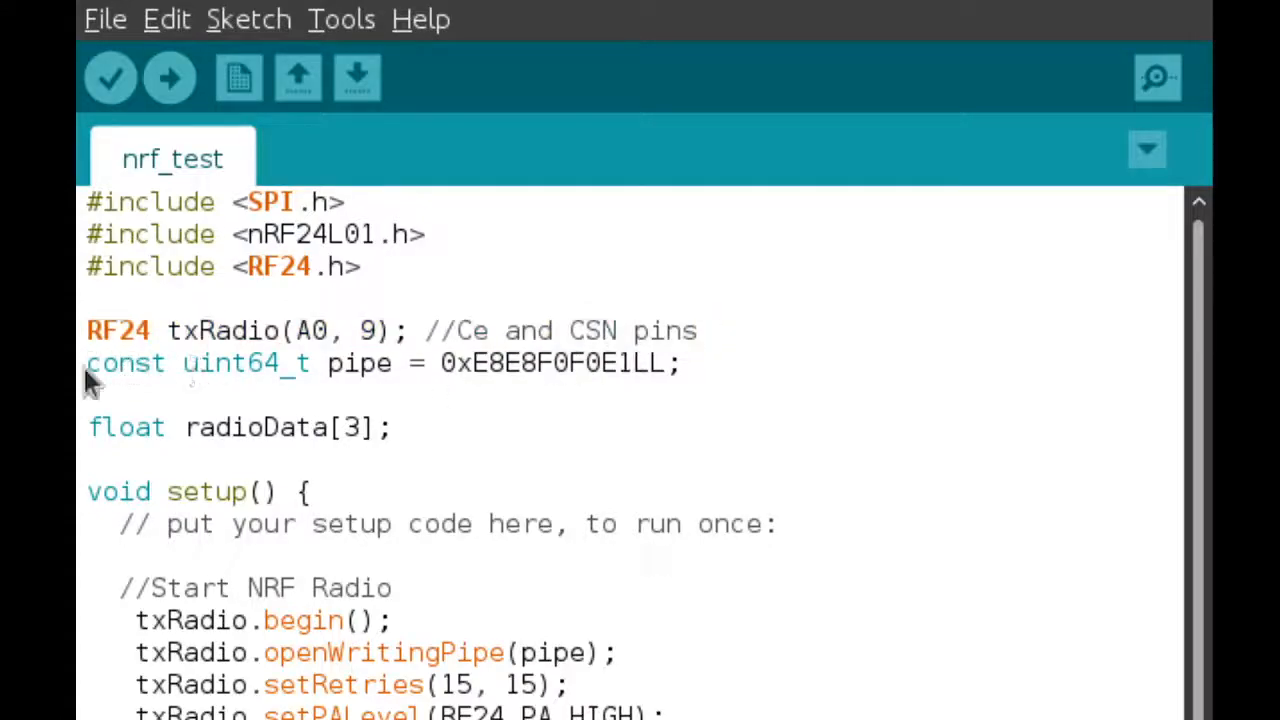
{"action": "triple_click", "coordinate": [380, 363]}
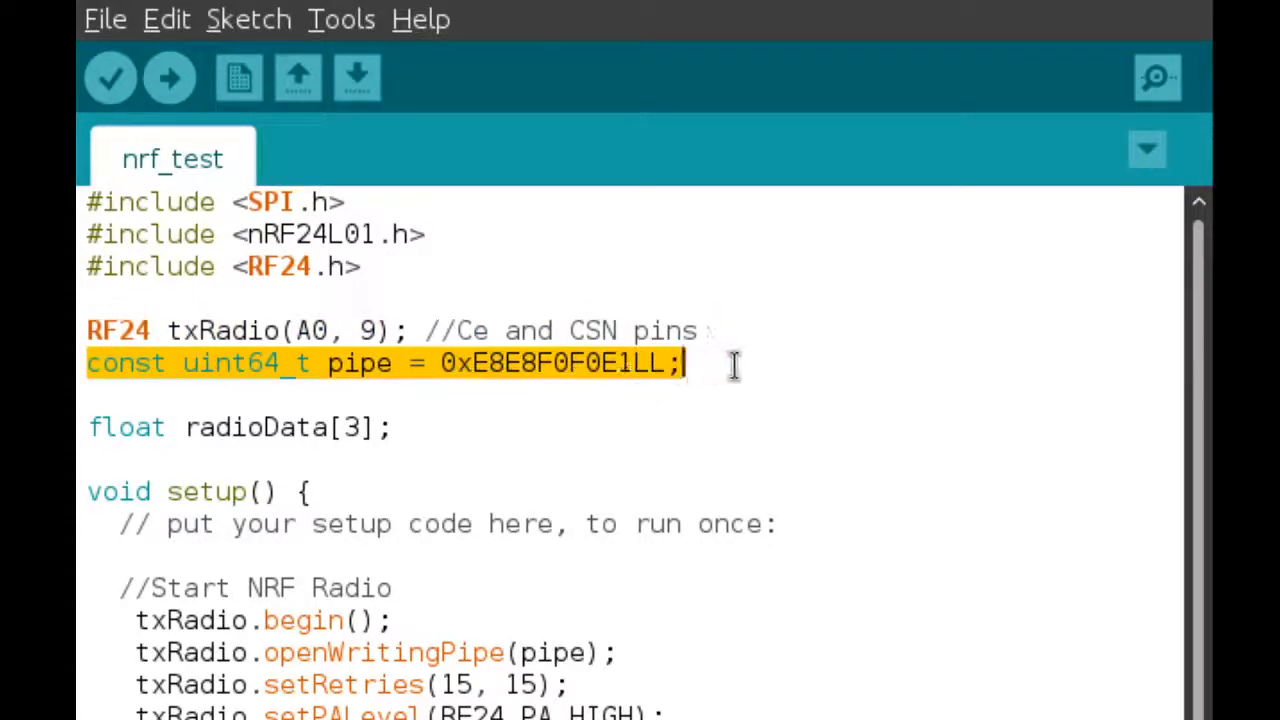
{"action": "left_click", "coordinate": [448, 449]}
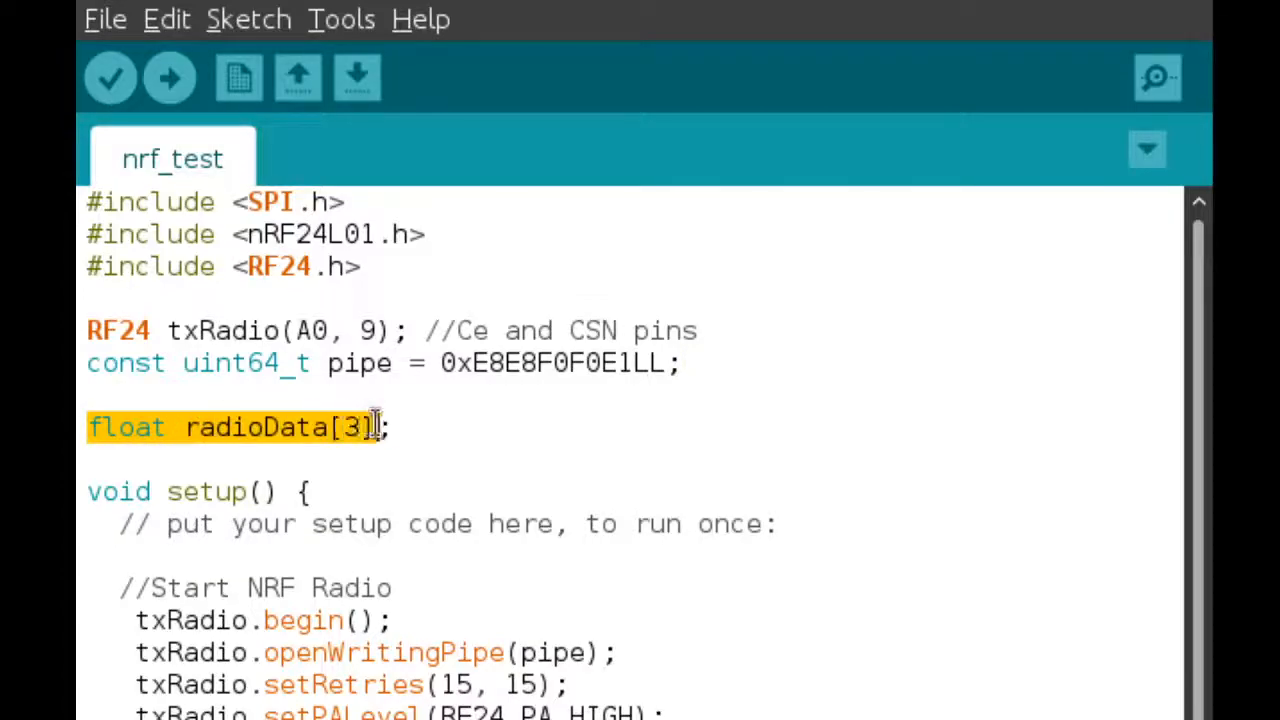
{"action": "left_click", "coordinate": [375, 427]}
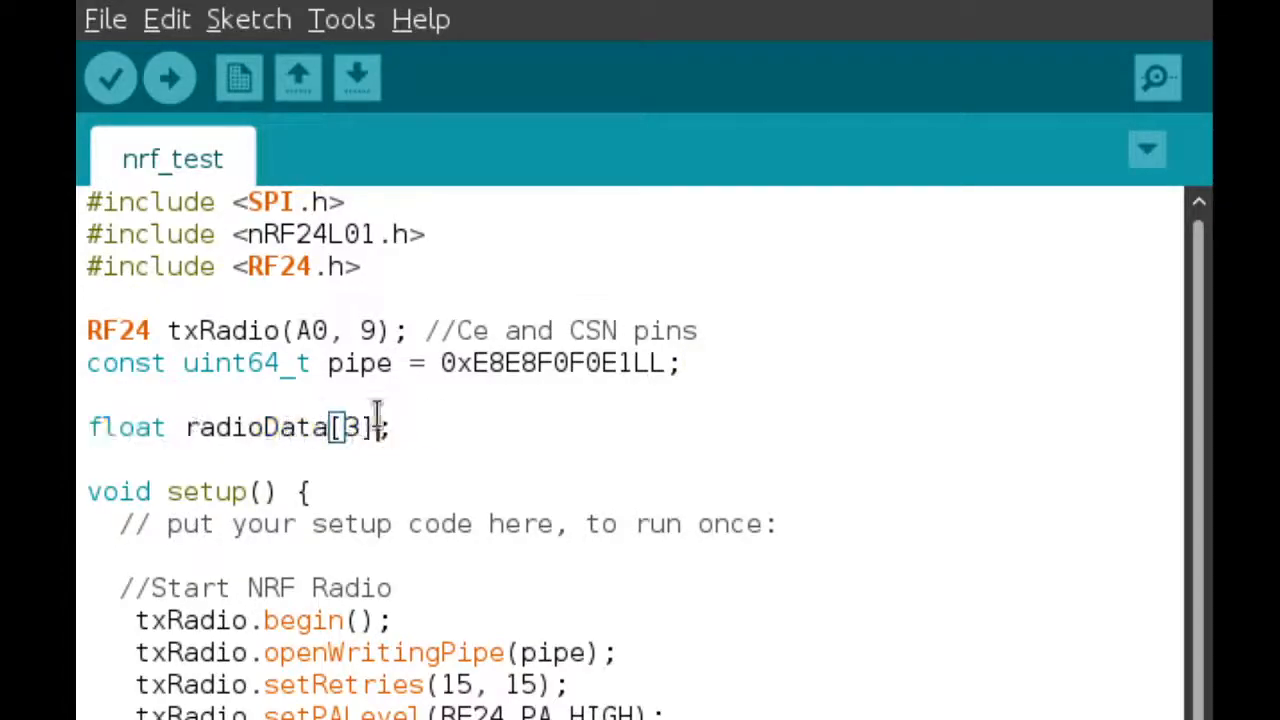
{"action": "double_click", "coordinate": [351, 427]}
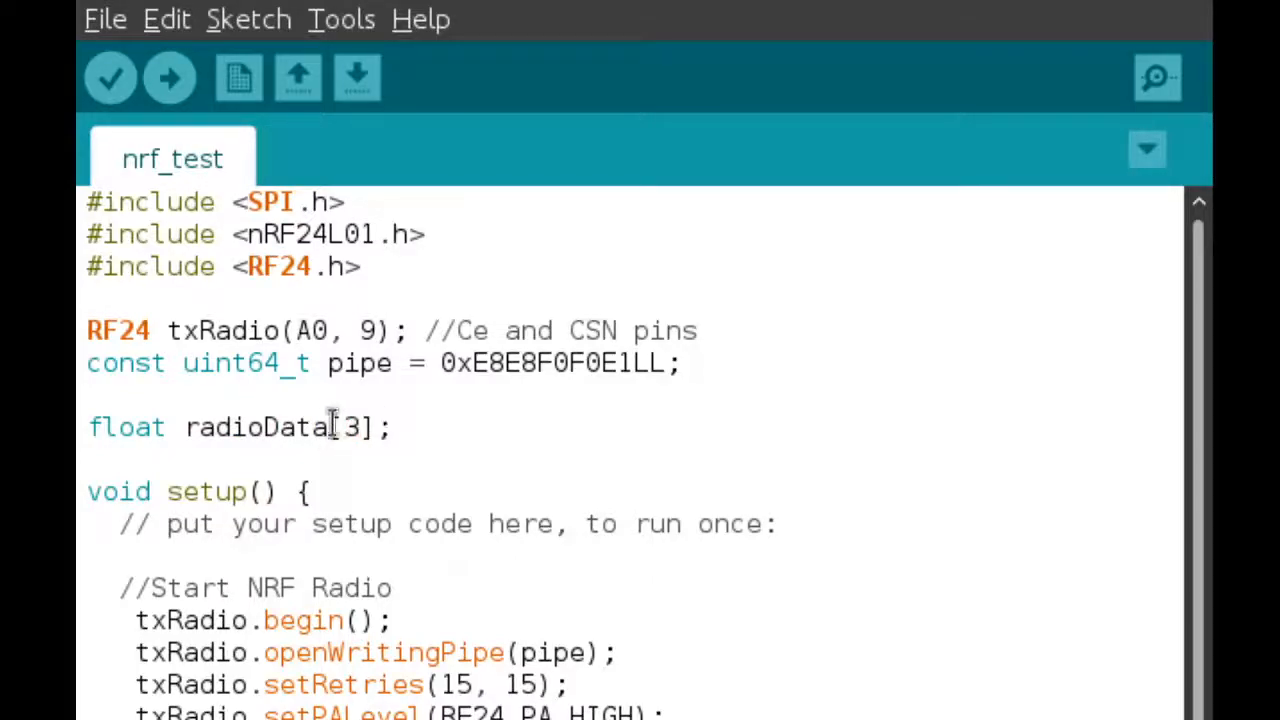
{"action": "double_click", "coordinate": [352, 427]}
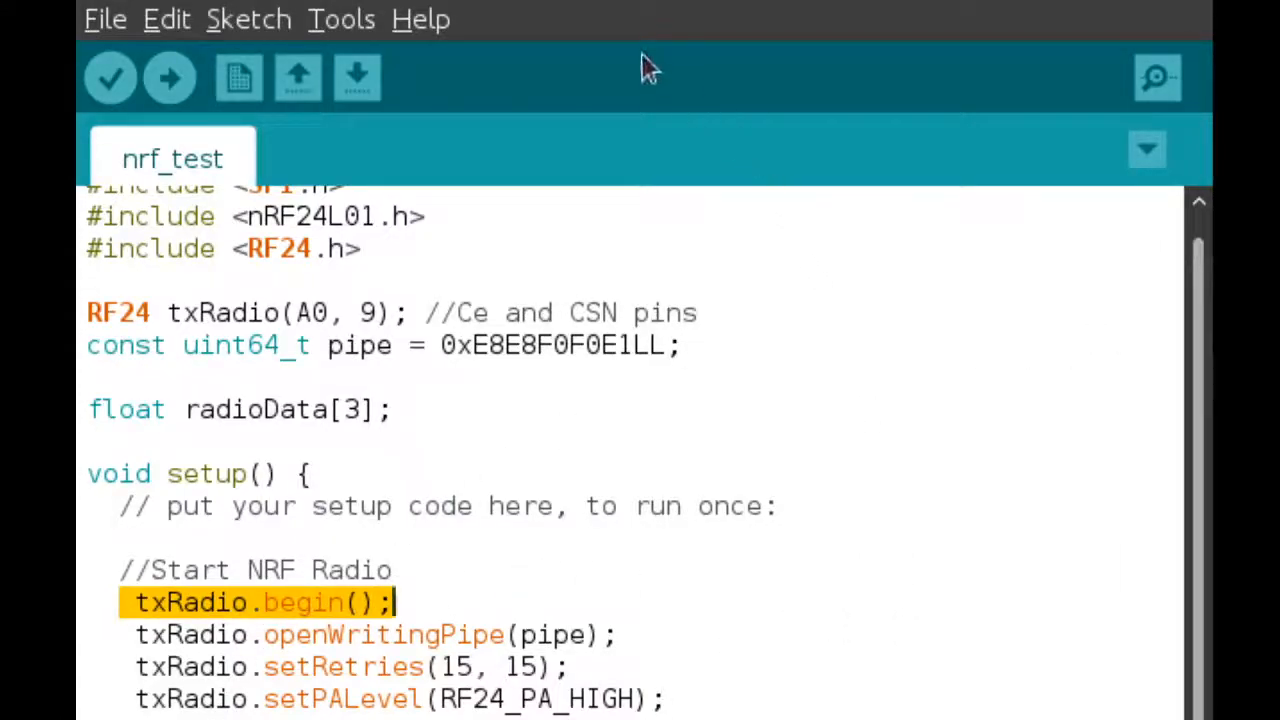
{"action": "mouse_move", "coordinate": [652, 115]}
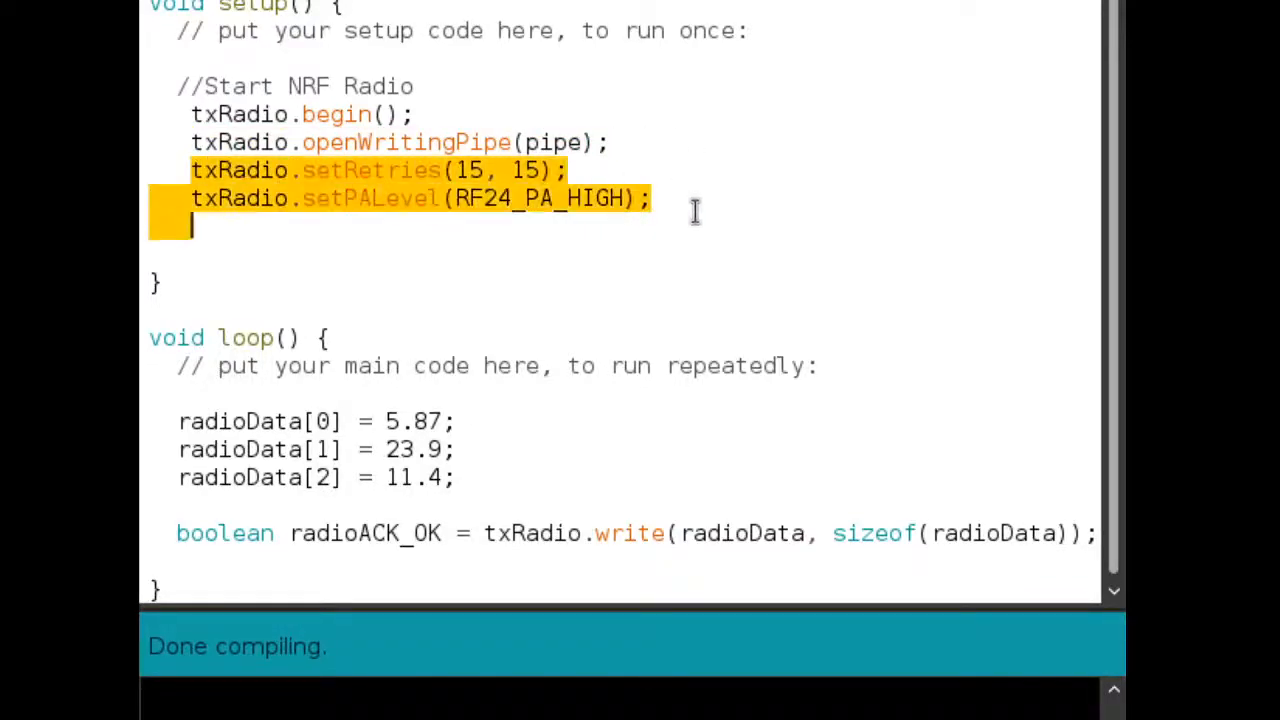
{"action": "mouse_move", "coordinate": [777, 220]}
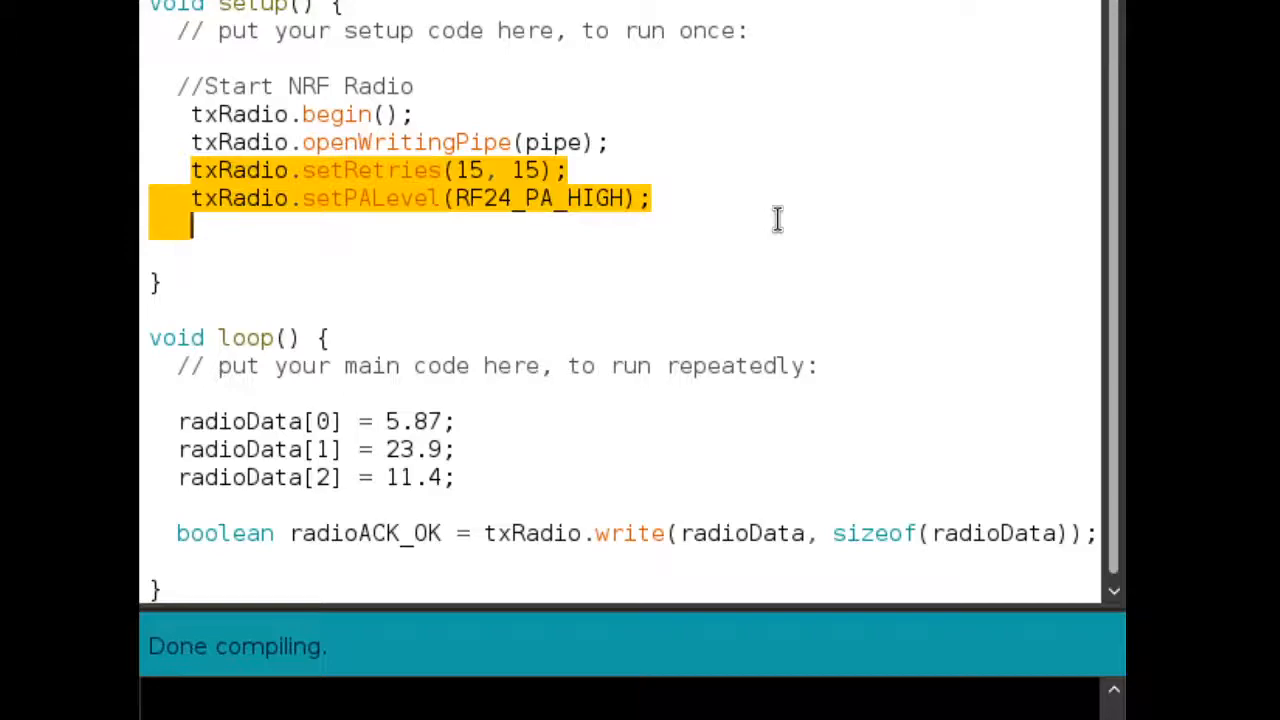
Delete the retry and power-level lines, then highlight the txRadio.write call
{"action": "key", "text": "Delete"}
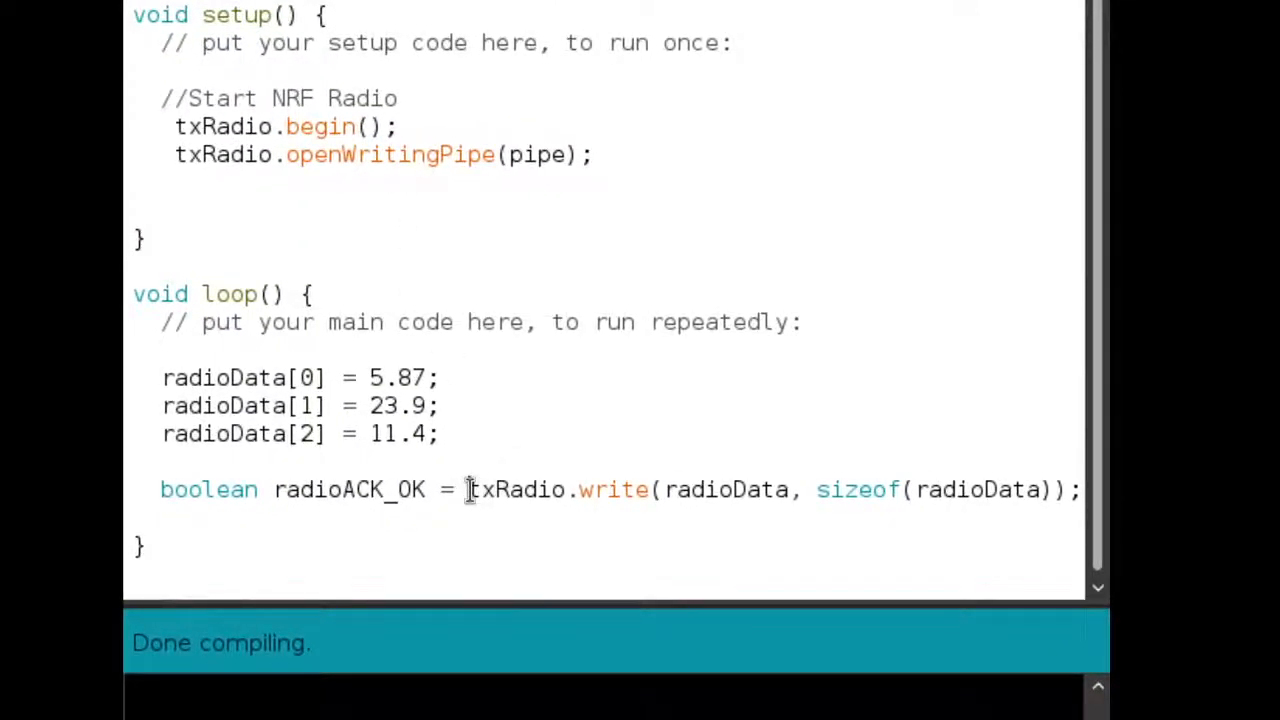
{"action": "left_click_drag", "start_coordinate": [468, 489], "coordinate": [1075, 489]}
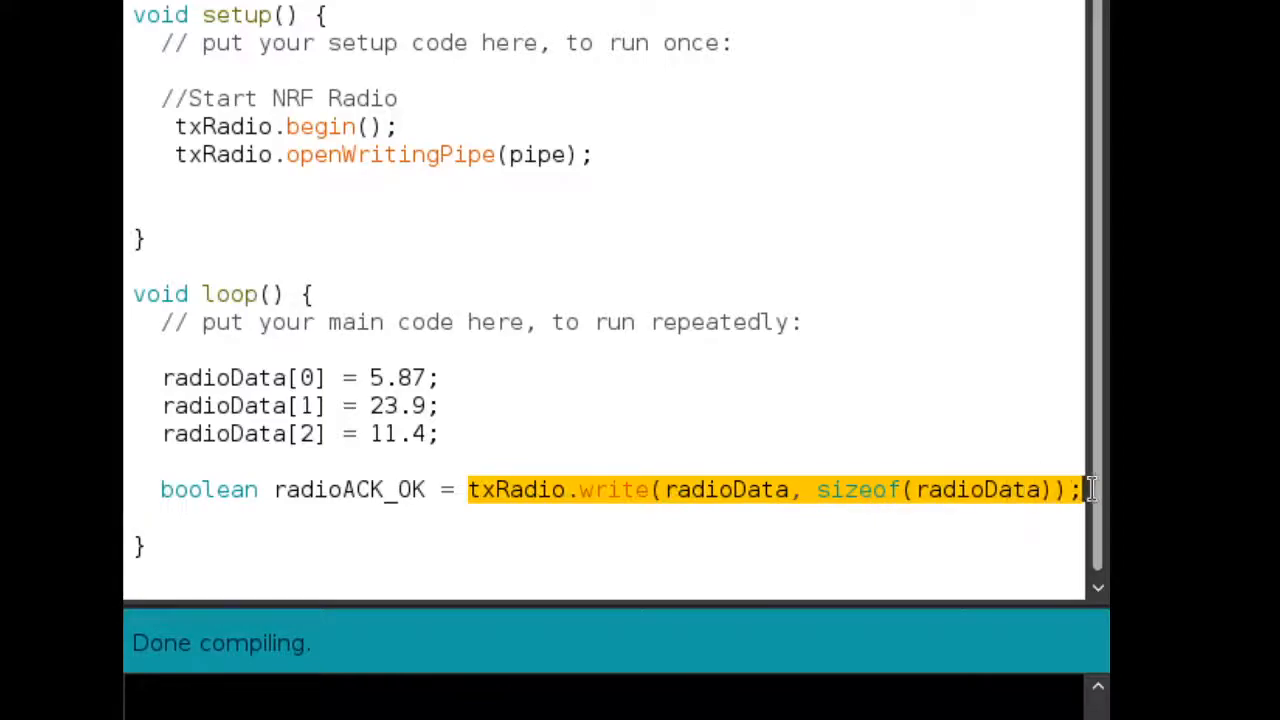
{"action": "left_click", "coordinate": [807, 490]}
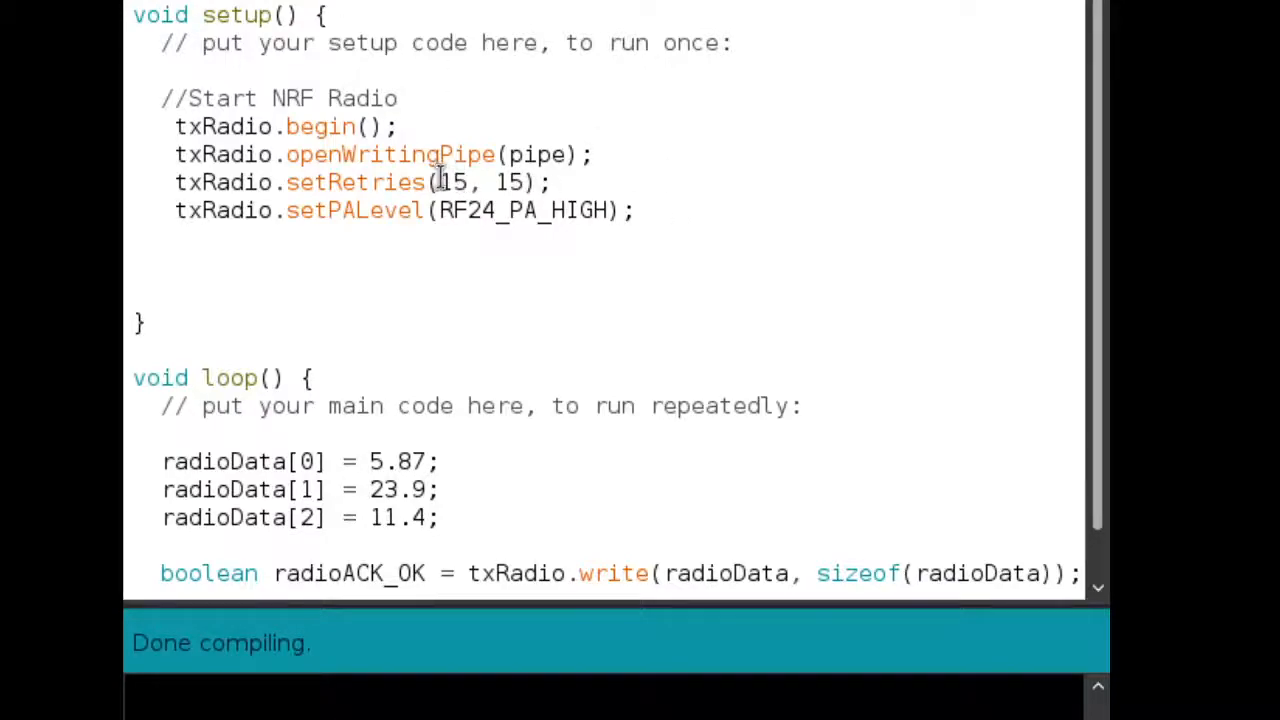
Replace the first setRetries value 15 with 1 and check the second 15
{"action": "double_click", "coordinate": [455, 182]}
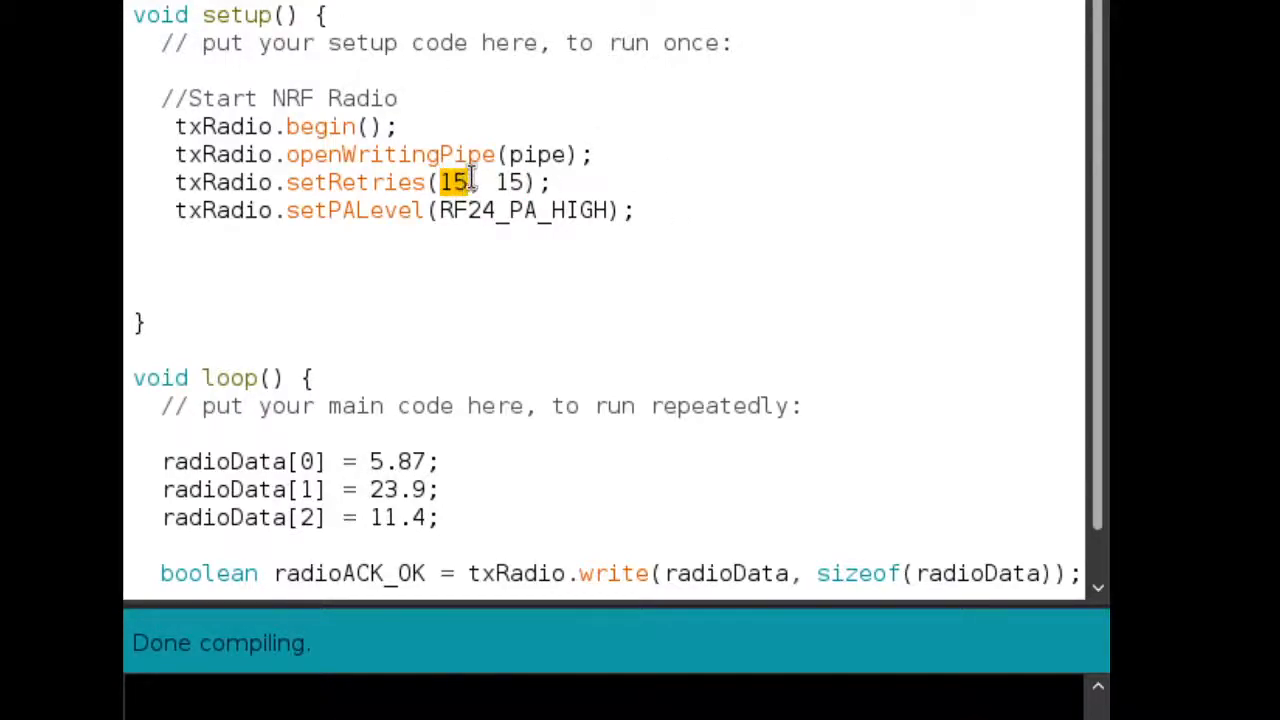
{"action": "left_click", "coordinate": [335, 182]}
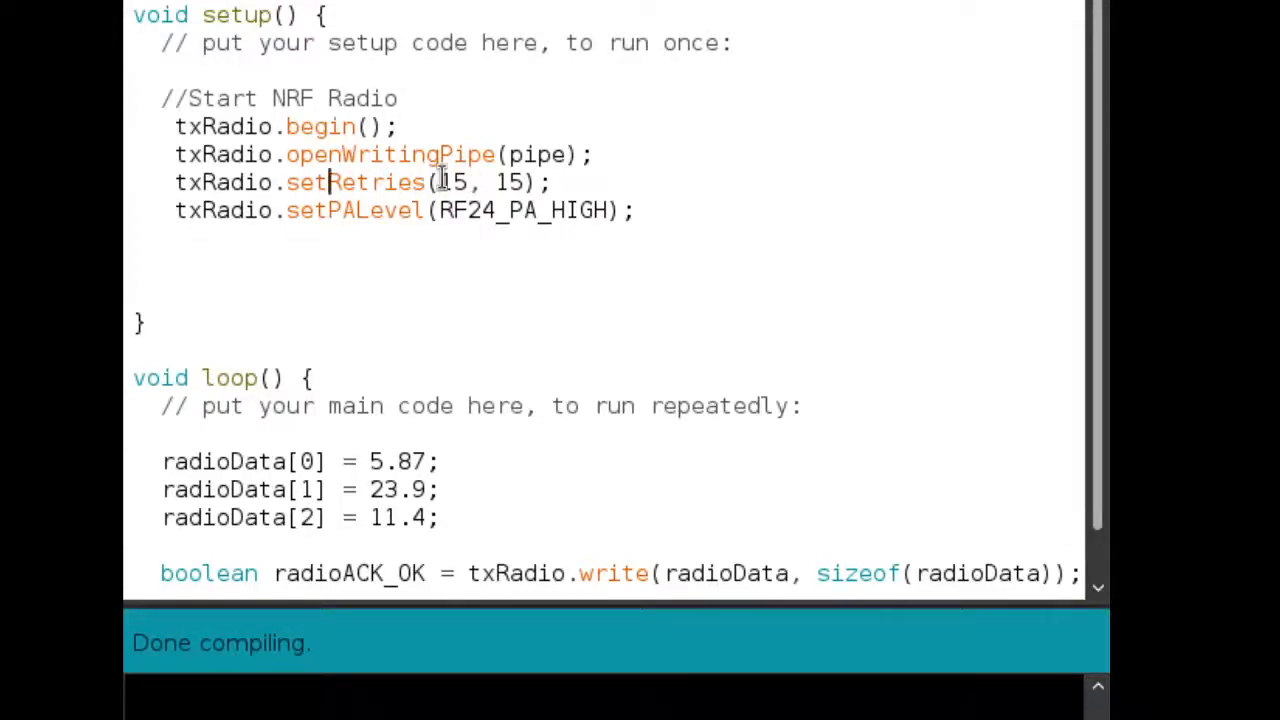
{"action": "double_click", "coordinate": [452, 182]}
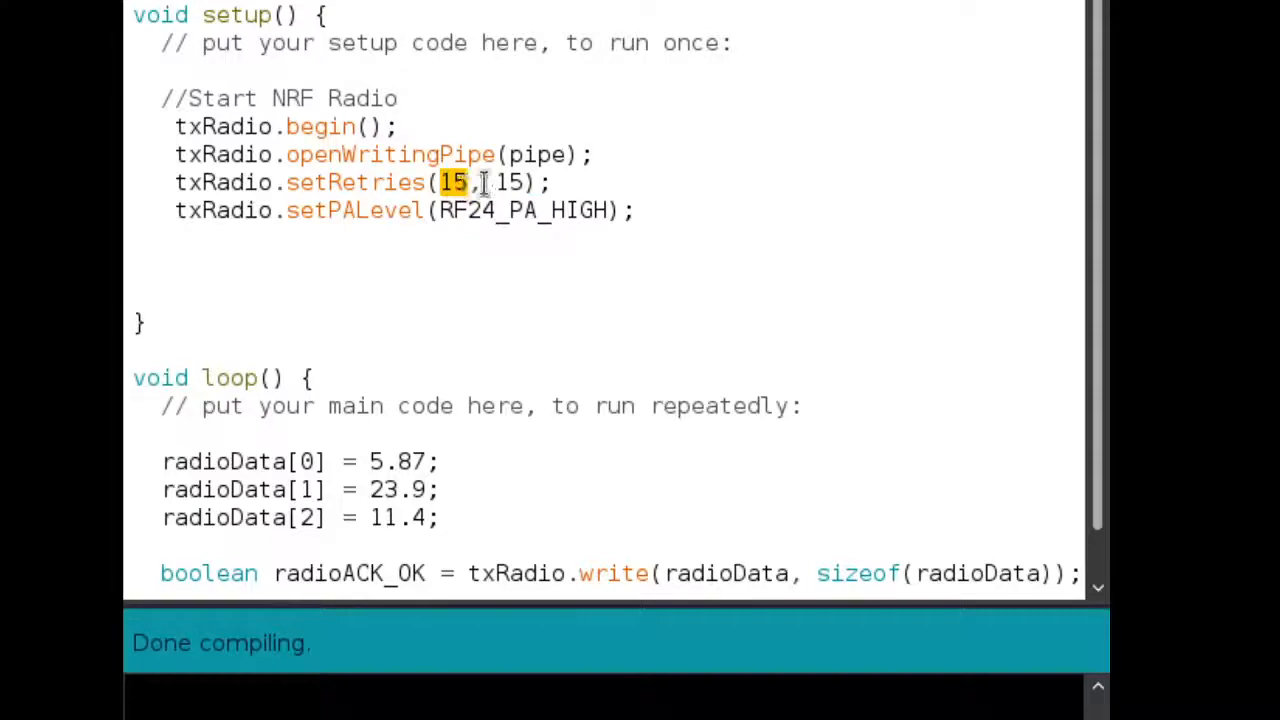
{"action": "left_click", "coordinate": [446, 182]}
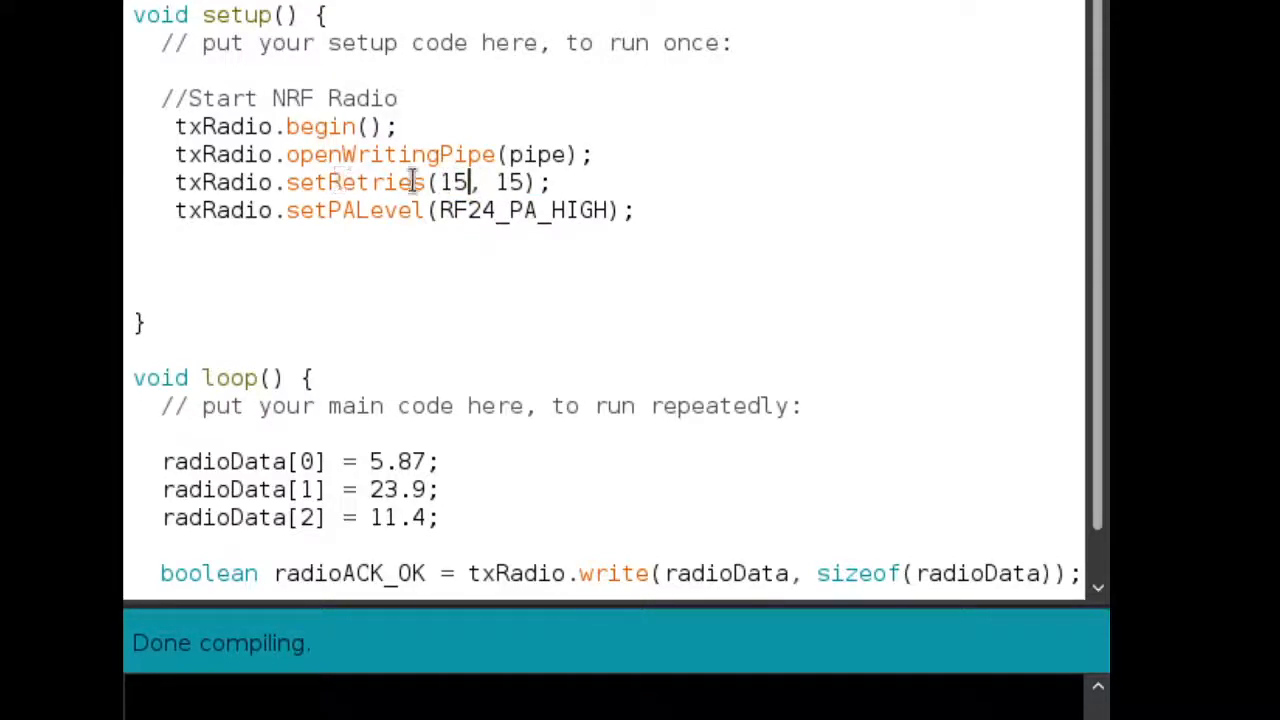
{"action": "double_click", "coordinate": [452, 182]}
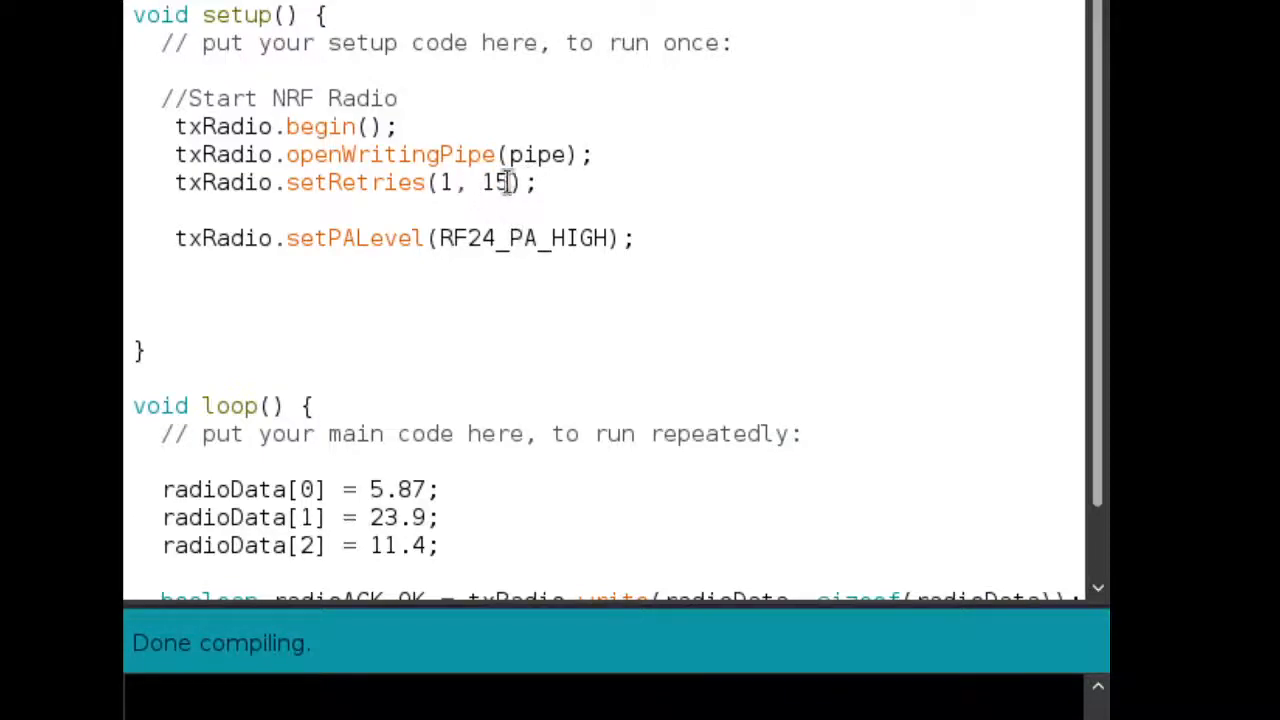
{"action": "mouse_move", "coordinate": [434, 195]}
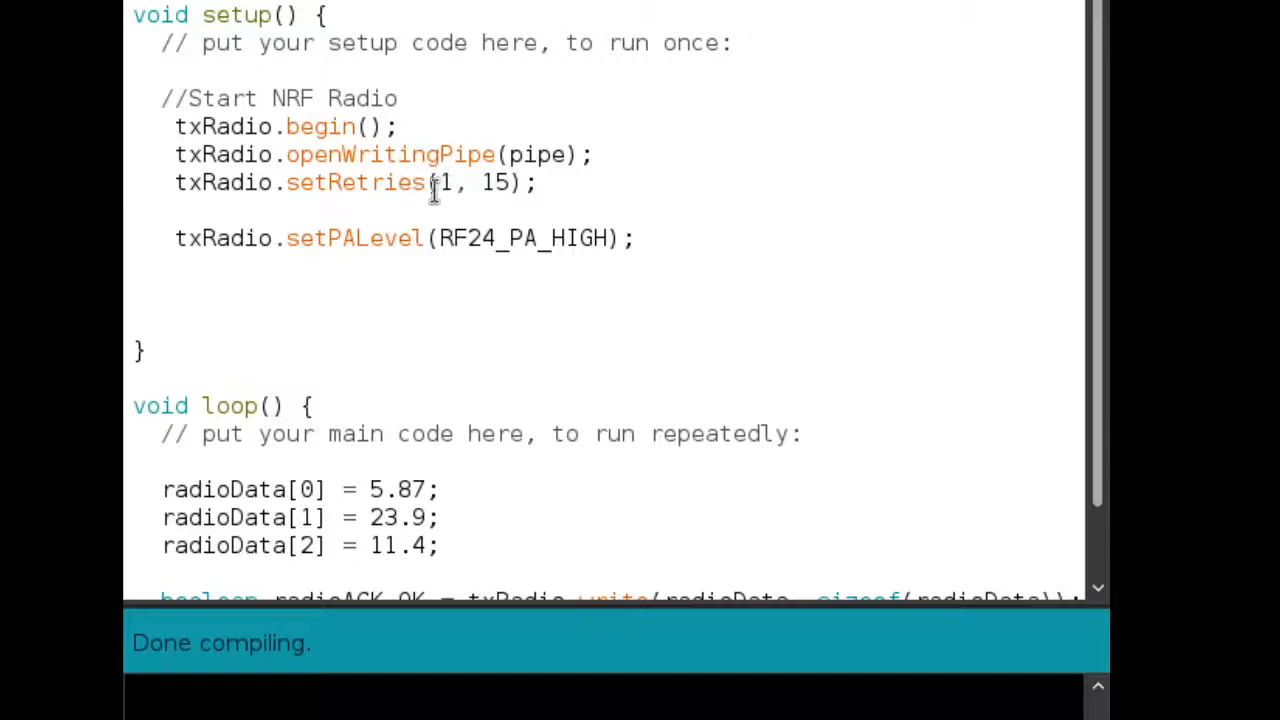
{"action": "double_click", "coordinate": [495, 183]}
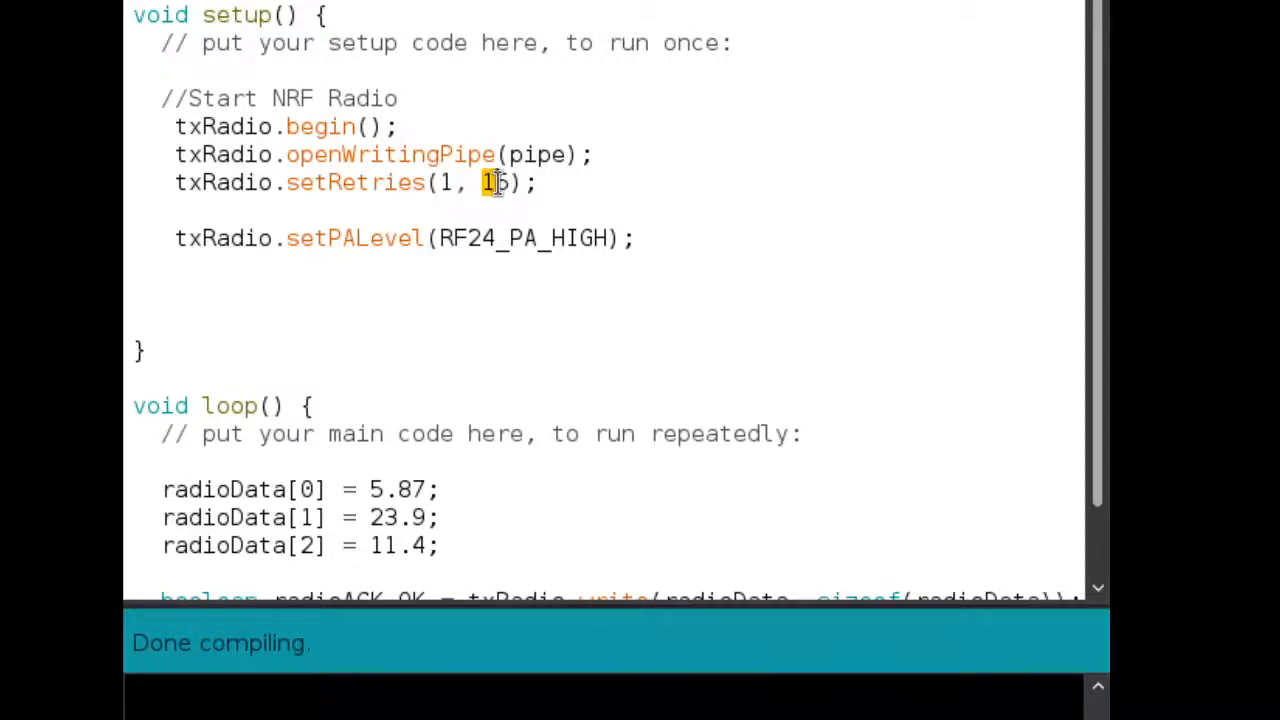
{"action": "scroll", "scroll_direction": "down", "scroll_amount": 3}
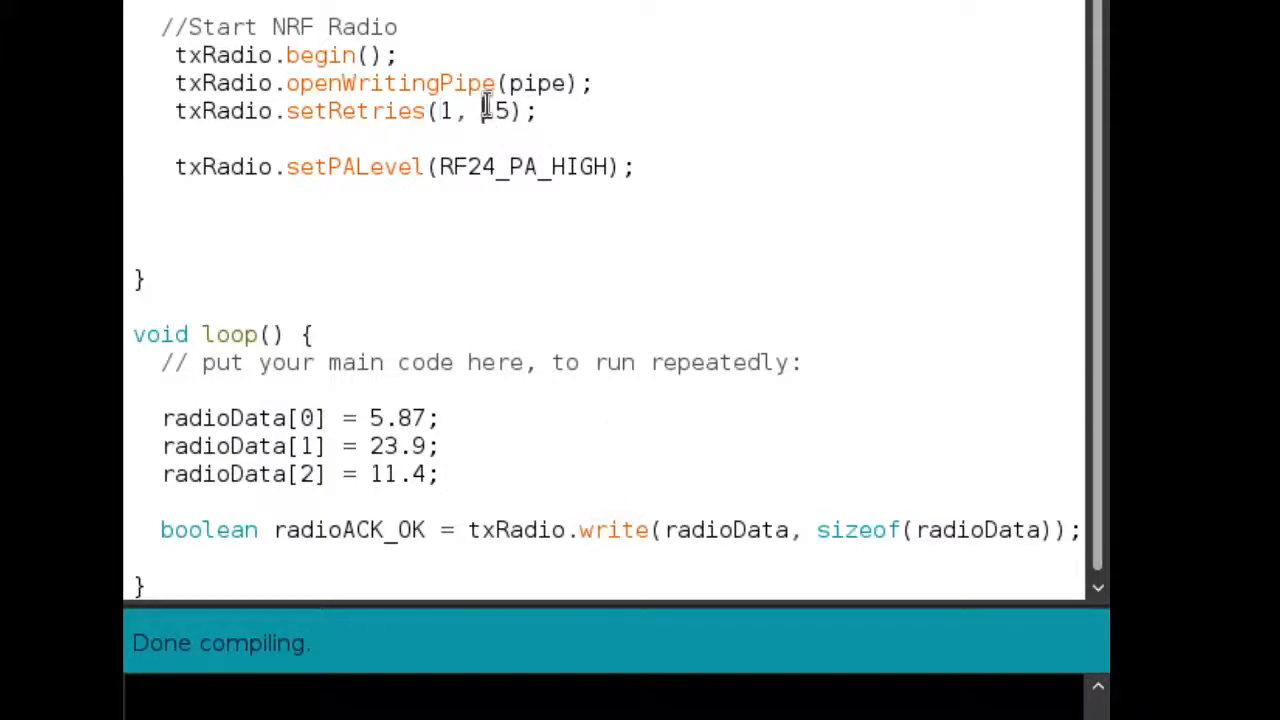
{"action": "double_click", "coordinate": [500, 111]}
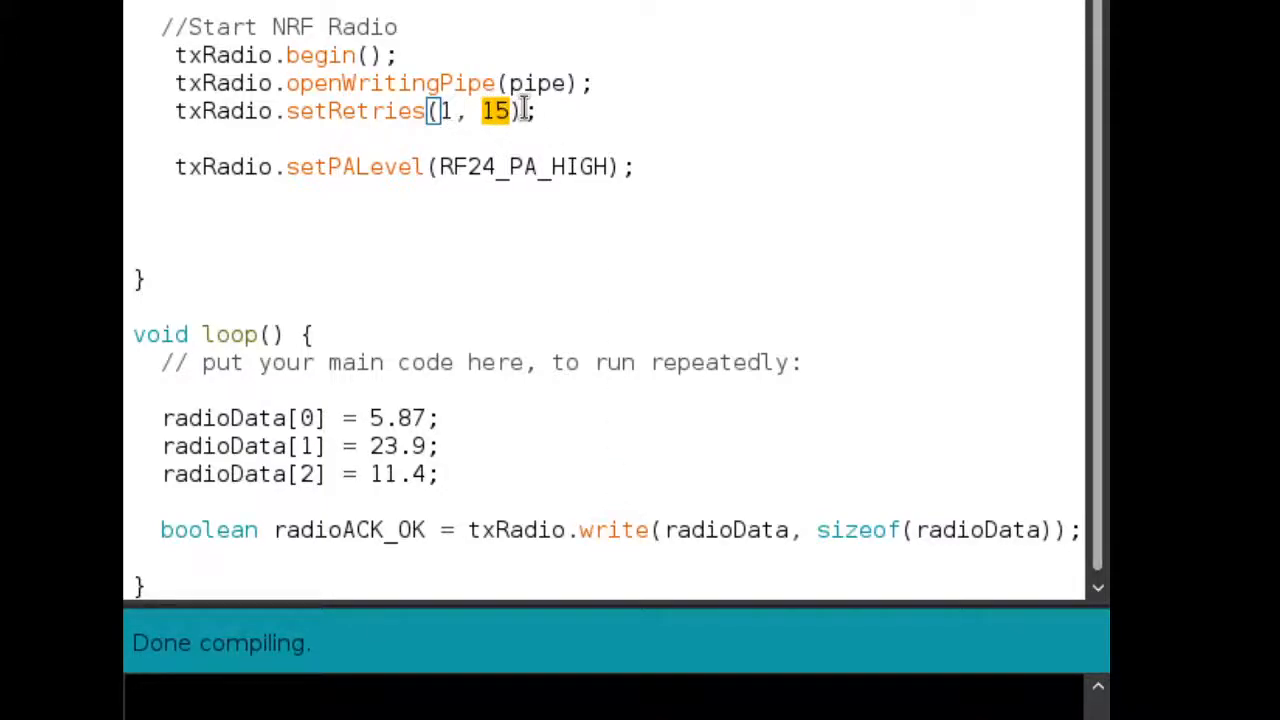
{"action": "left_click", "coordinate": [497, 115]}
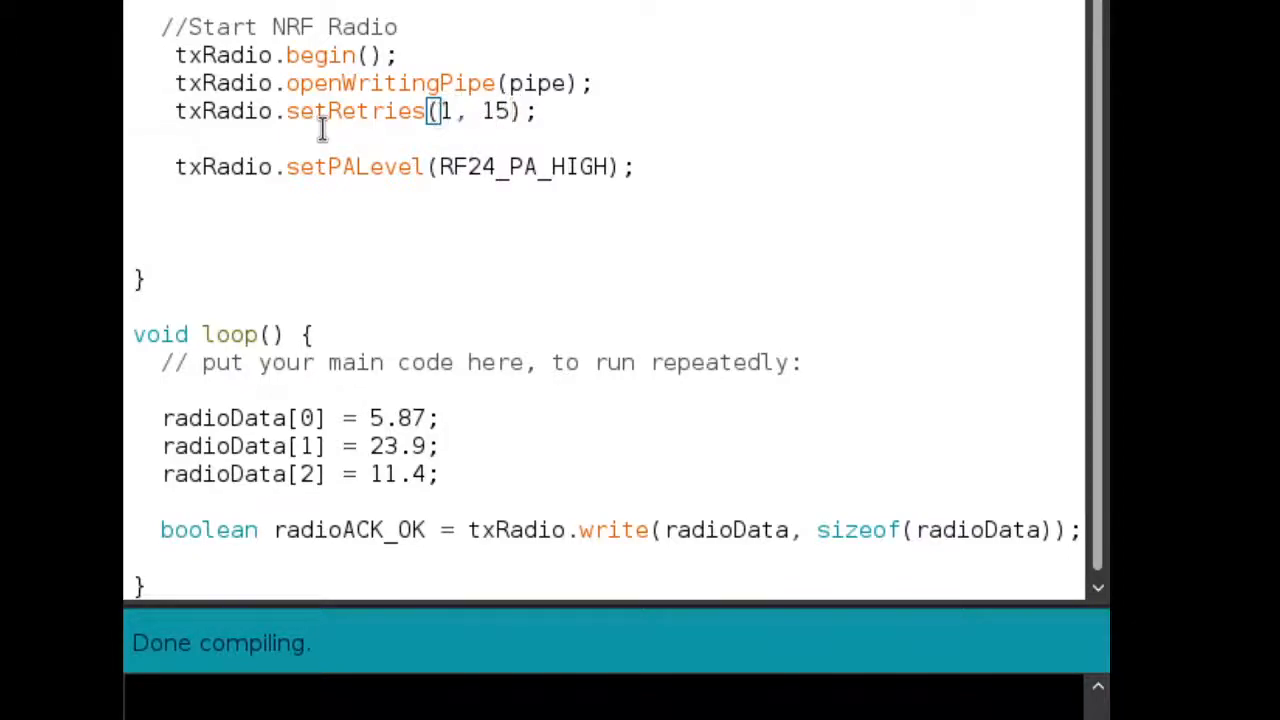
Type a 250uS note, delete that note line, and erase the first retries value
{"action": "type", "text": "2"}
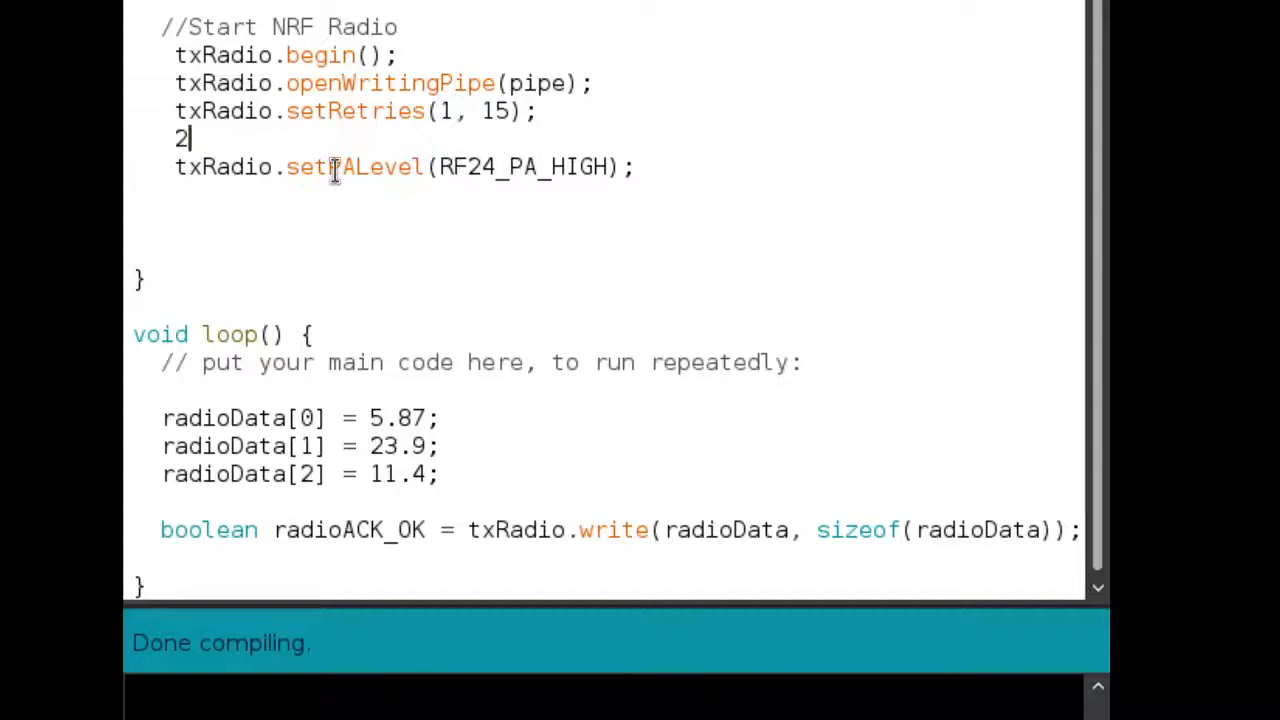
{"action": "type", "text": "50"}
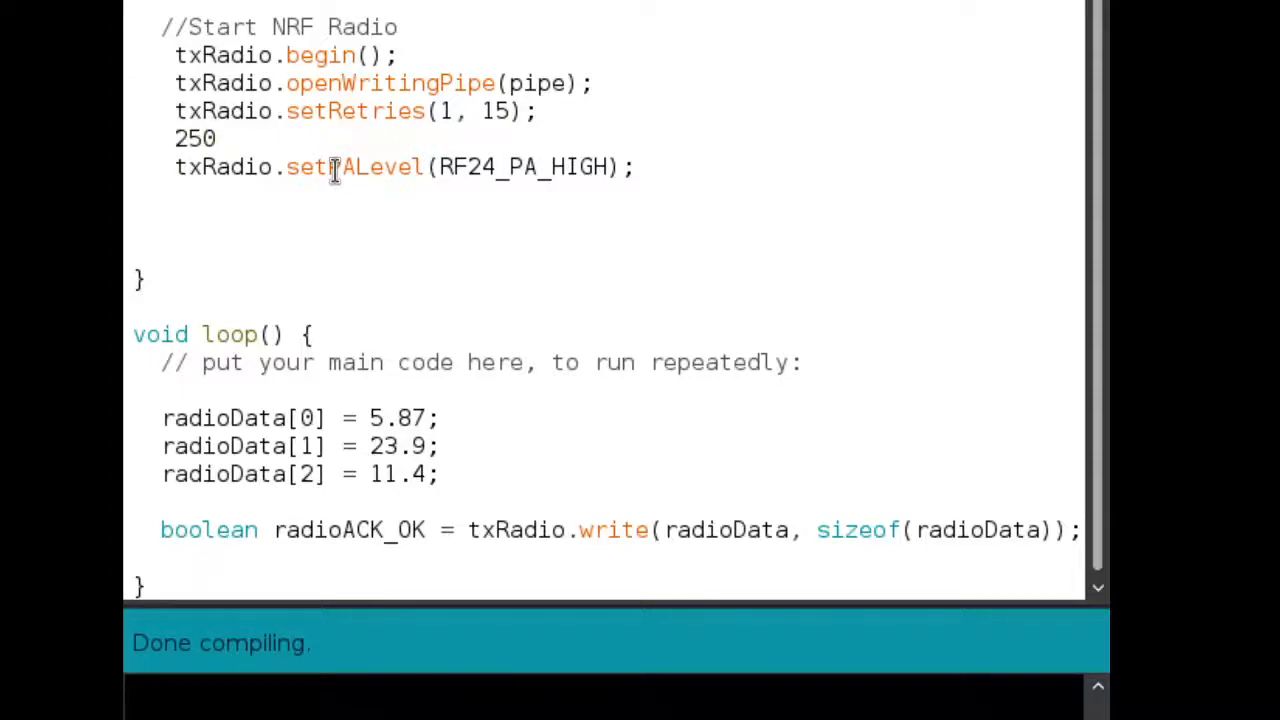
{"action": "type", "text": "uS"}
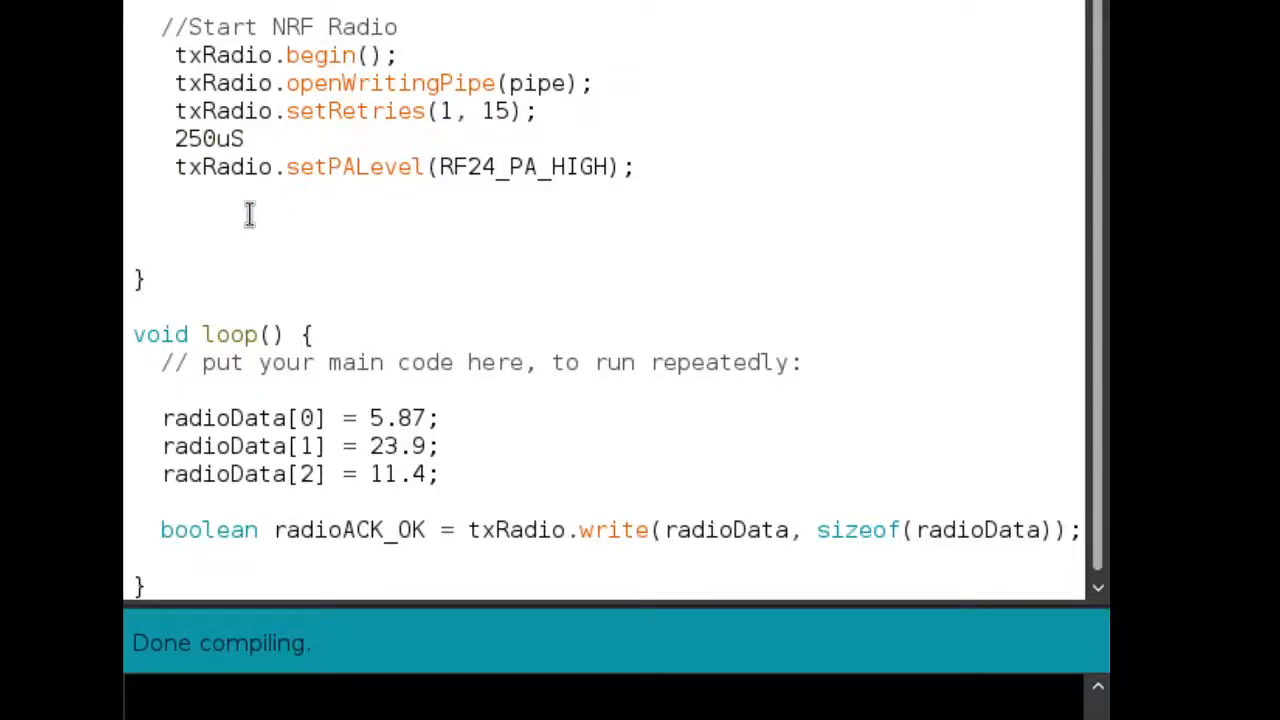
{"action": "double_click", "coordinate": [208, 138]}
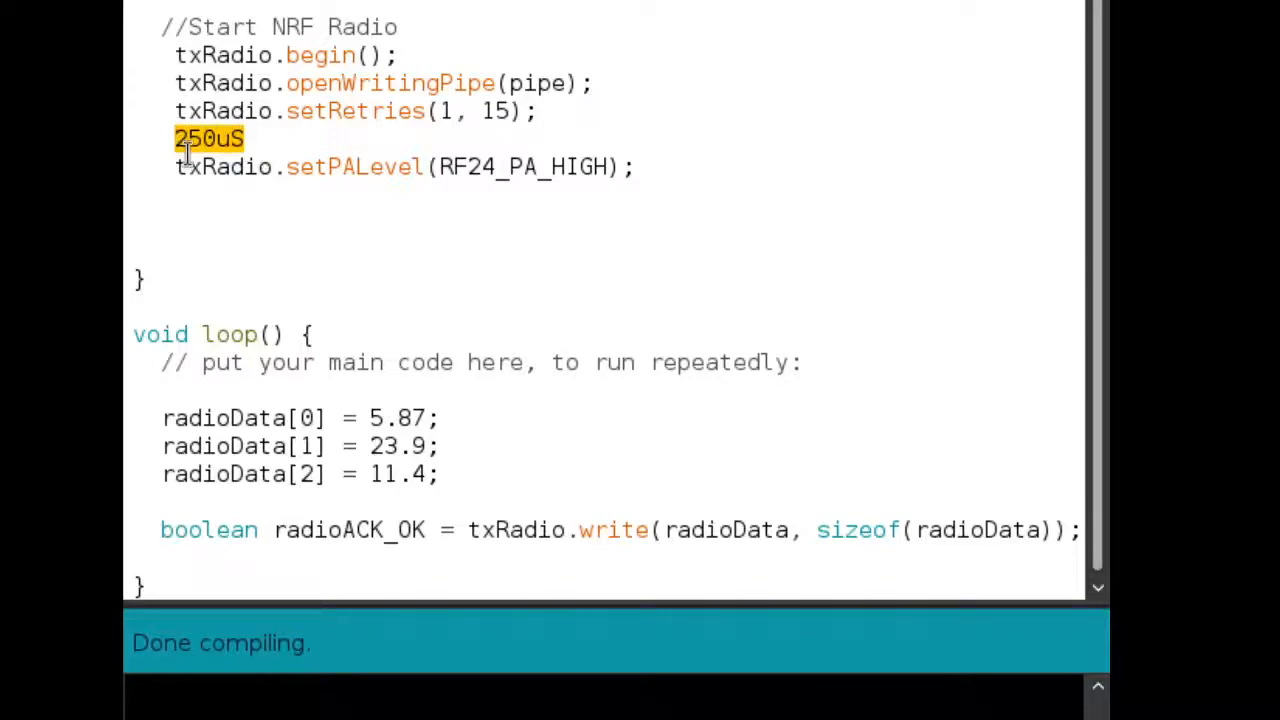
{"action": "key", "text": "Delete"}
{"action": "type", "text": "0"}
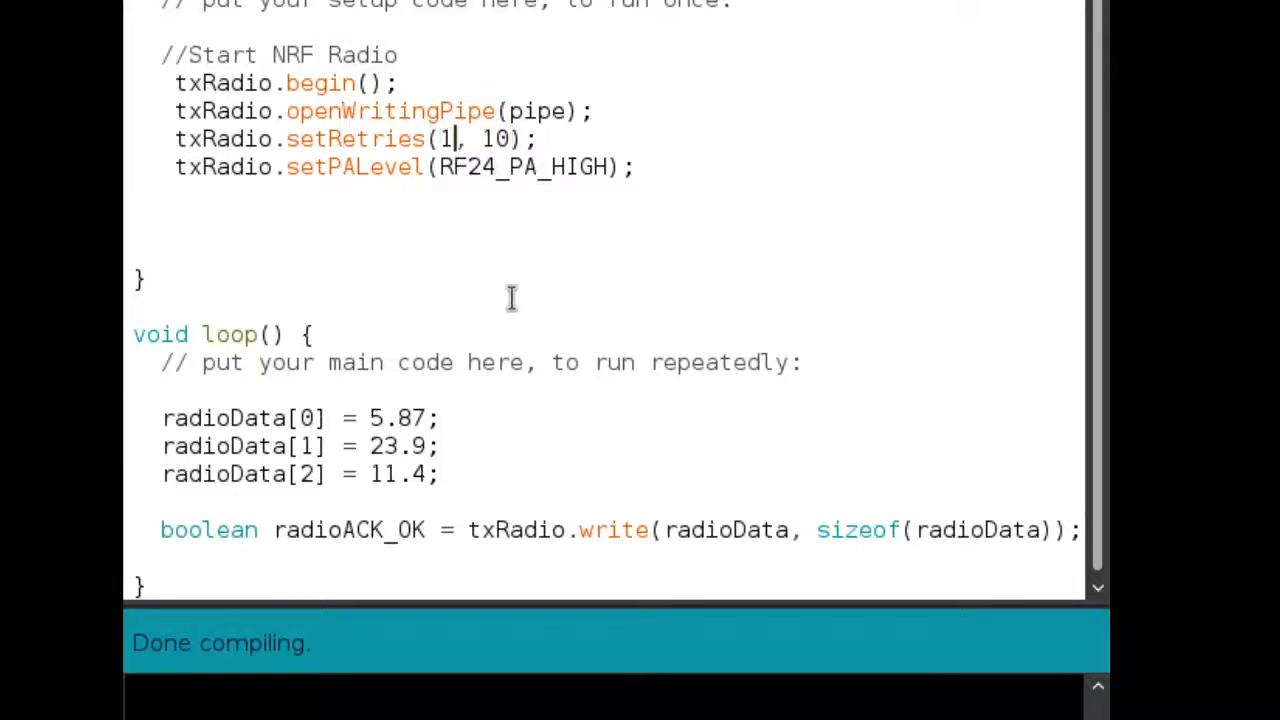
{"action": "key", "text": "Backspace"}
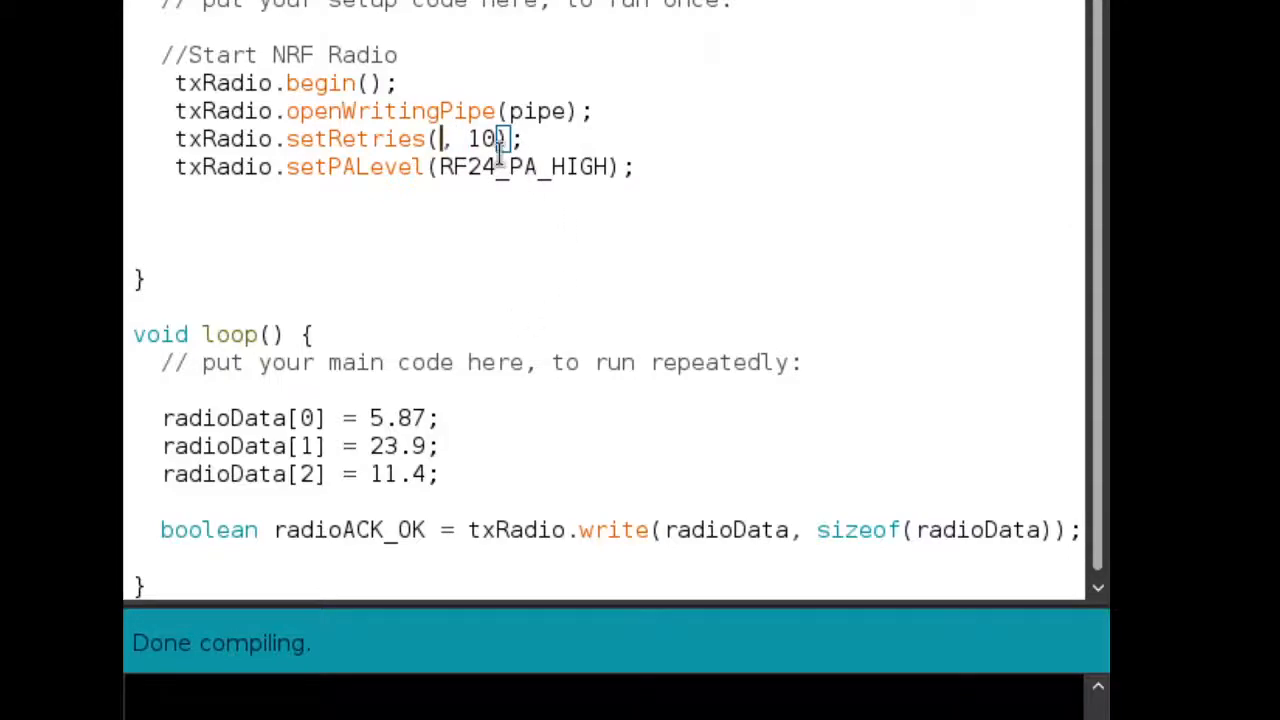
Work out the retry delay, 250uS x 4 = 1000, in a temporary note line
{"action": "type", "text": "4"}
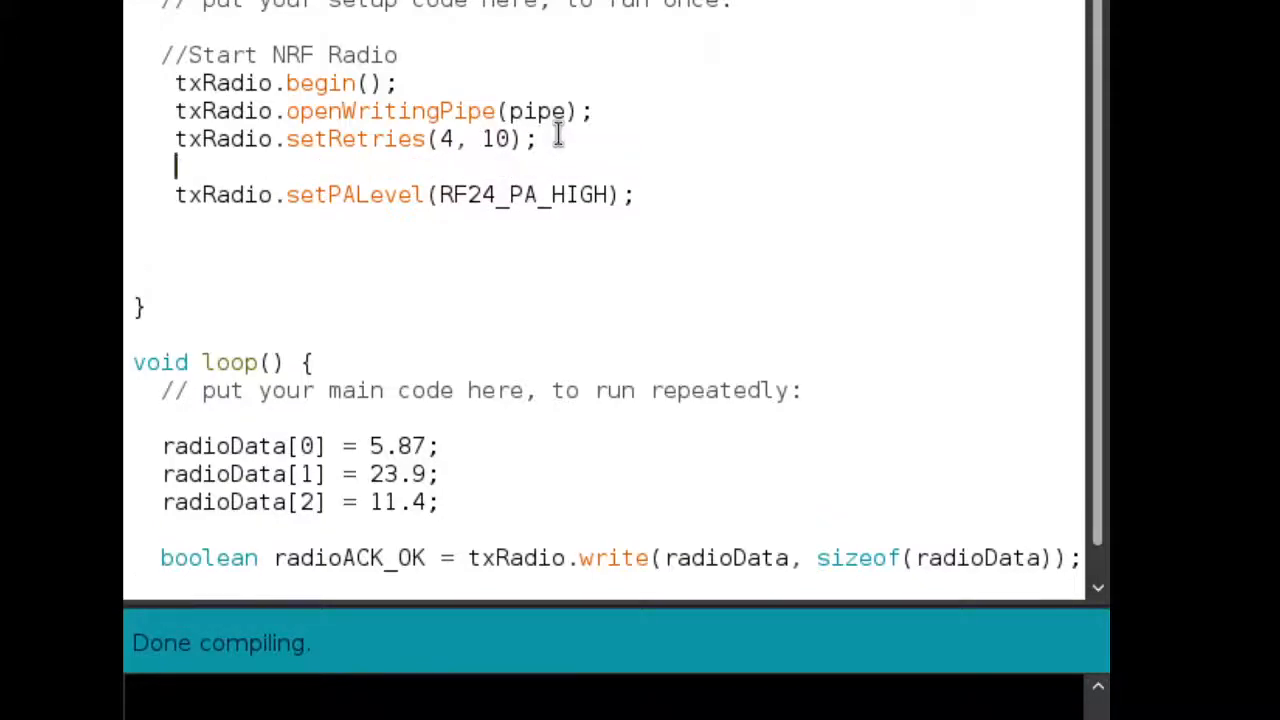
{"action": "type", "text": "2"}
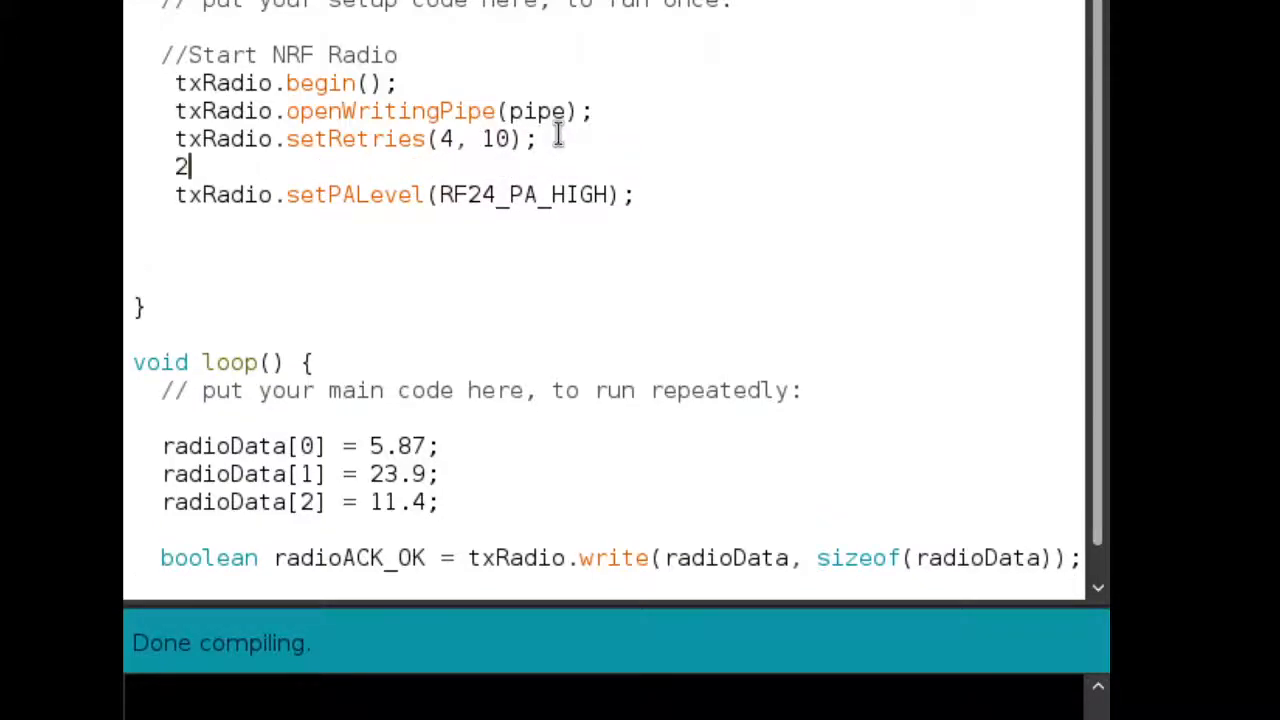
{"action": "type", "text": "50uS"}
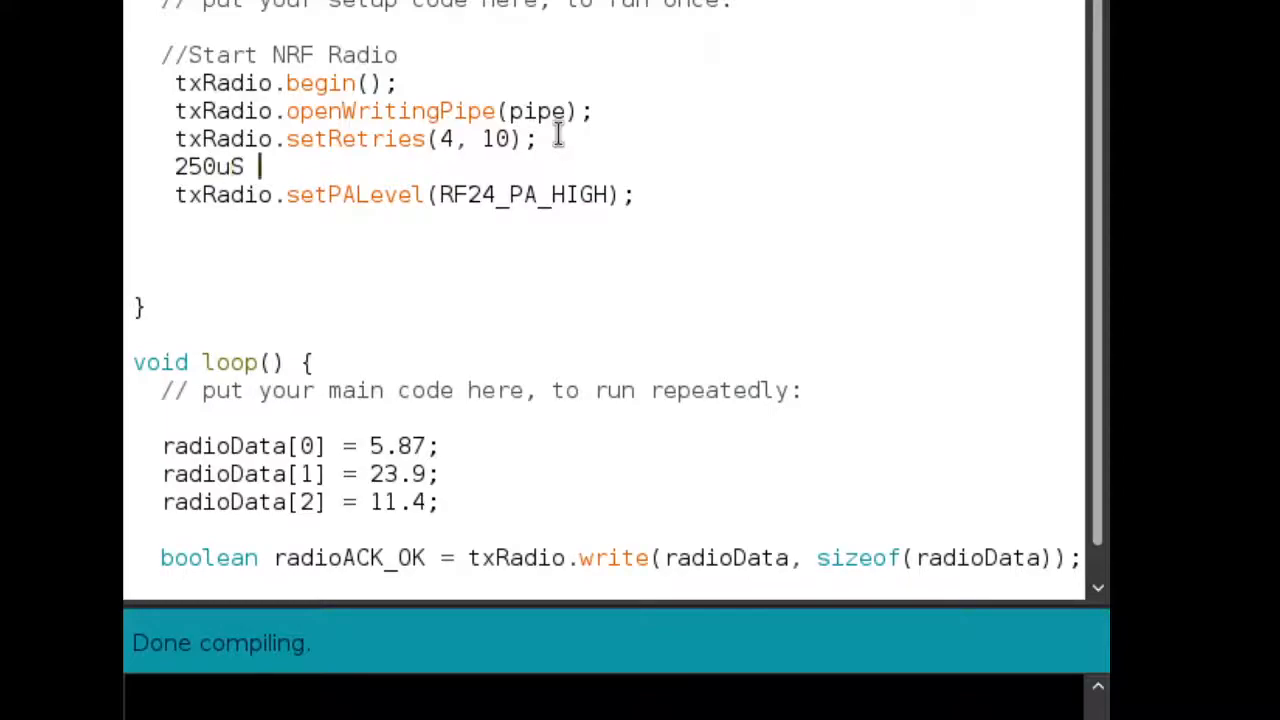
{"action": "type", "text": "x 4 ="}
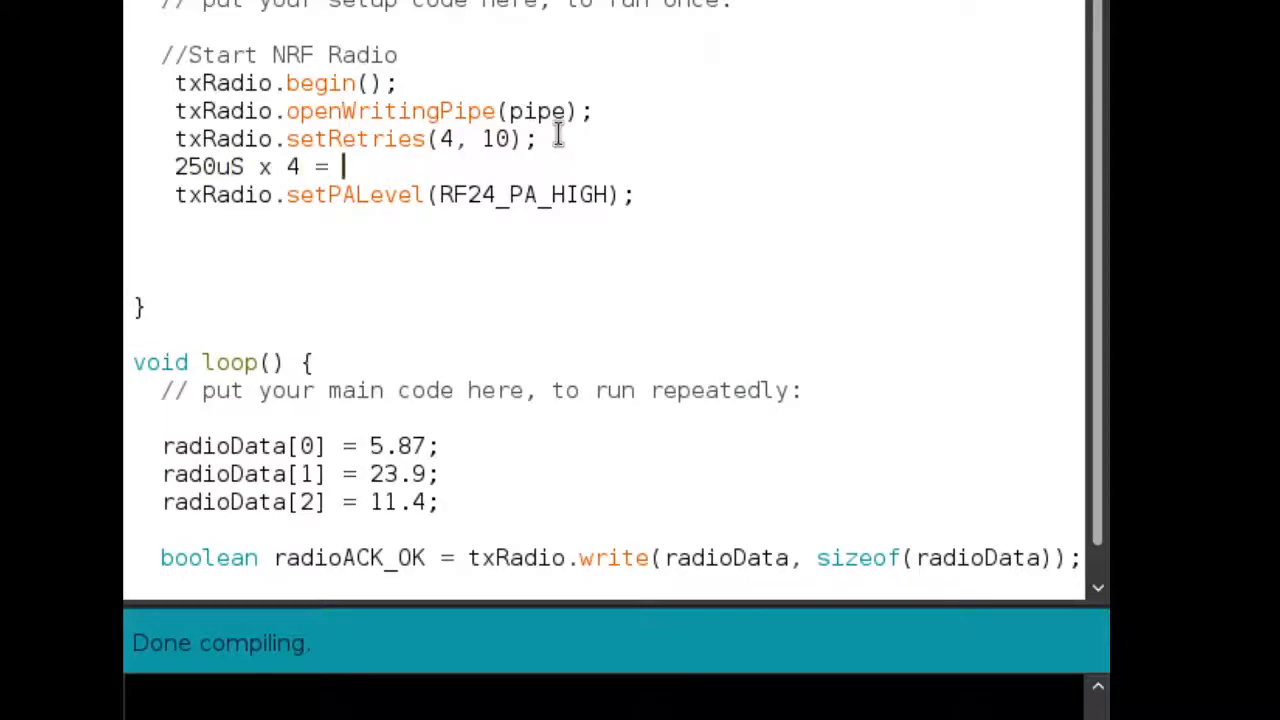
{"action": "type", "text": "1000uS"}
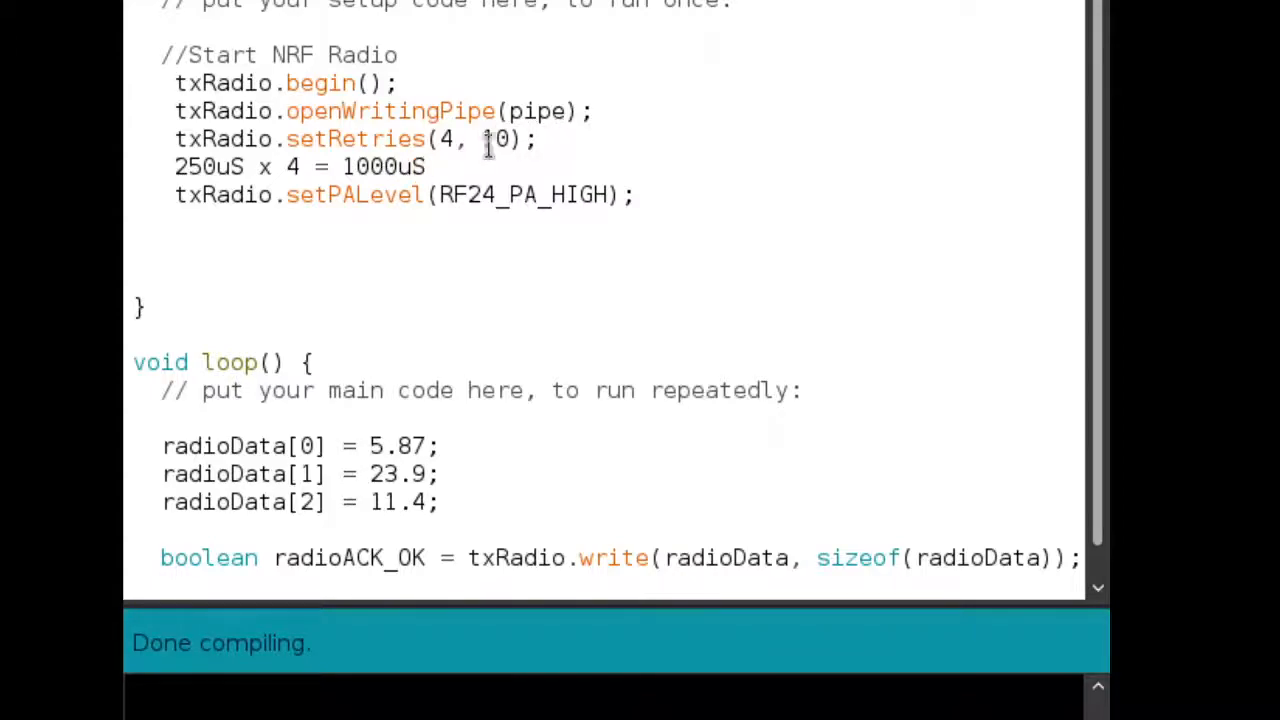
Highlight the delay value 10 and loop's write call, then select the setRetries arguments
{"action": "double_click", "coordinate": [493, 139]}
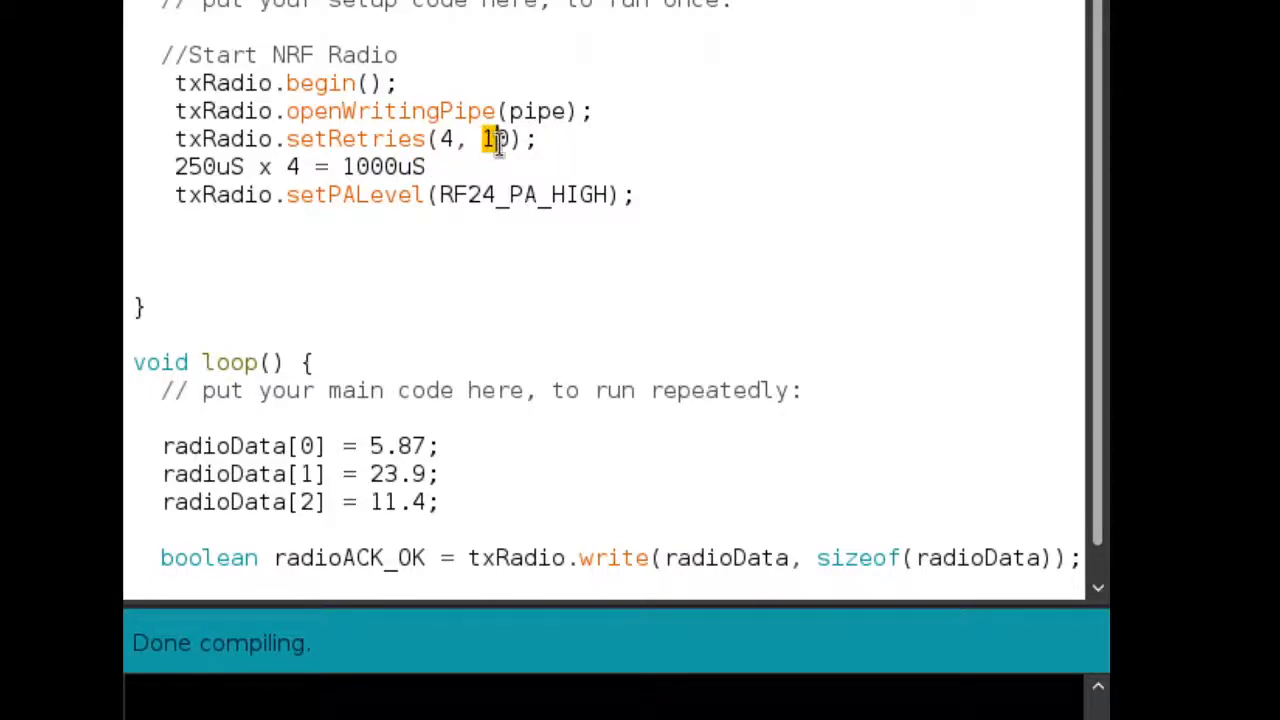
{"action": "left_click", "coordinate": [578, 557]}
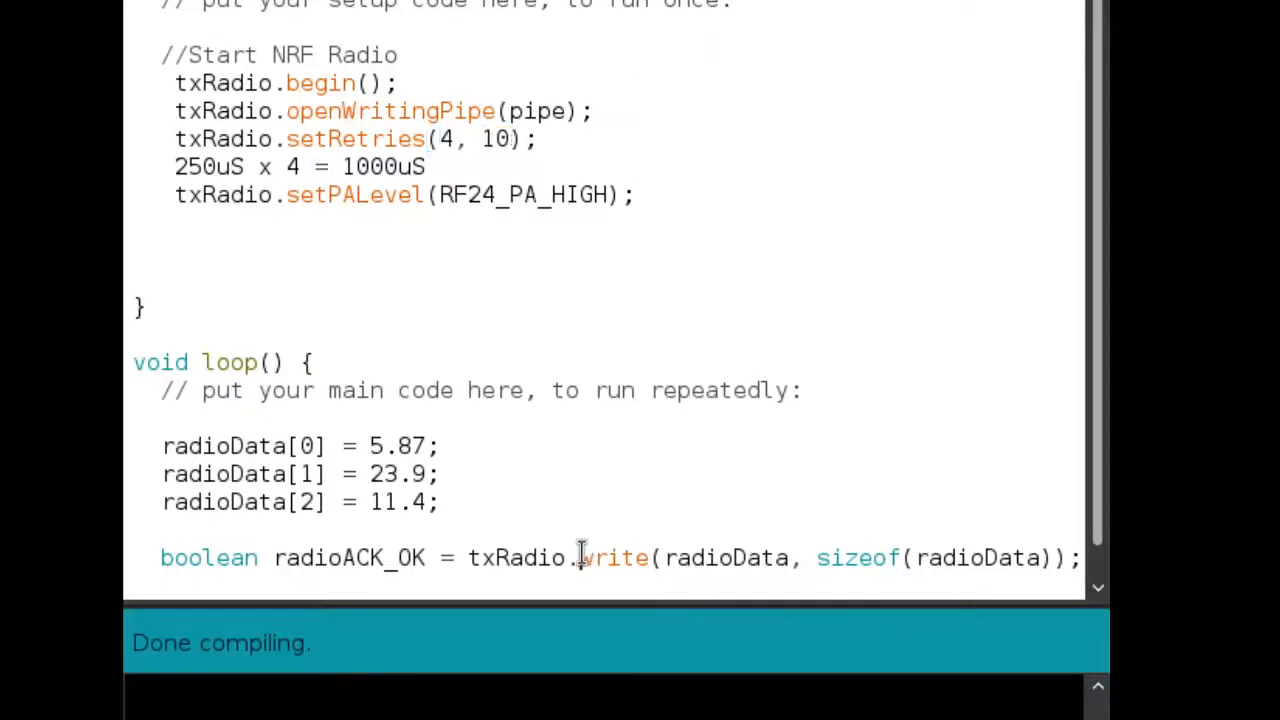
{"action": "double_click", "coordinate": [611, 557]}
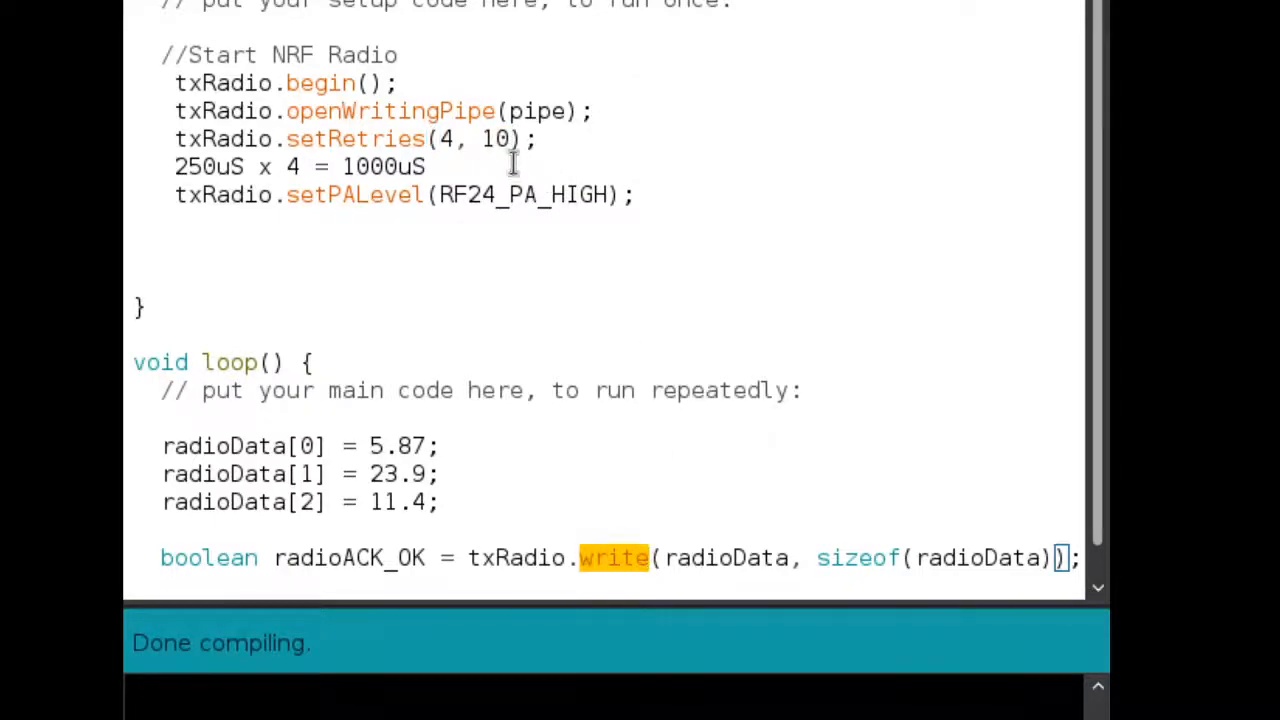
{"action": "double_click", "coordinate": [503, 138]}
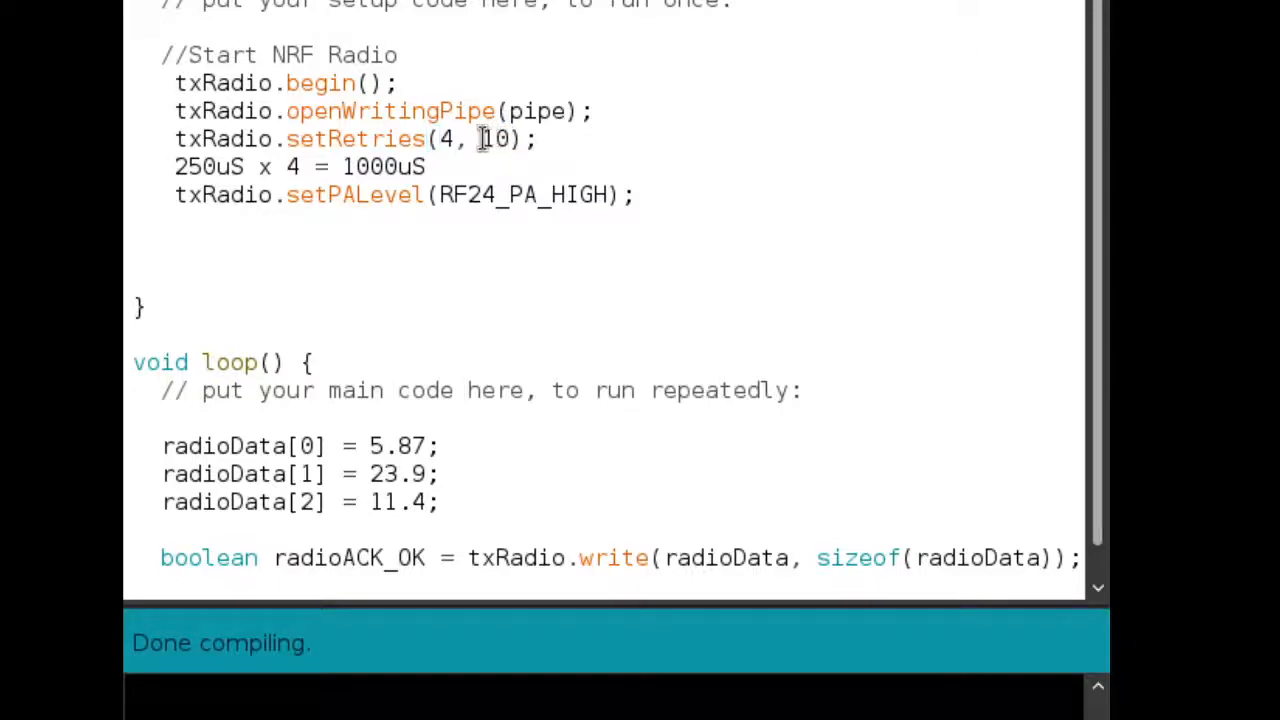
{"action": "double_click", "coordinate": [494, 139]}
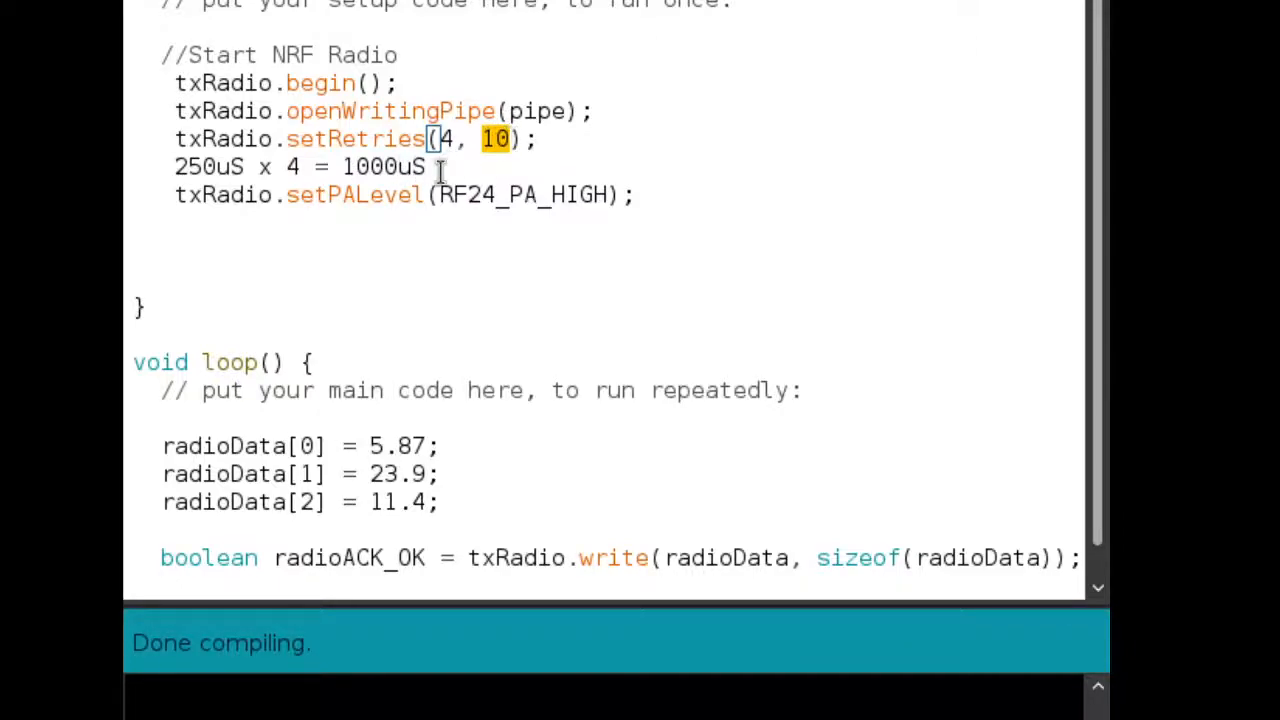
{"action": "double_click", "coordinate": [390, 166]}
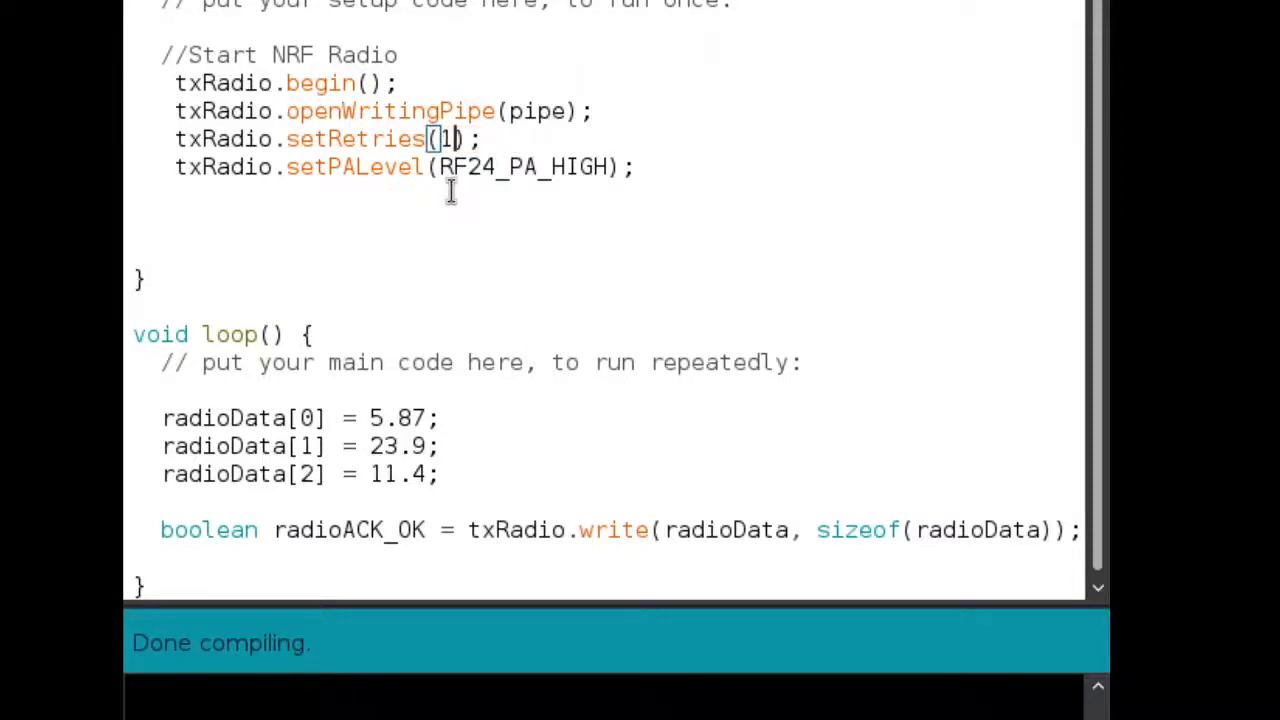
Type 15, 15 as the setRetries arguments and highlight both values to check them
{"action": "type", "text": "5,"}
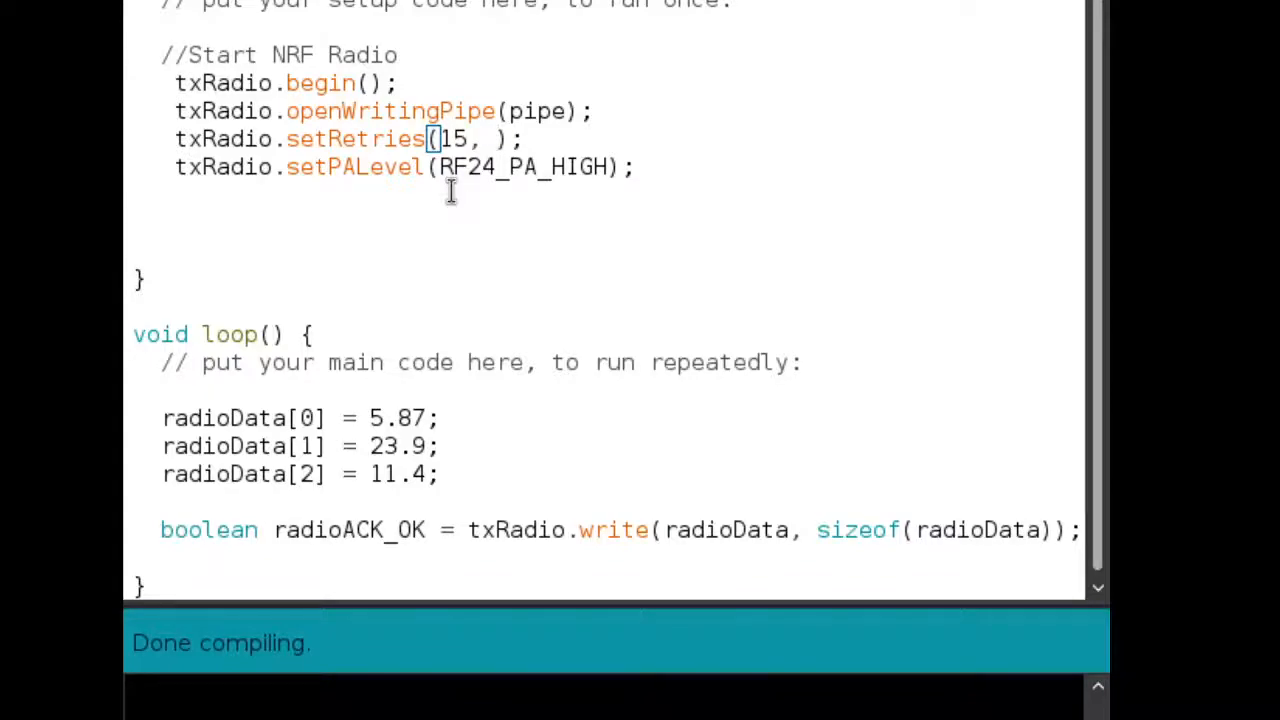
{"action": "type", "text": "15"}
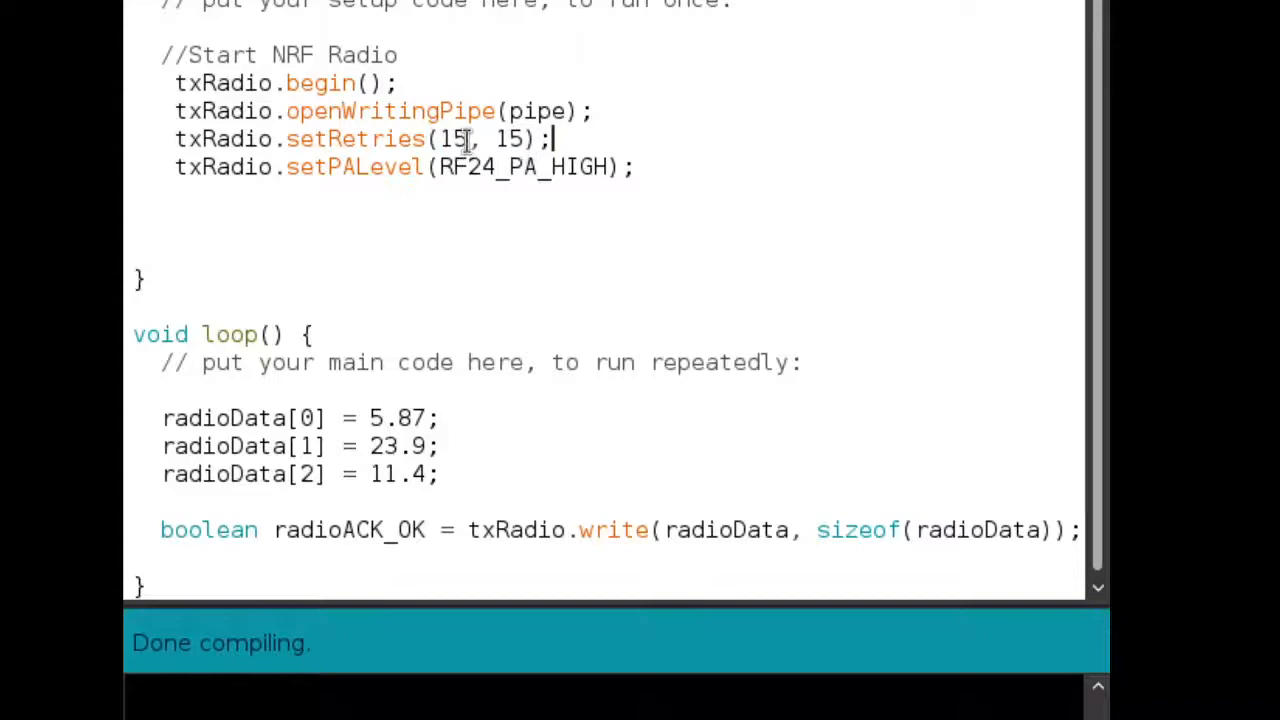
{"action": "double_click", "coordinate": [453, 139]}
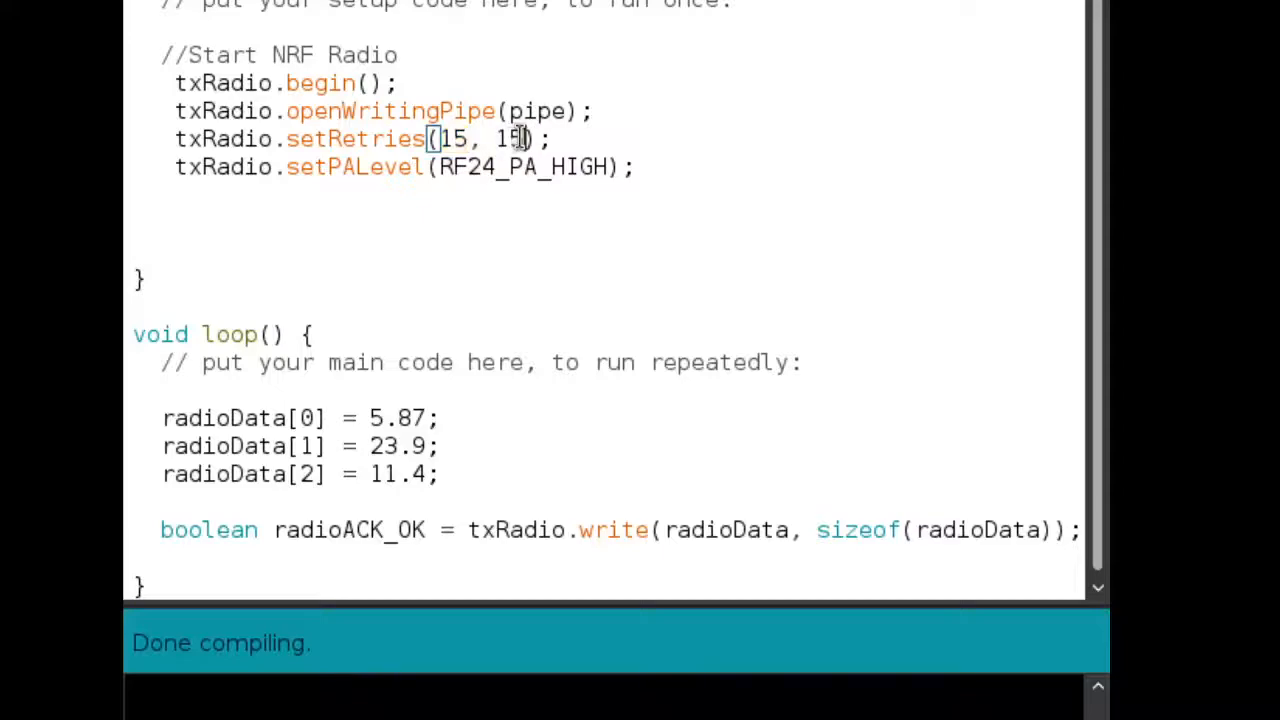
{"action": "double_click", "coordinate": [510, 139]}
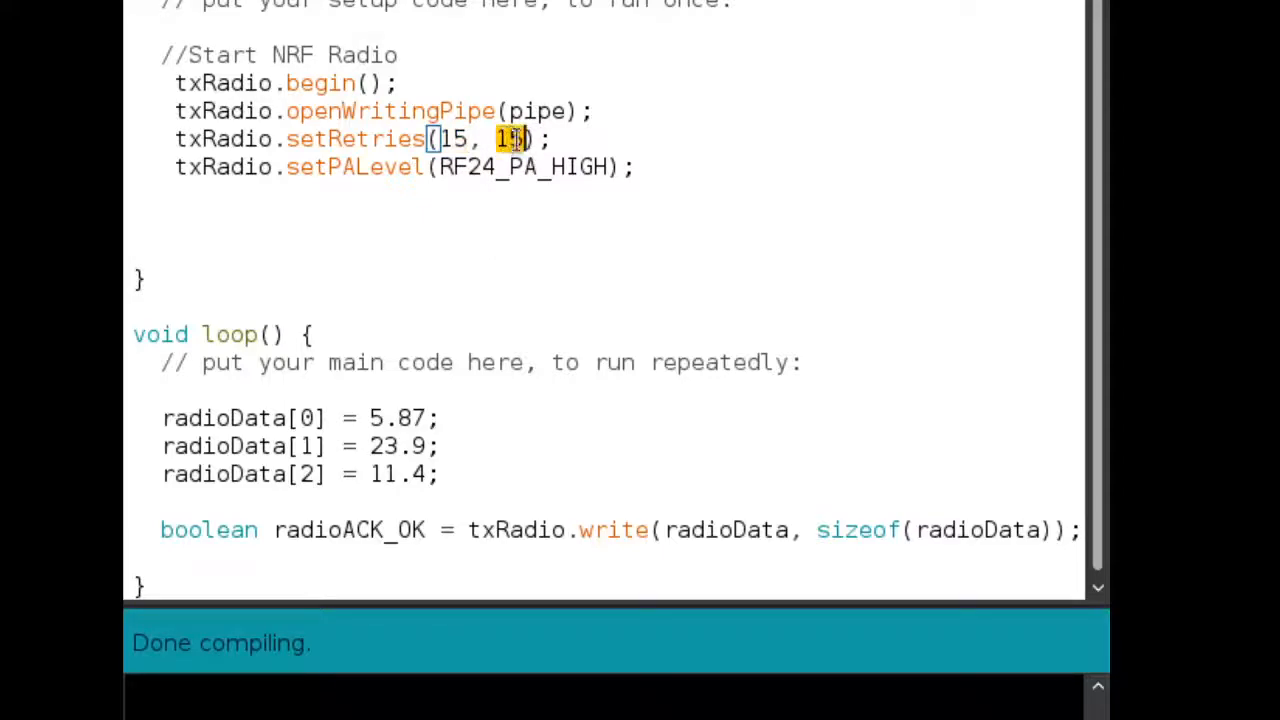
{"action": "left_click", "coordinate": [657, 167]}
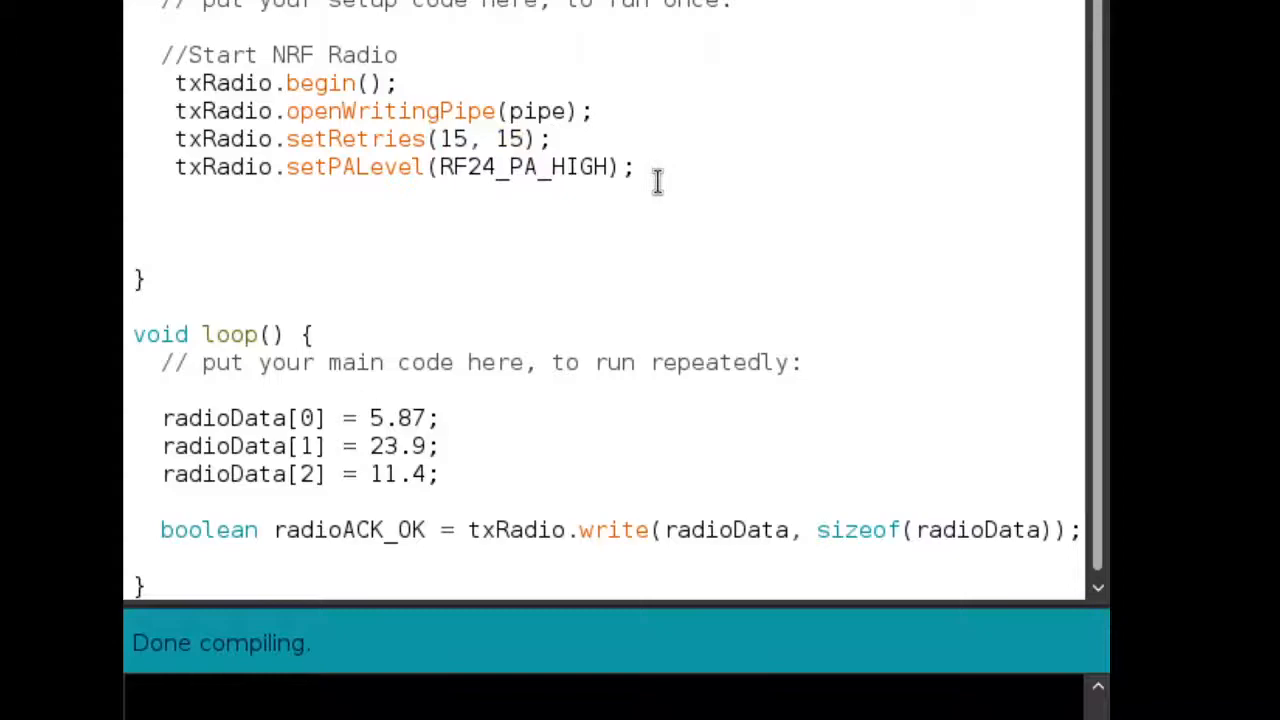
Write the scratch note '15 x 4000 uS = 0.06 seconds' under setRetries, then remove it
{"action": "type", "text": "15"}
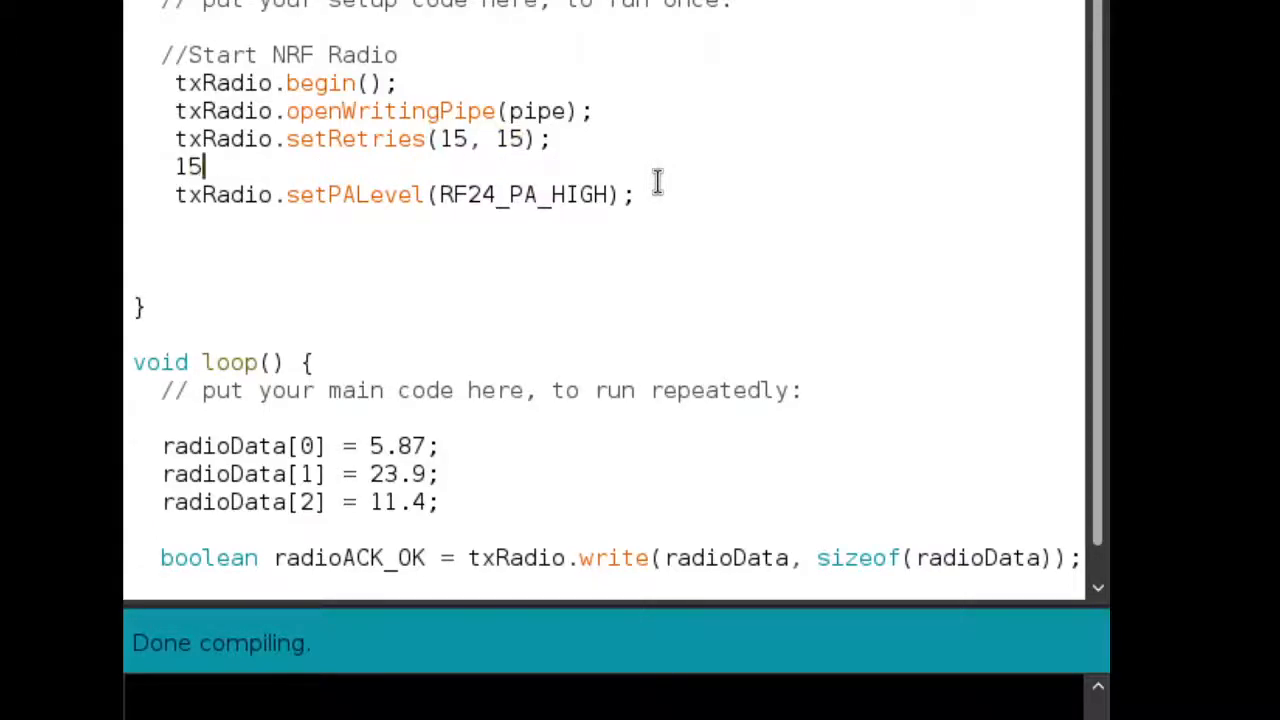
{"action": "type", "text": "x"}
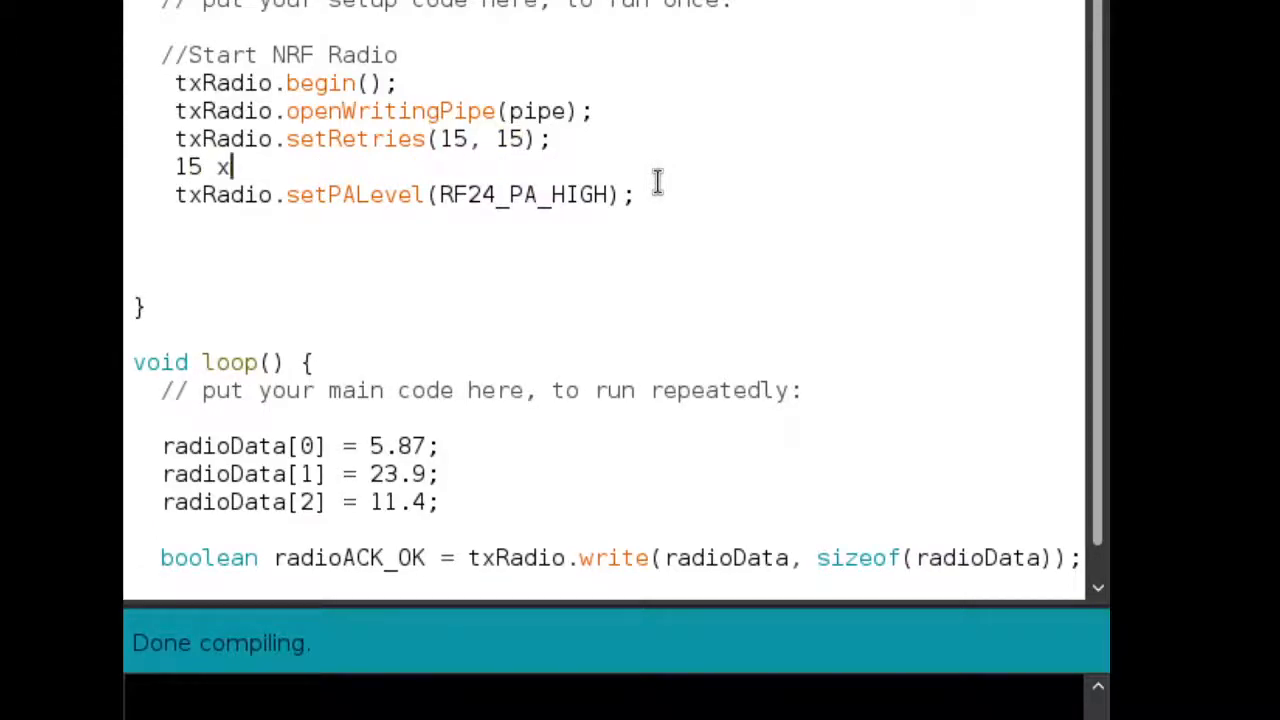
{"action": "type", "text": "400"}
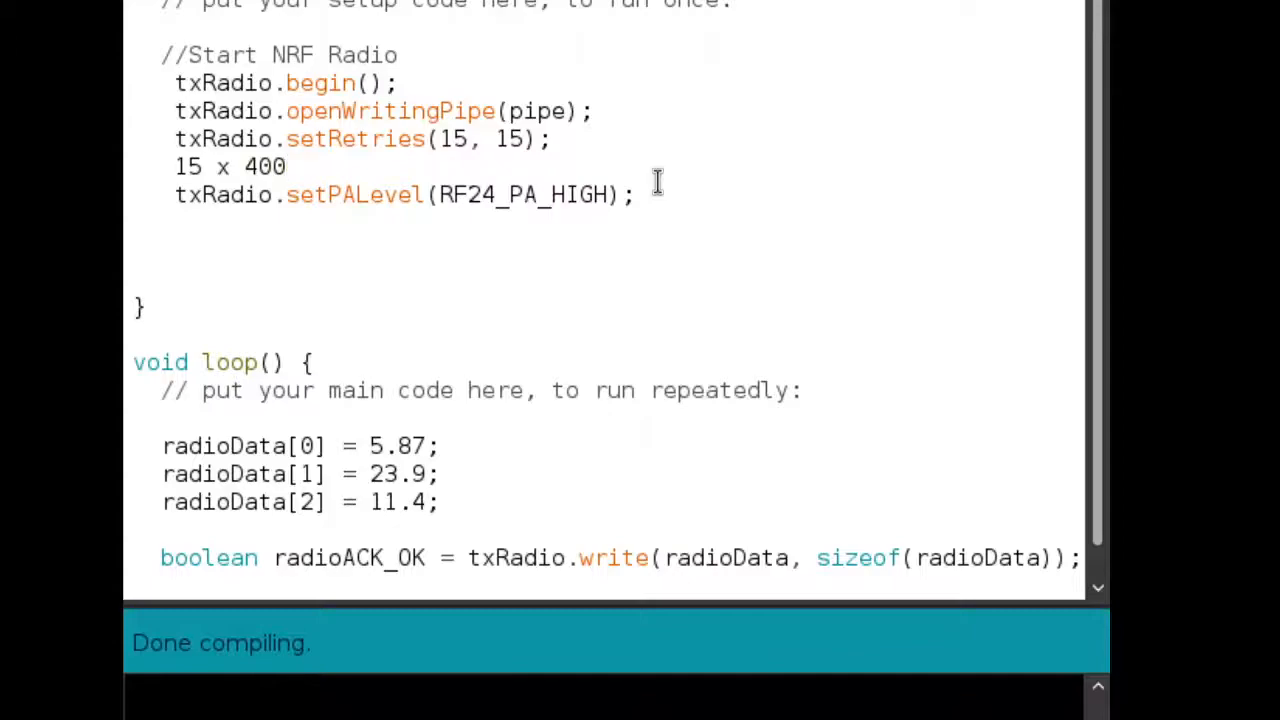
{"action": "type", "text": "0 uSD"}
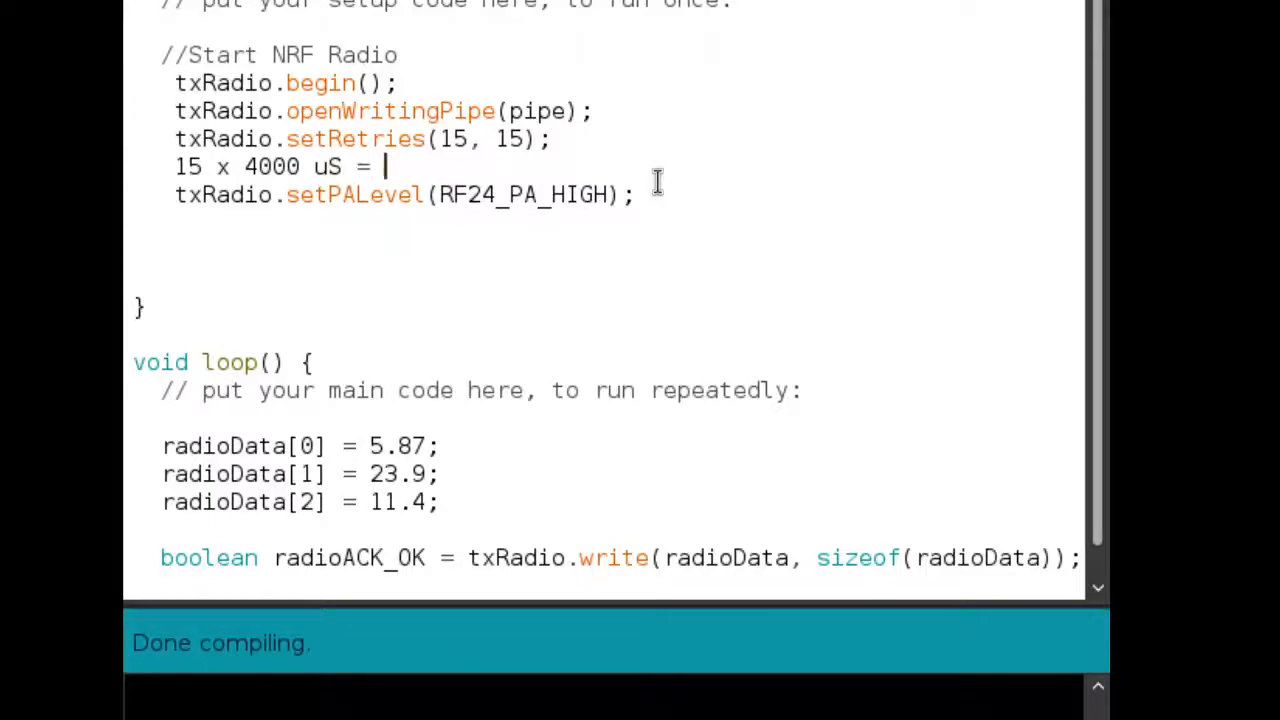
{"action": "type", "text": "0."}
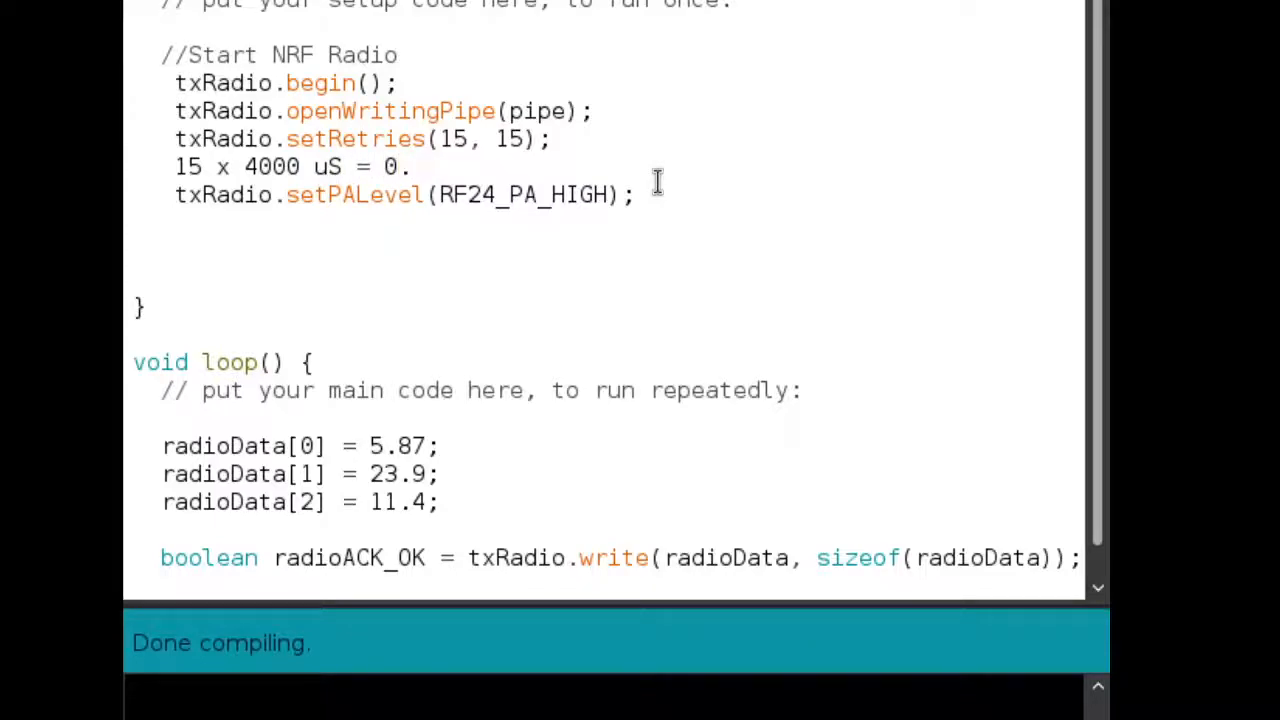
{"action": "type", "text": "06"}
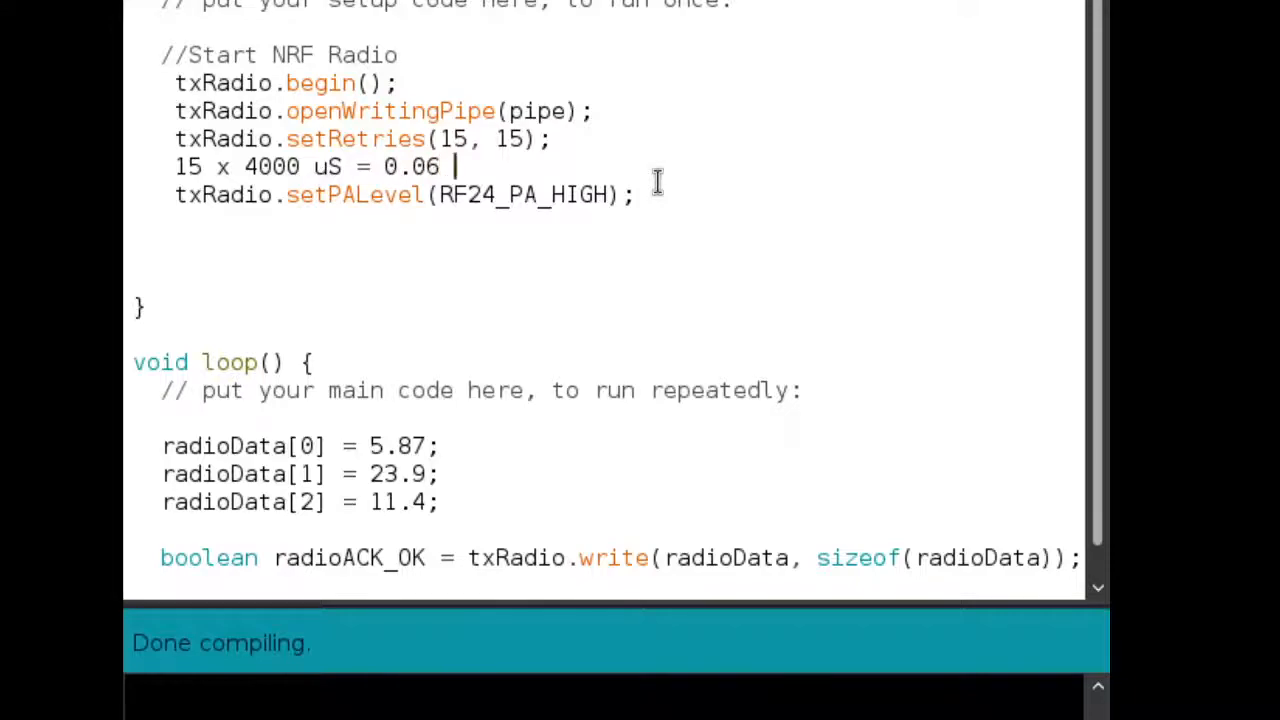
{"action": "type", "text": "seconds"}
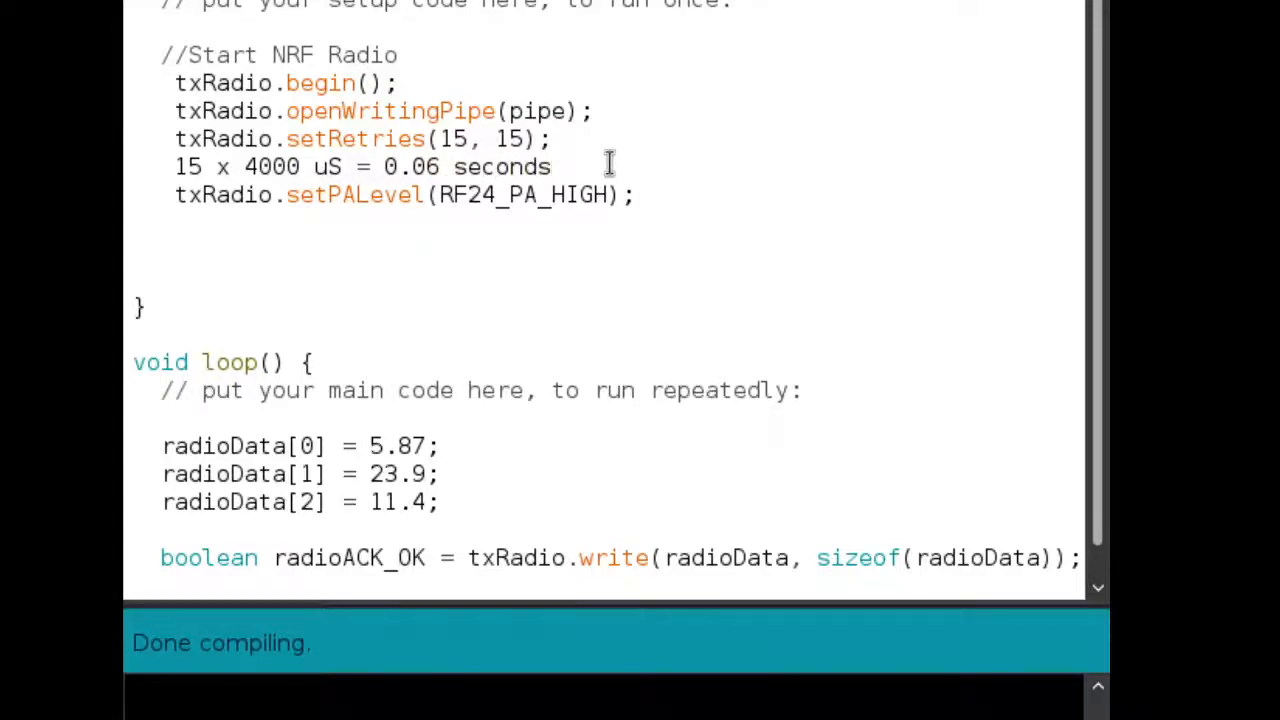
{"action": "mouse_move", "coordinate": [295, 139]}
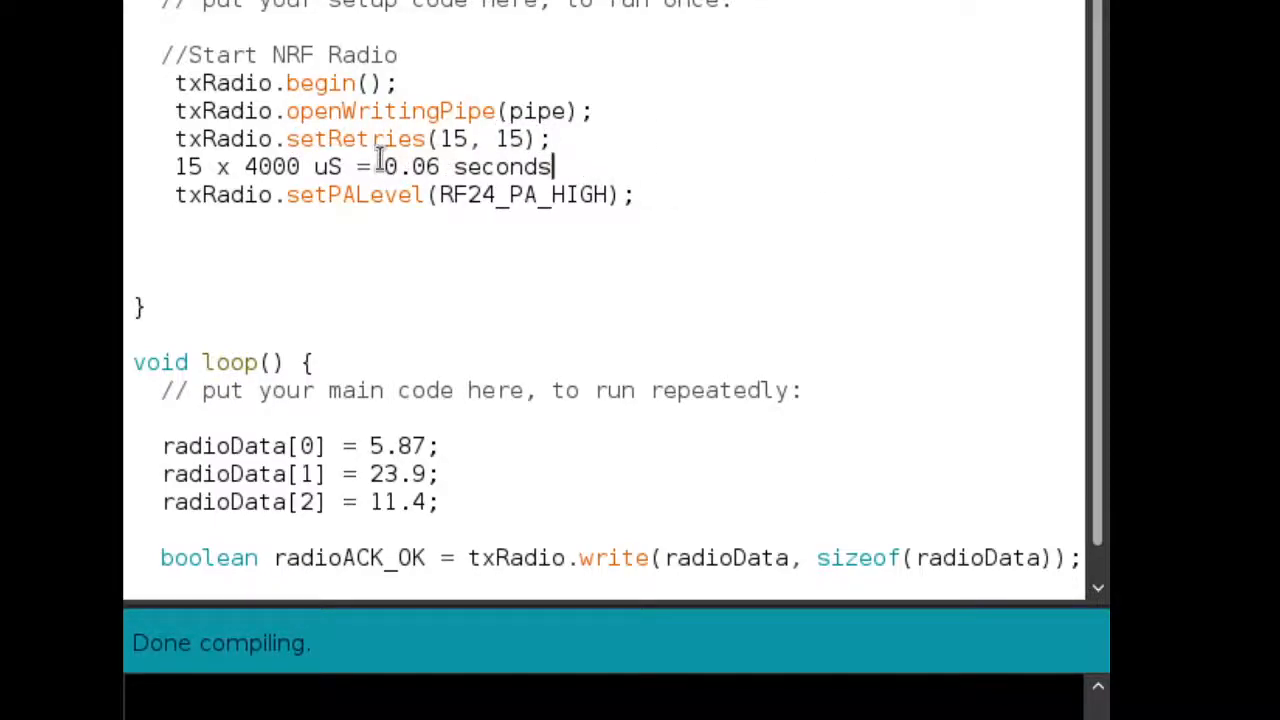
{"action": "double_click", "coordinate": [408, 166]}
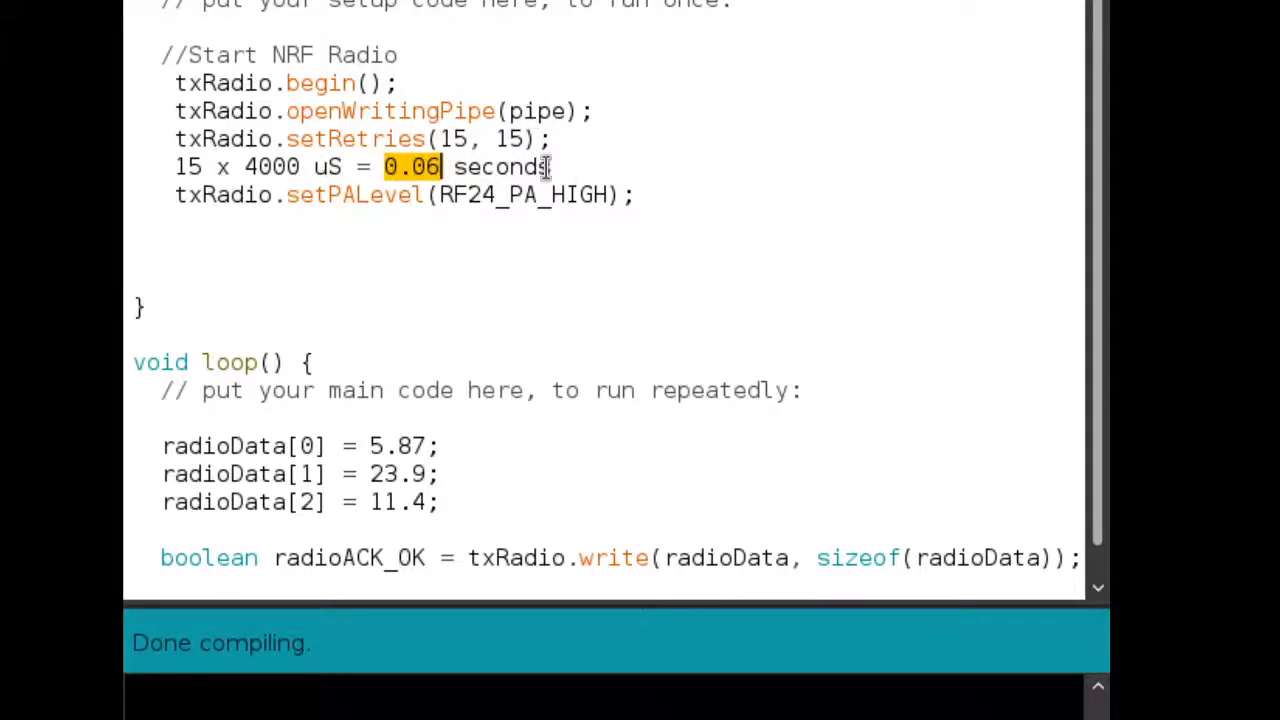
{"action": "left_click", "coordinate": [437, 139]}
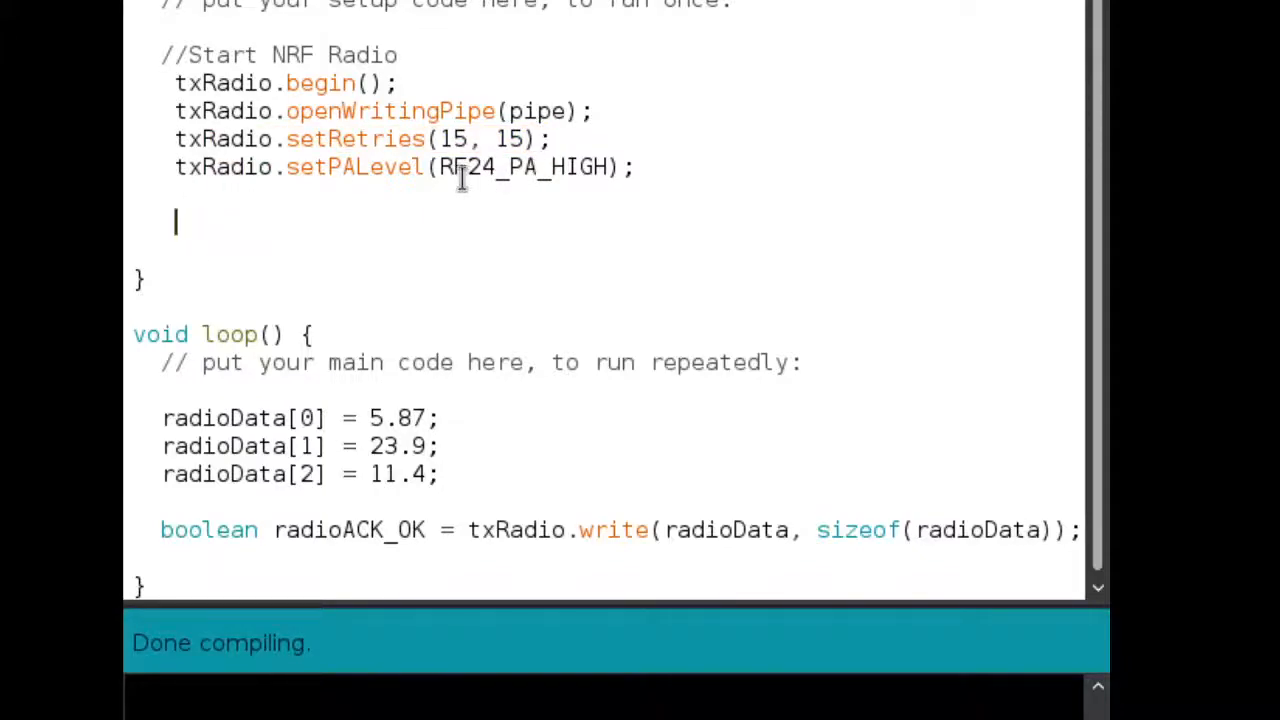
{"action": "double_click", "coordinate": [525, 166]}
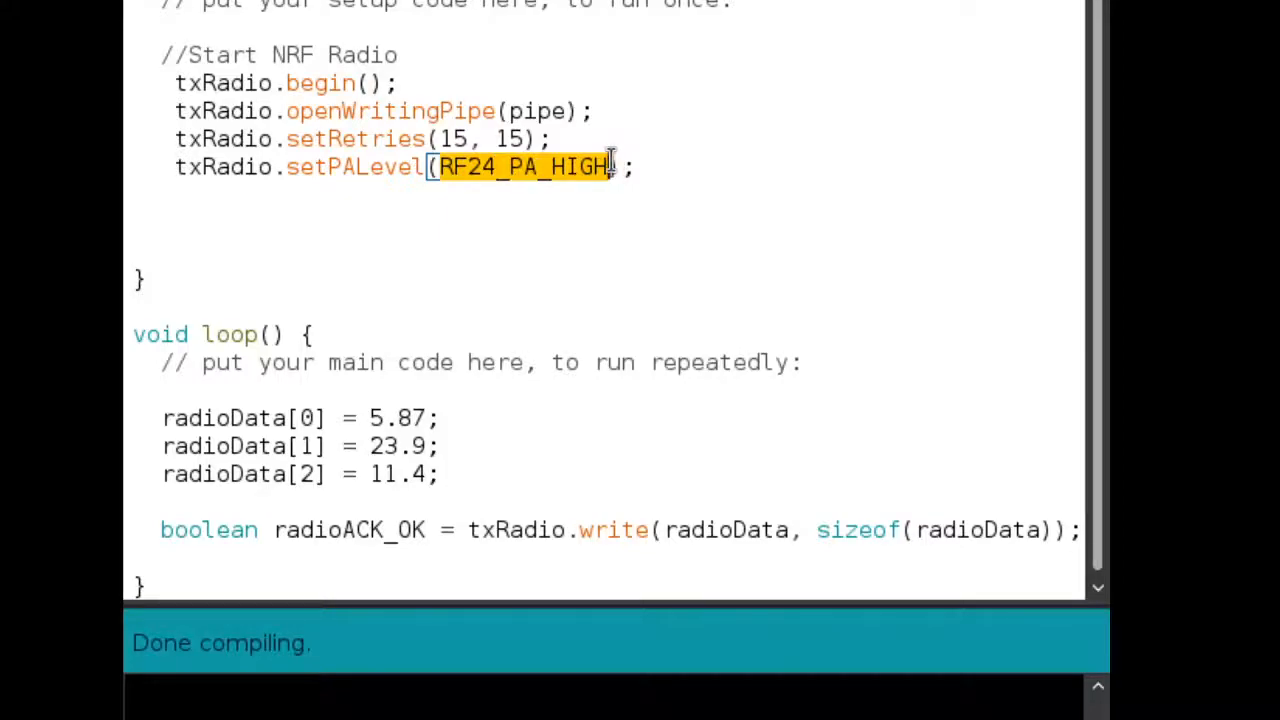
{"action": "left_click", "coordinate": [625, 167]}
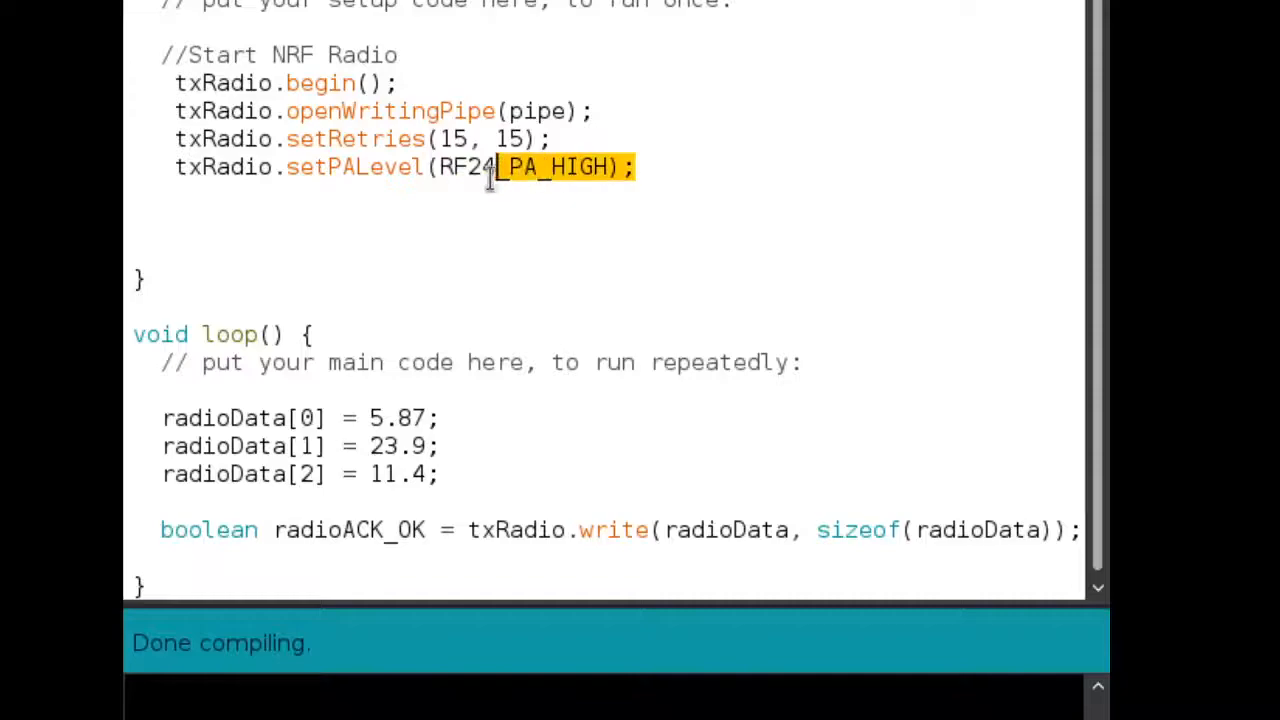
{"action": "left_click_drag", "start_coordinate": [490, 167], "coordinate": [160, 167]}
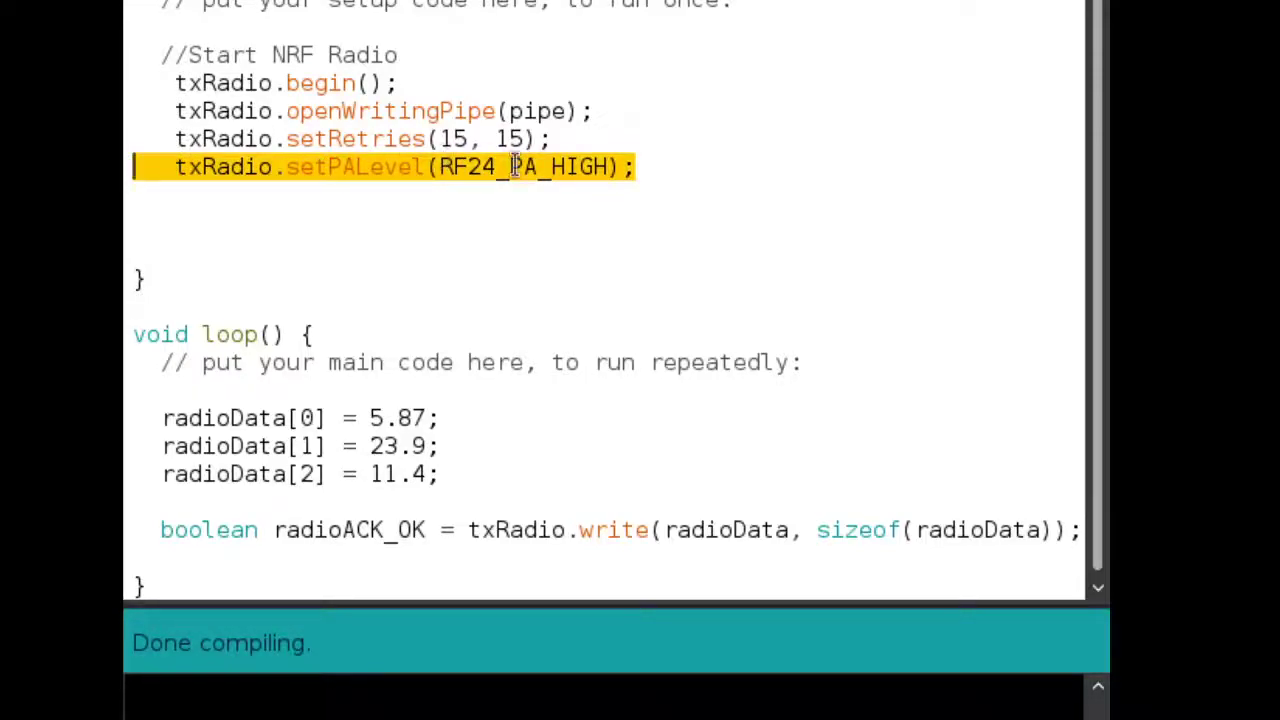
{"action": "left_click", "coordinate": [640, 163]}
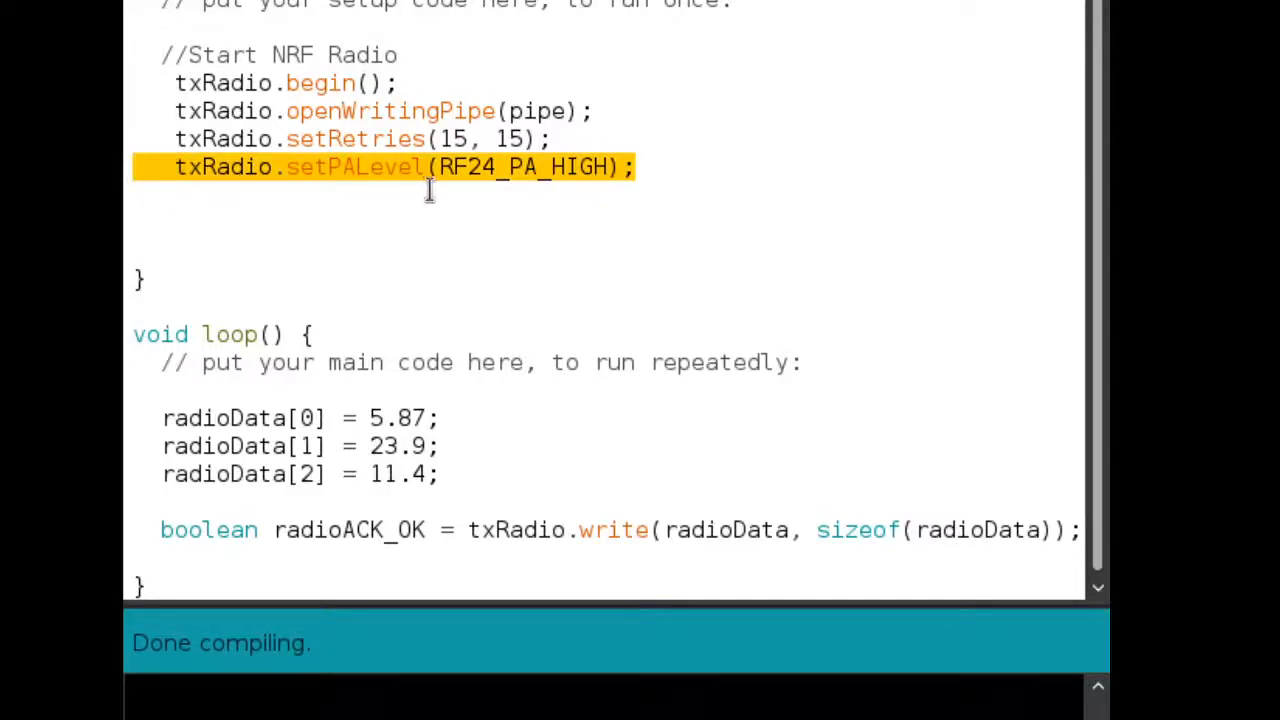
{"action": "left_click", "coordinate": [634, 167]}
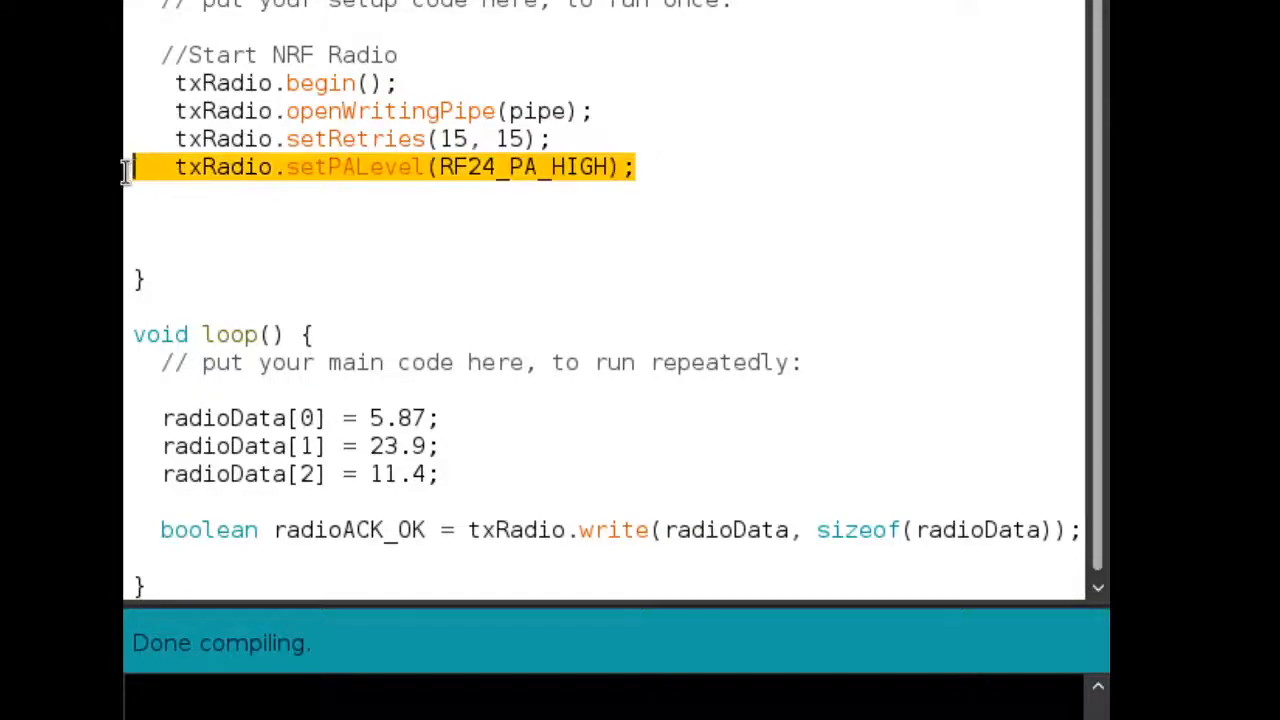
{"action": "left_click", "coordinate": [1007, 200]}
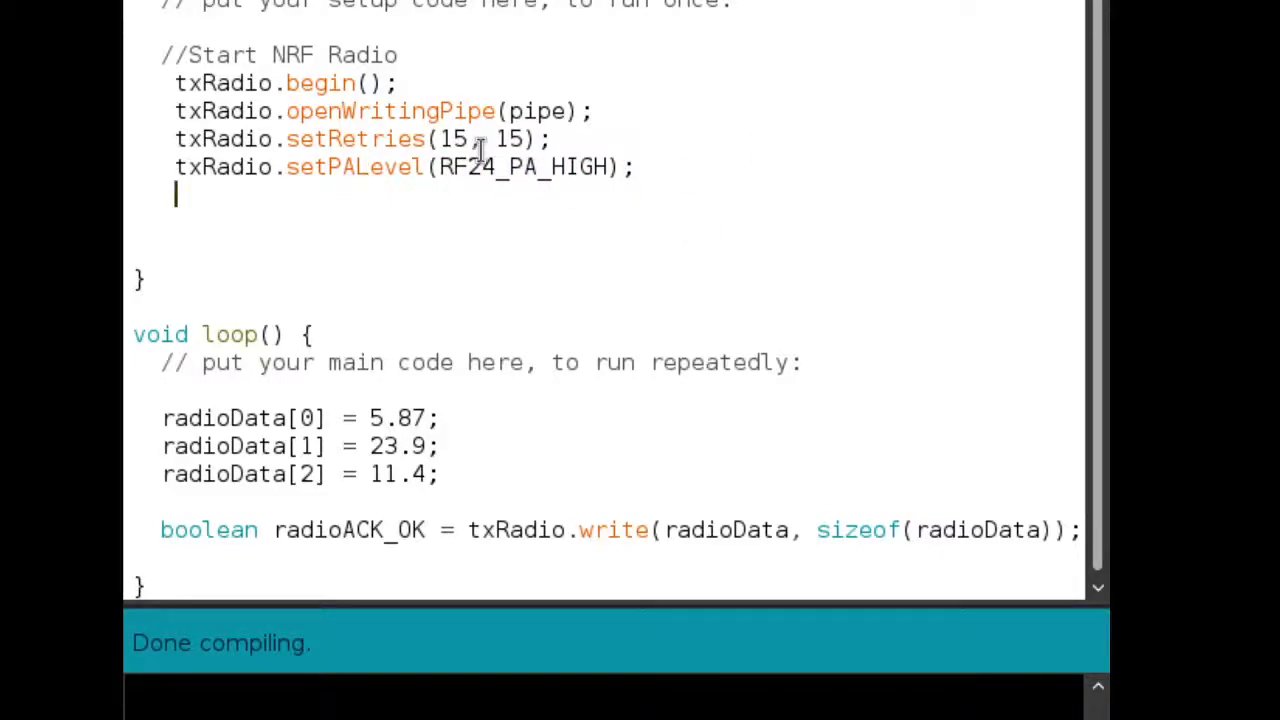
{"action": "mouse_move", "coordinate": [490, 158]}
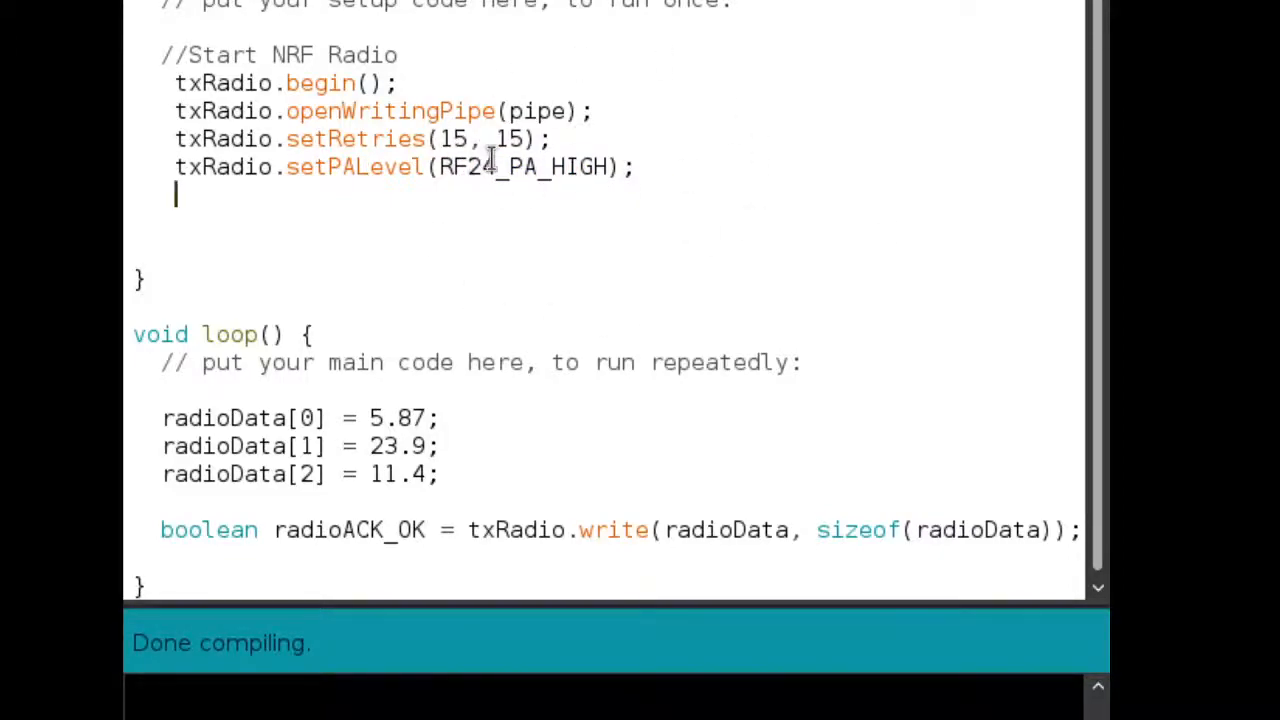
{"action": "mouse_move", "coordinate": [190, 139]}
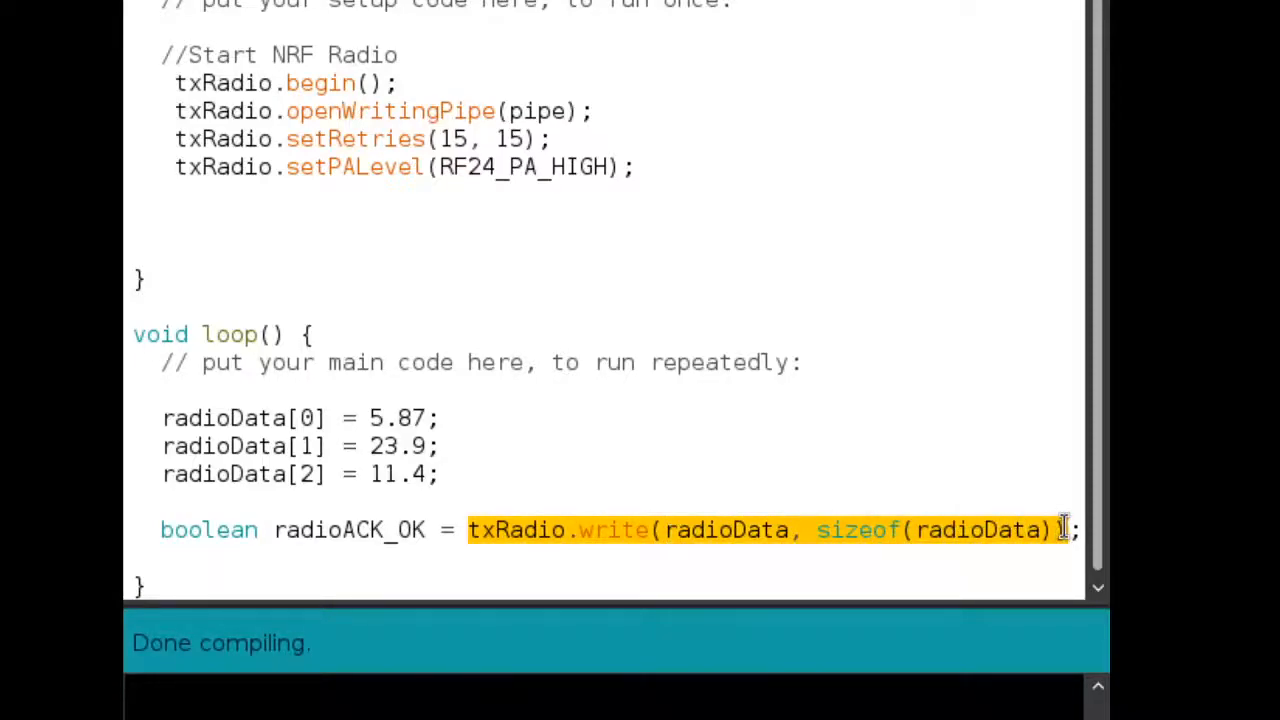
Highlight the txRadio.write call, radioACK_OK and setRetries(15, 15) while explaining them
{"action": "left_click", "coordinate": [505, 530]}
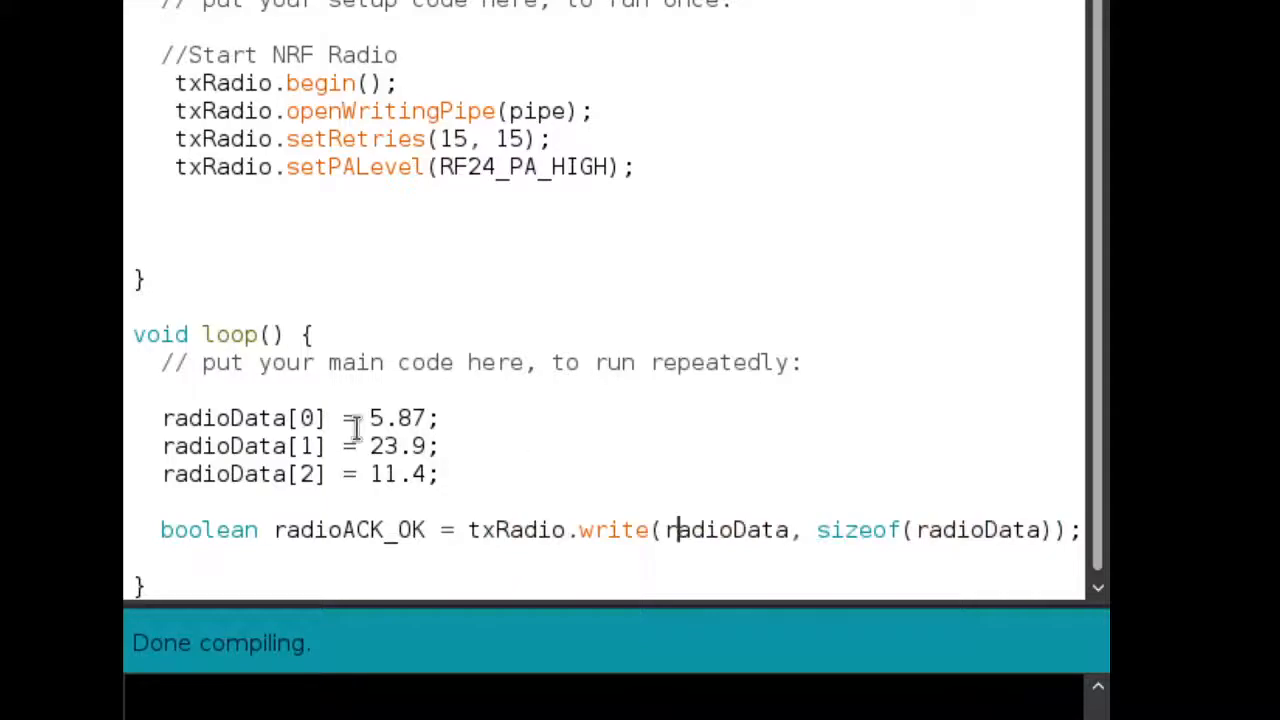
{"action": "double_click", "coordinate": [612, 529]}
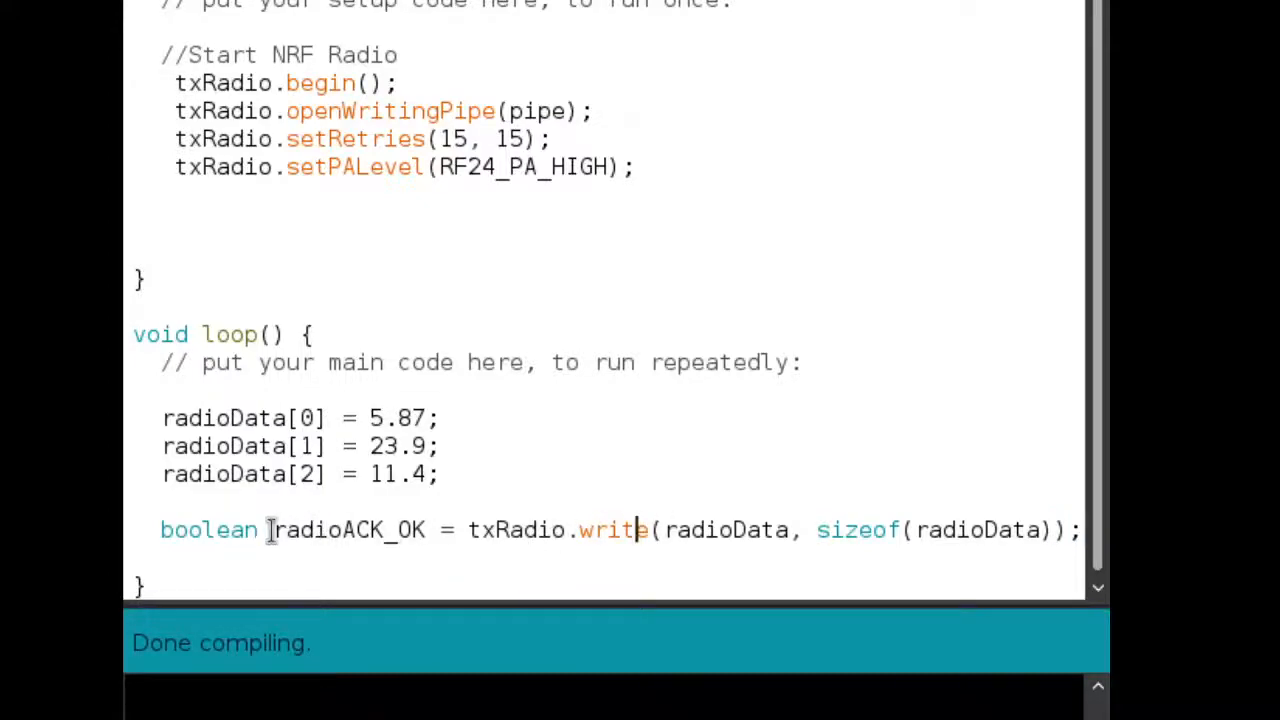
{"action": "double_click", "coordinate": [348, 530]}
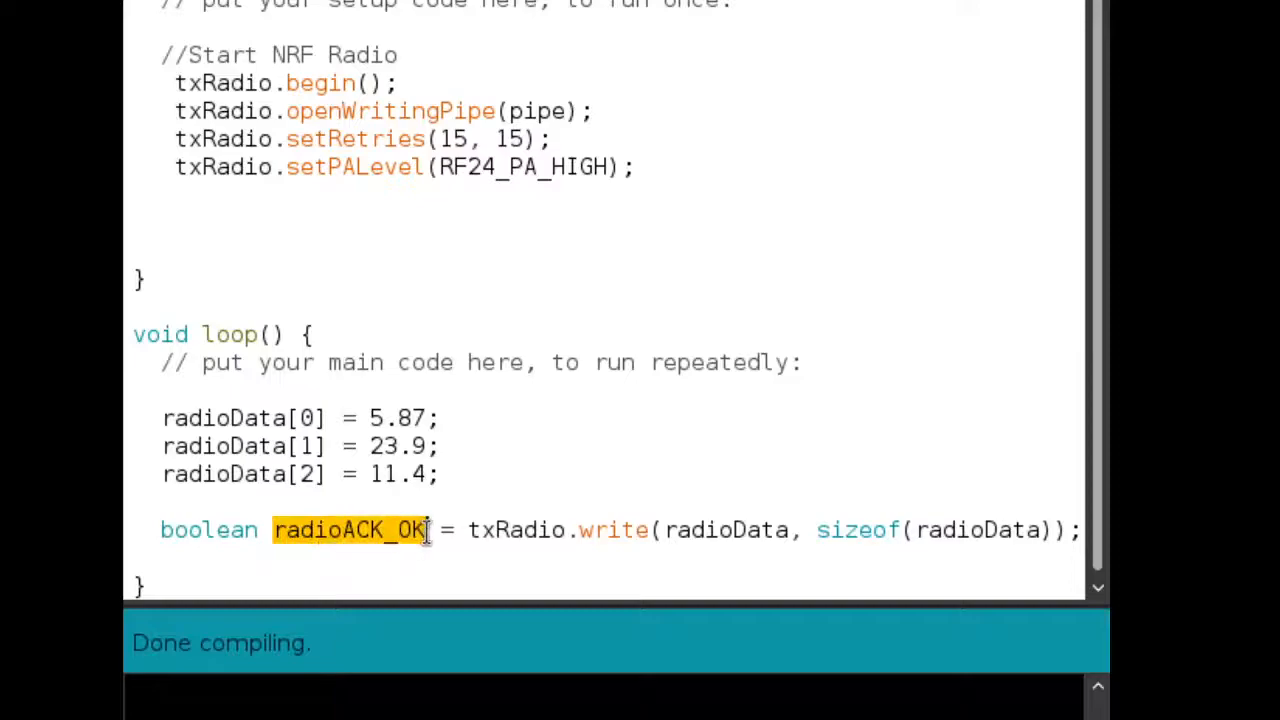
{"action": "mouse_move", "coordinate": [553, 529]}
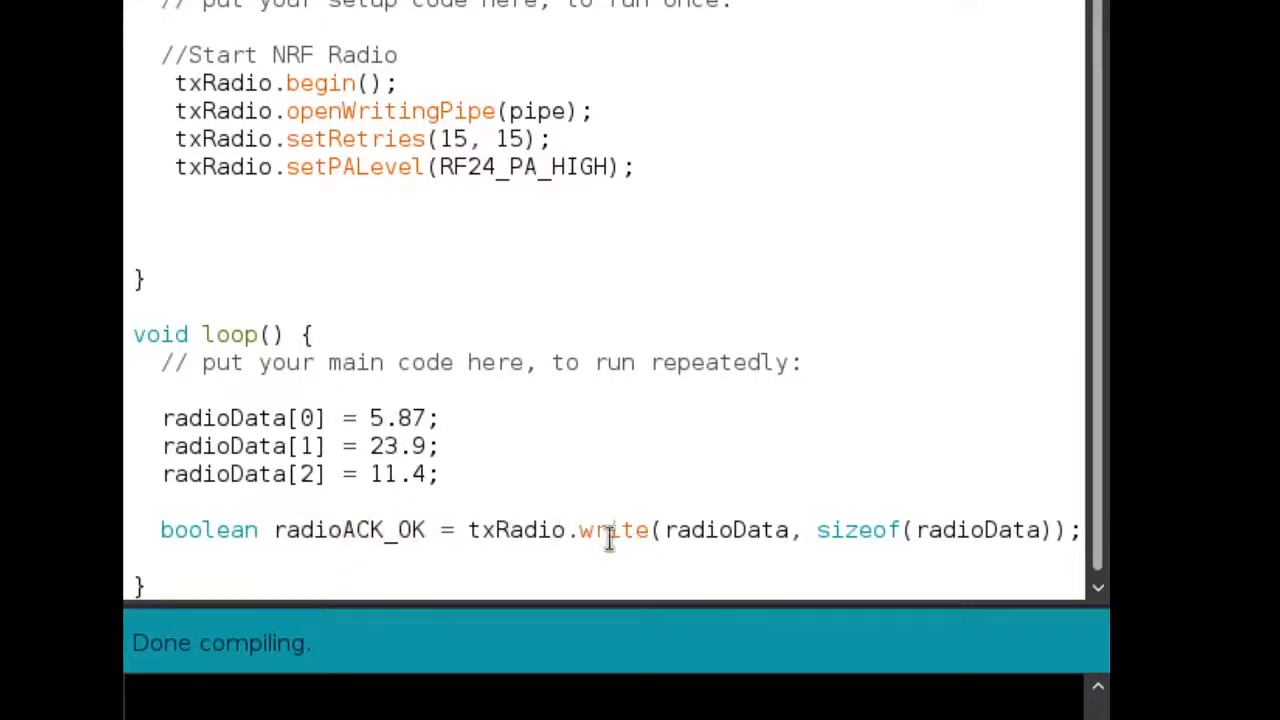
{"action": "left_click", "coordinate": [432, 530]}
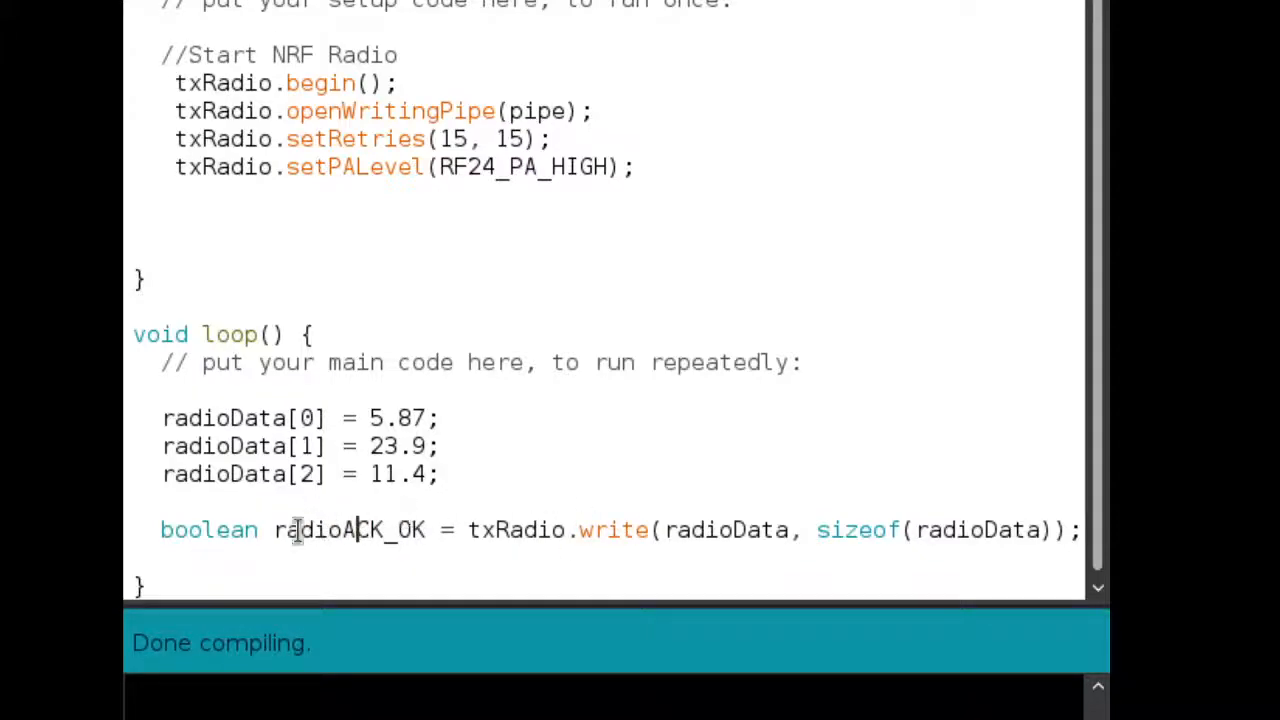
{"action": "double_click", "coordinate": [345, 530]}
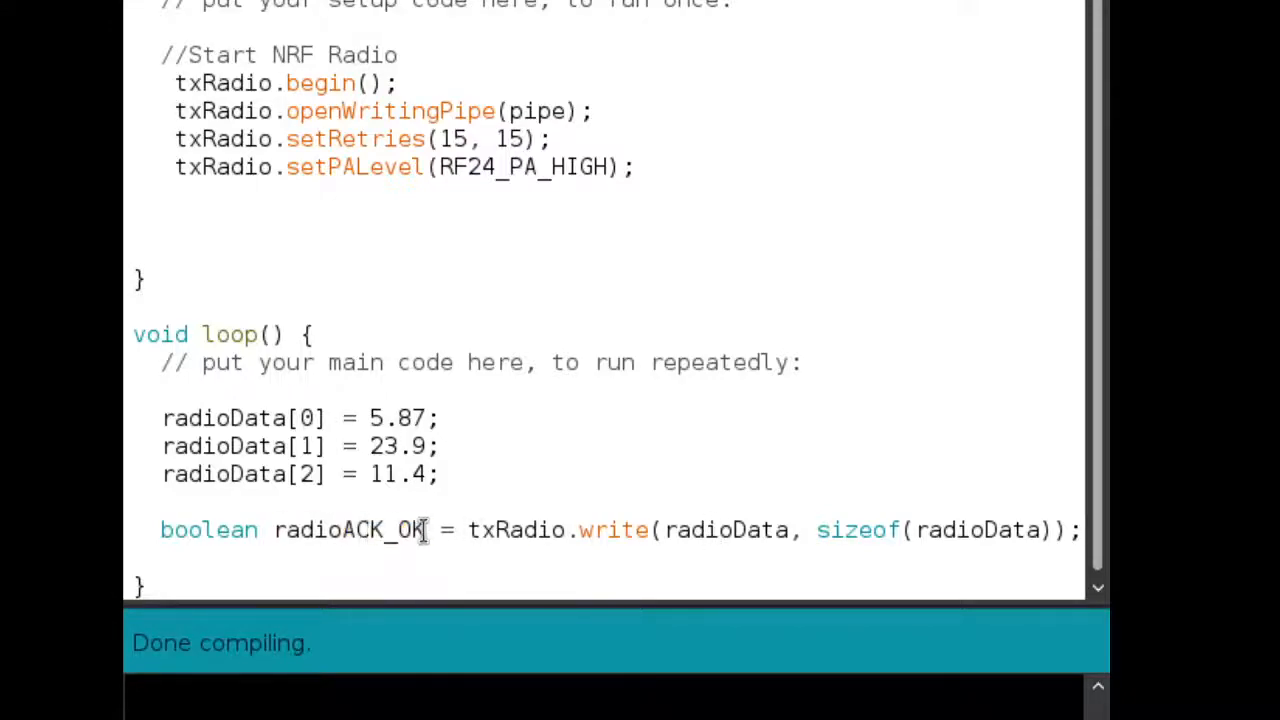
{"action": "left_click_drag", "start_coordinate": [468, 529], "coordinate": [860, 529]}
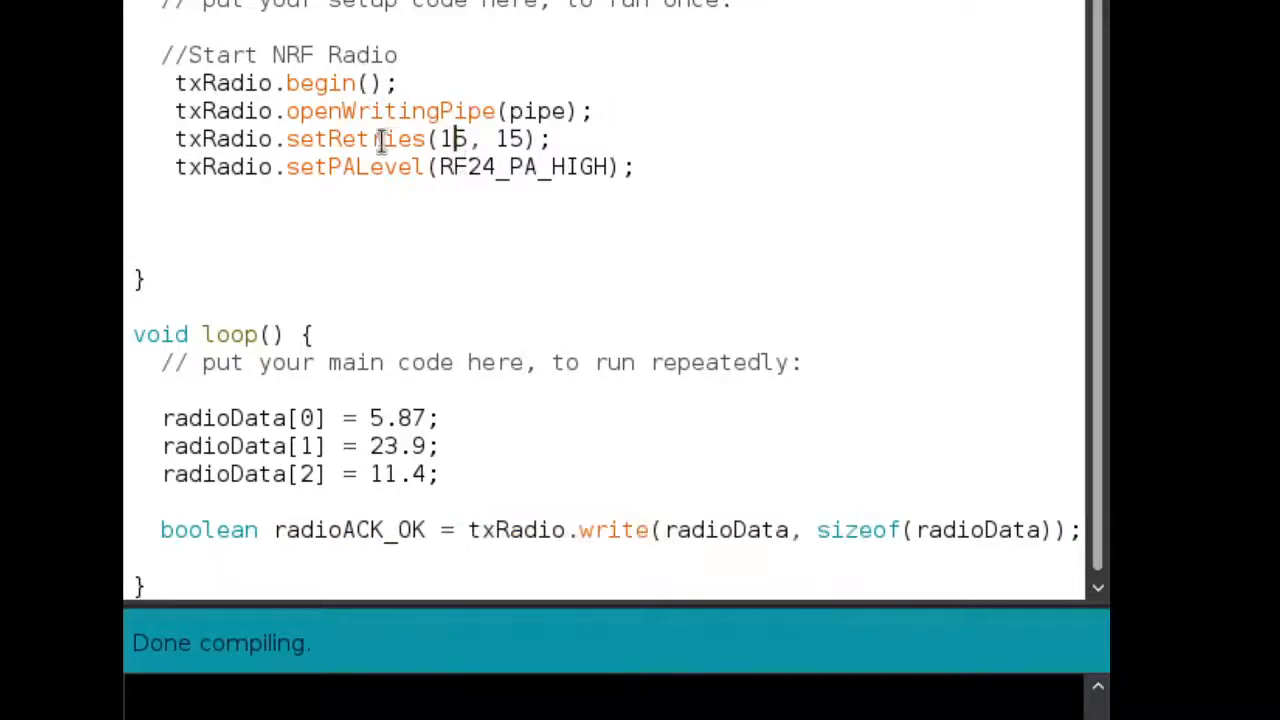
{"action": "double_click", "coordinate": [518, 139]}
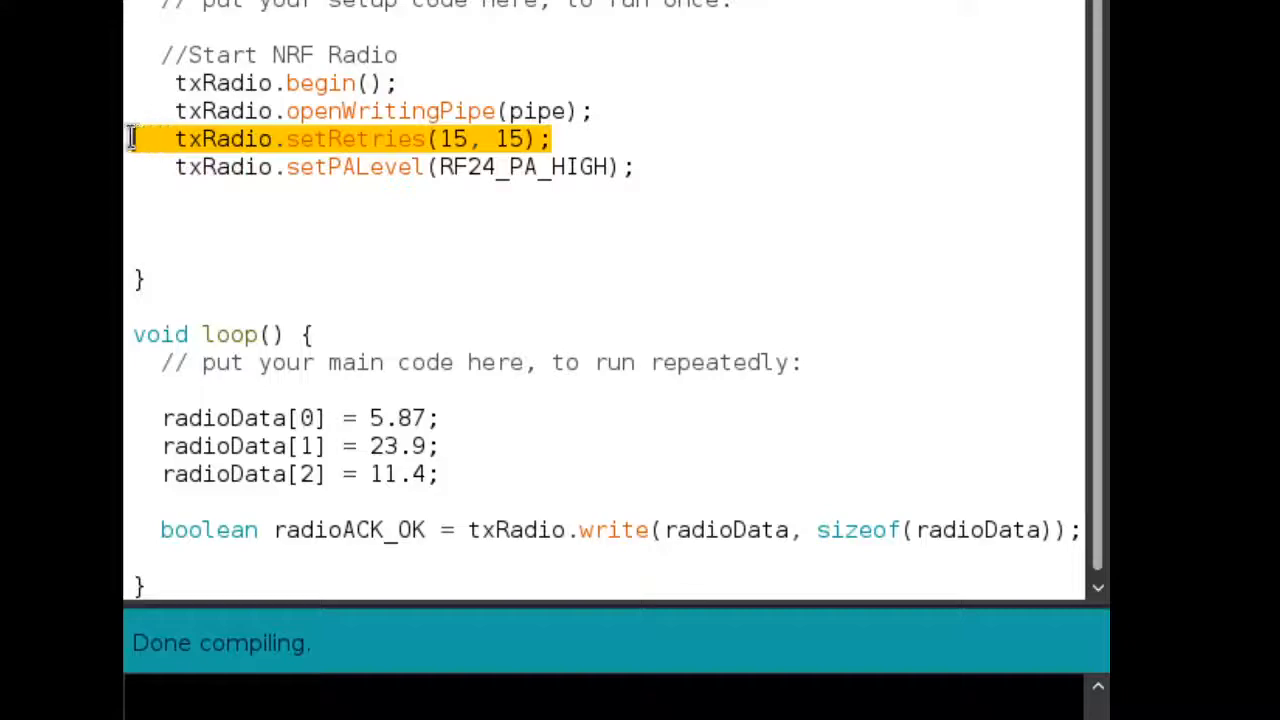
{"action": "double_click", "coordinate": [348, 529]}
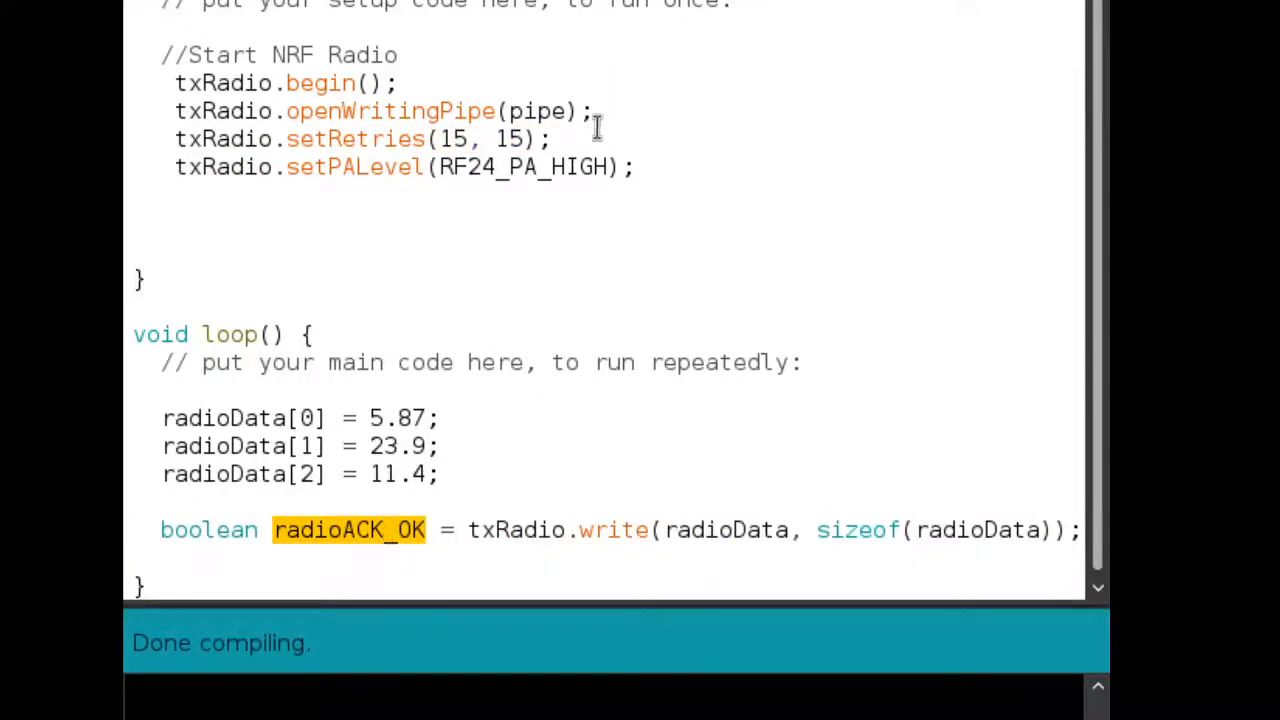
{"action": "left_click", "coordinate": [367, 530]}
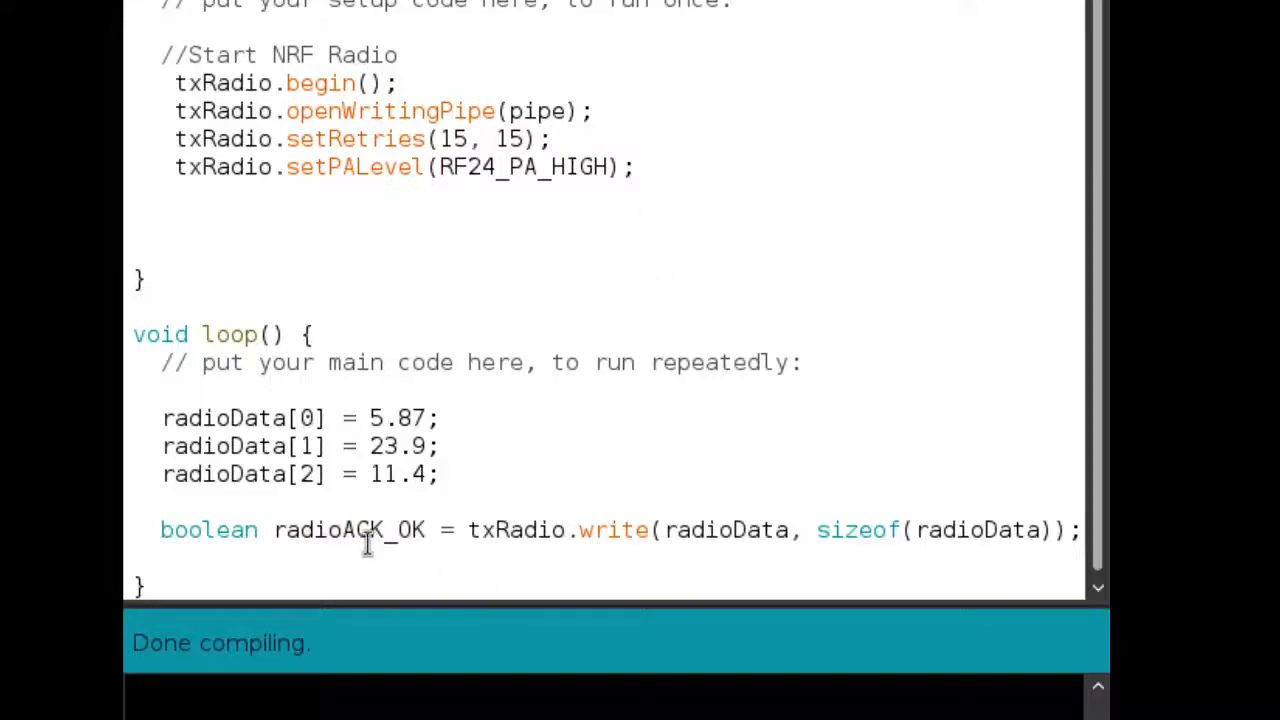
{"action": "mouse_move", "coordinate": [448, 530]}
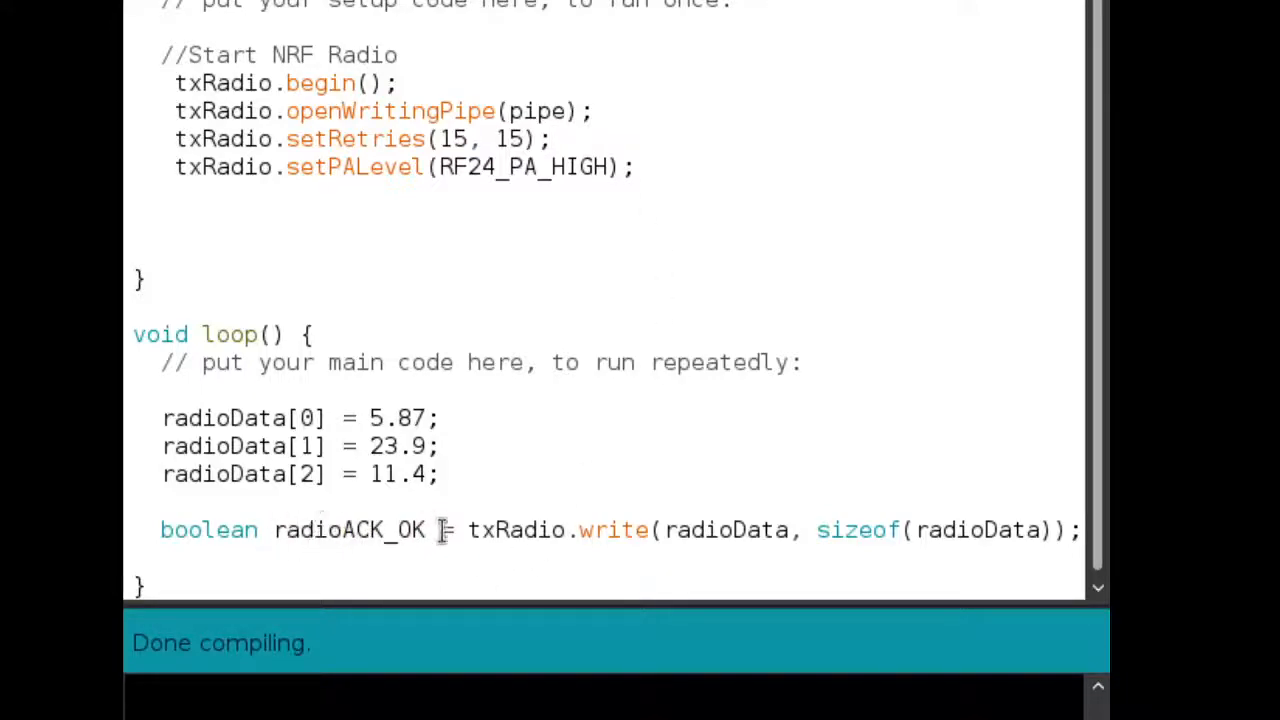
{"action": "mouse_move", "coordinate": [168, 560]}
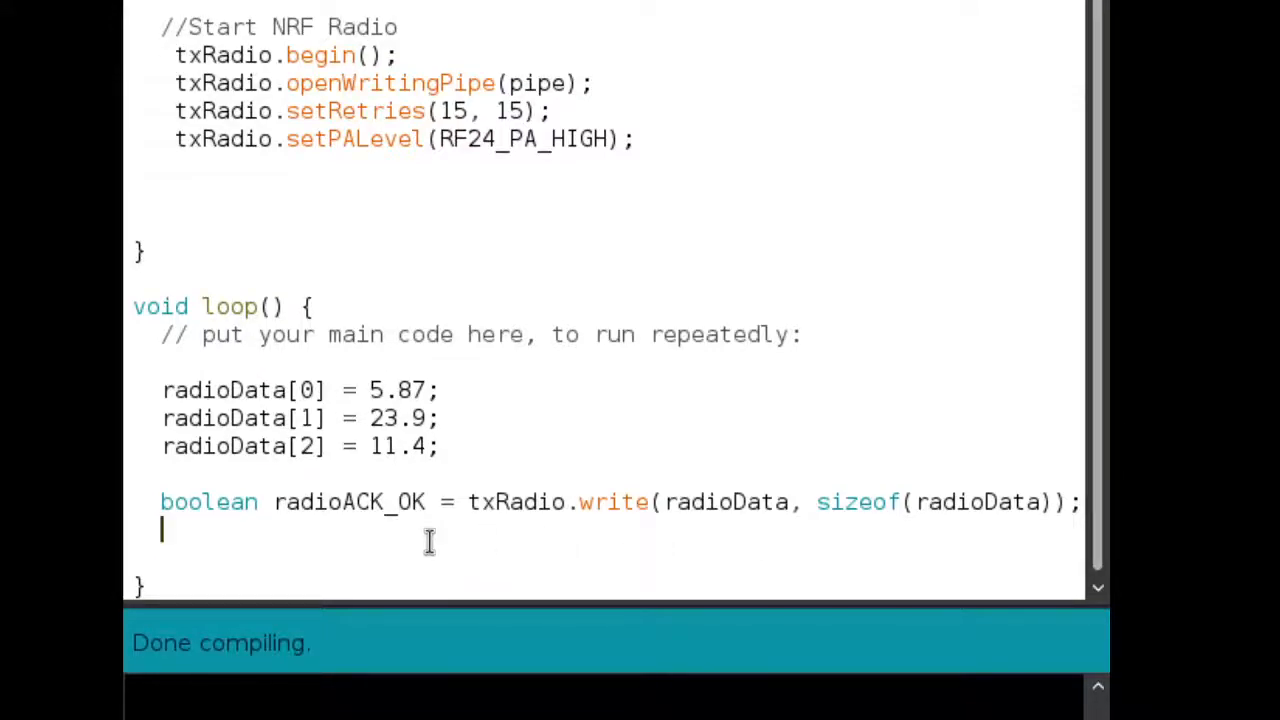
Type if (radioACK_OK == false) { with comments '//Do something' and '//increase ouytput powe'
{"action": "type", "text": "if"}
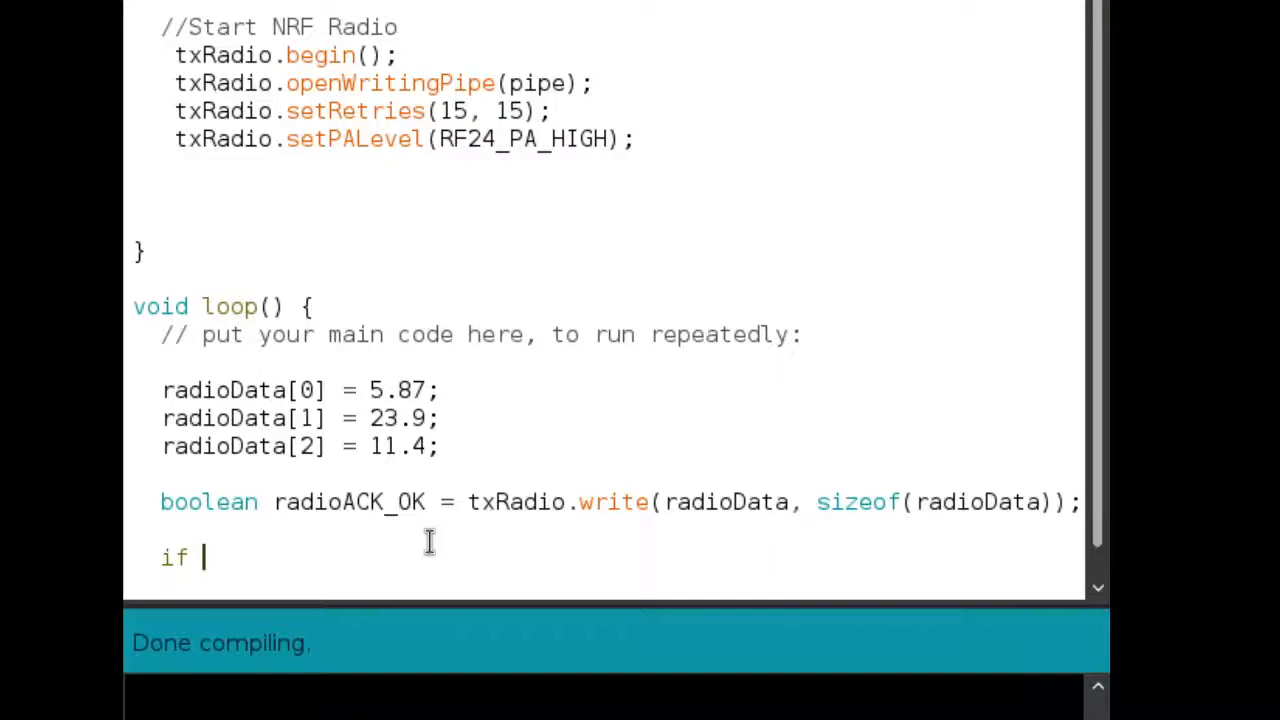
{"action": "type", "text": "(radio"}
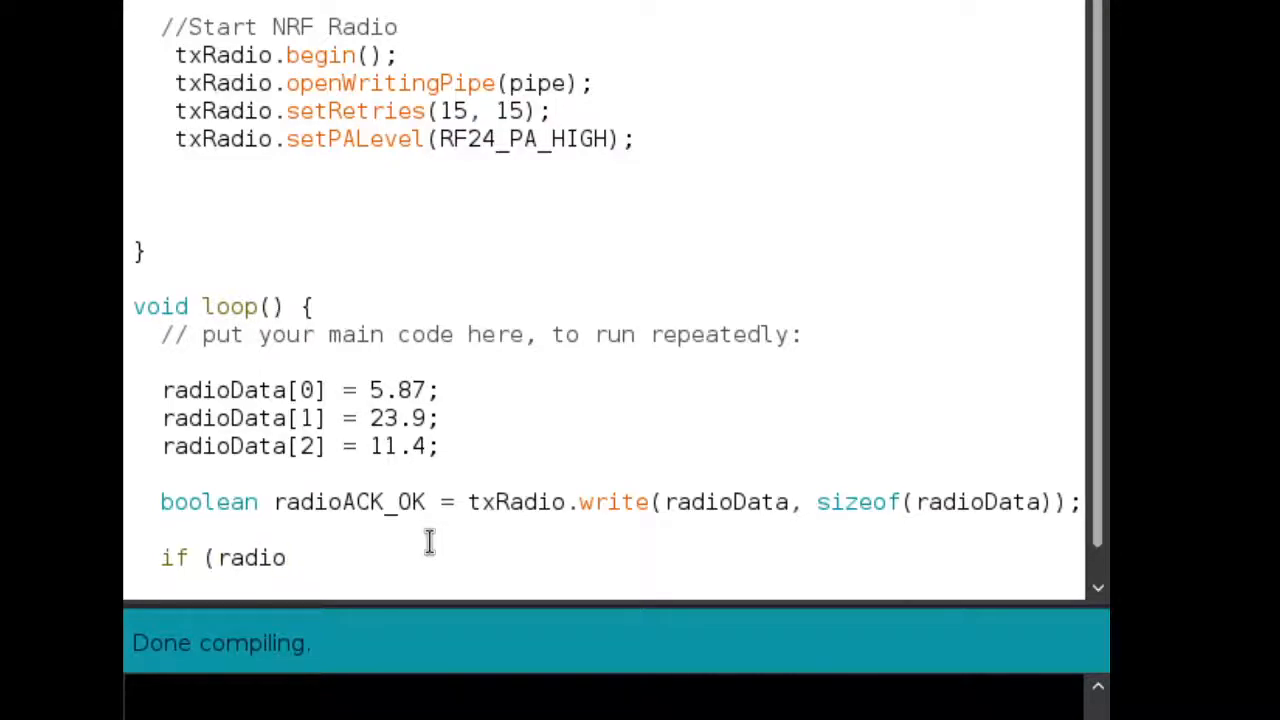
{"action": "type", "text": "ACK_O"}
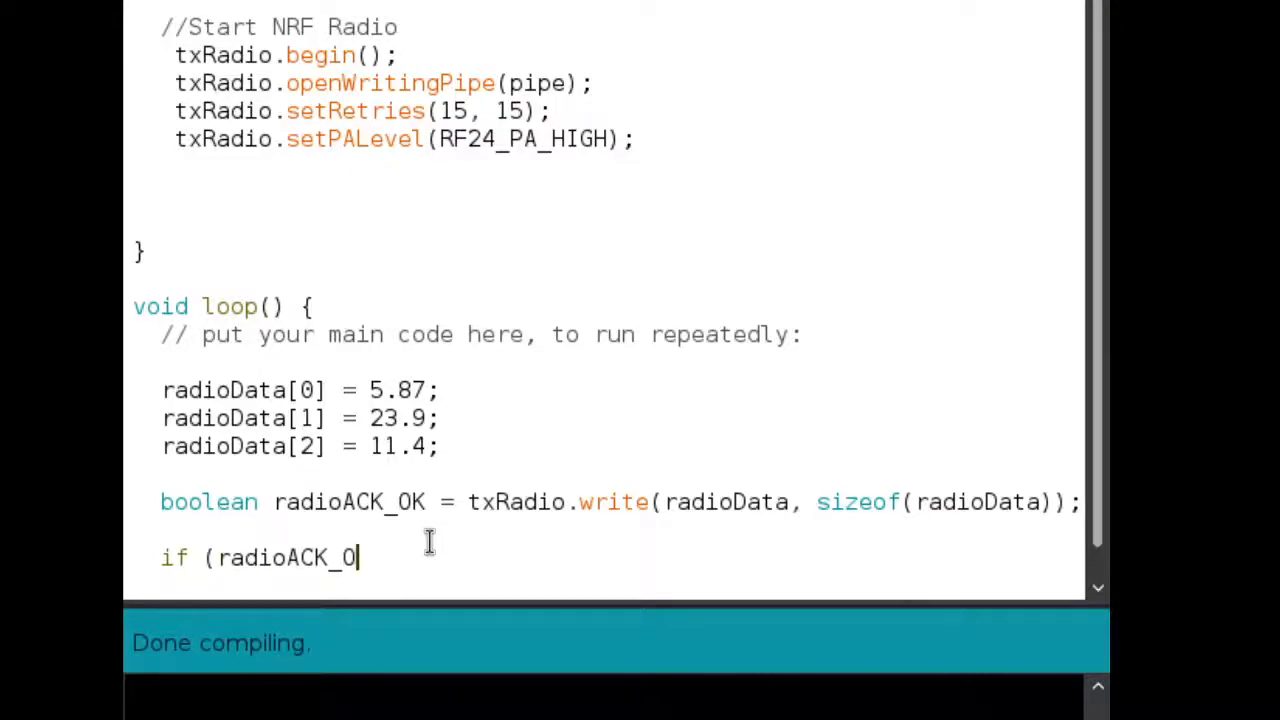
{"action": "type", "text": "K =="}
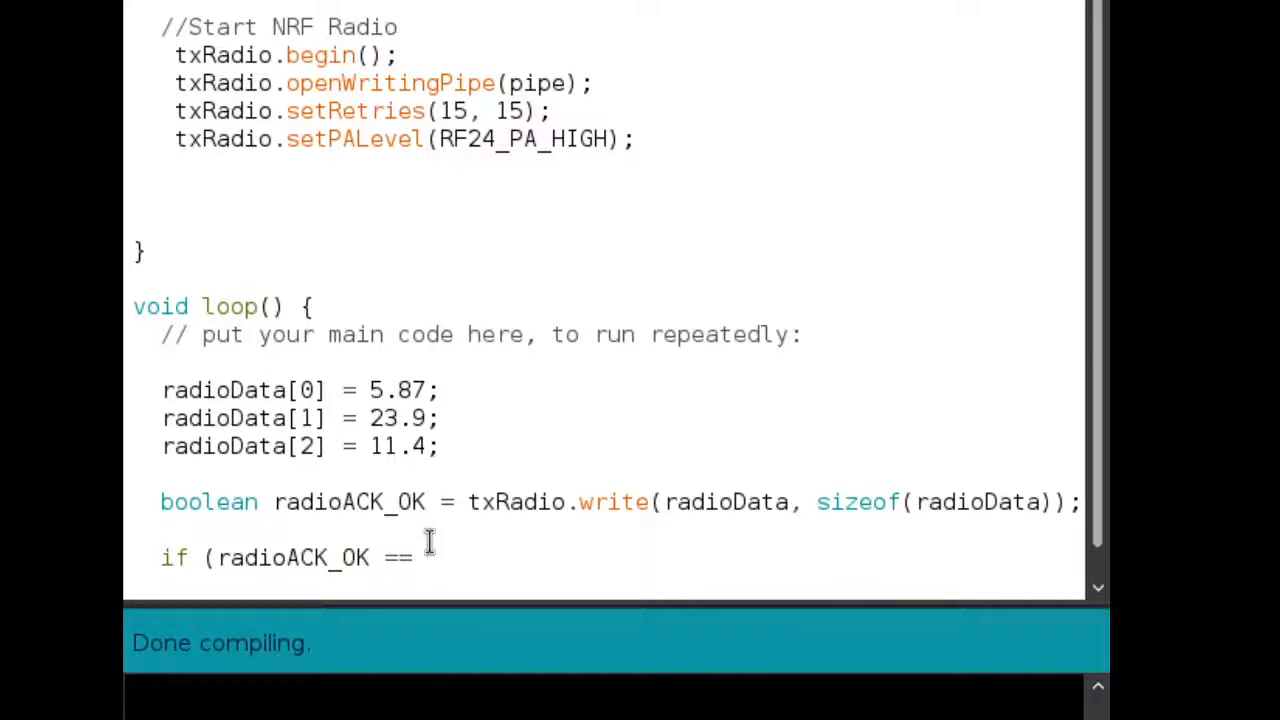
{"action": "type", "text": "false)"}
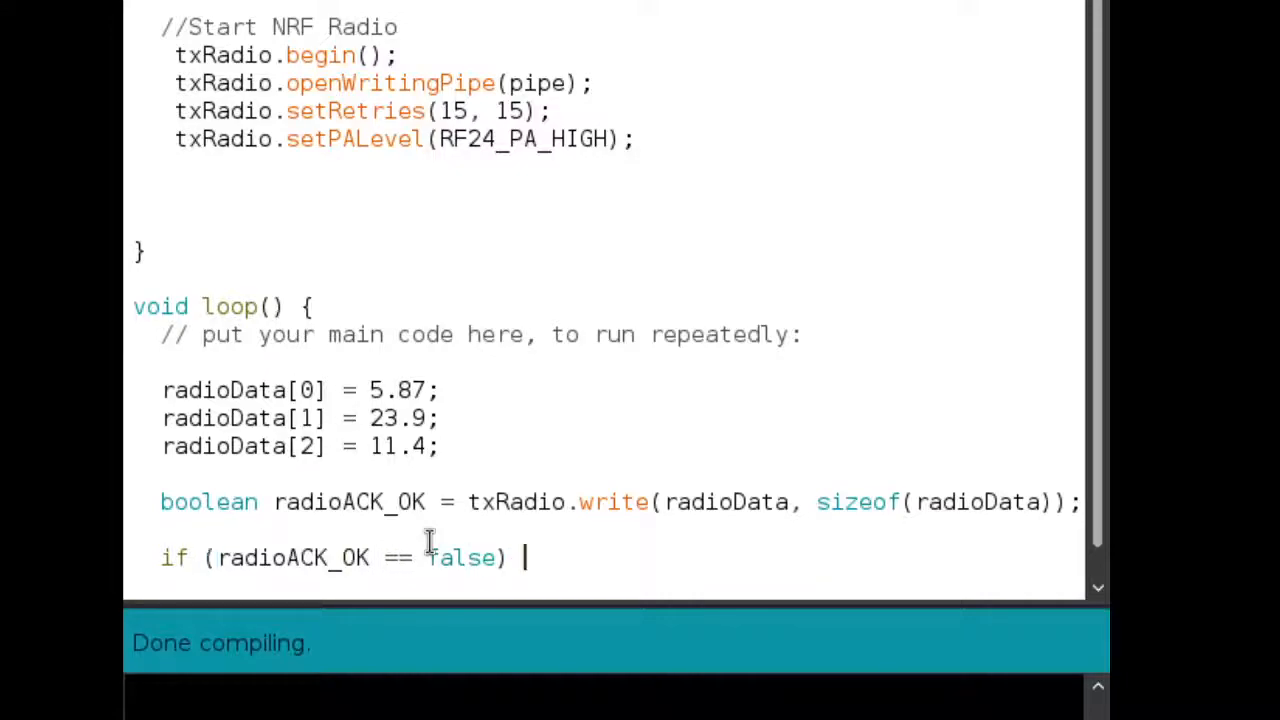
{"action": "type", "text": "{"}
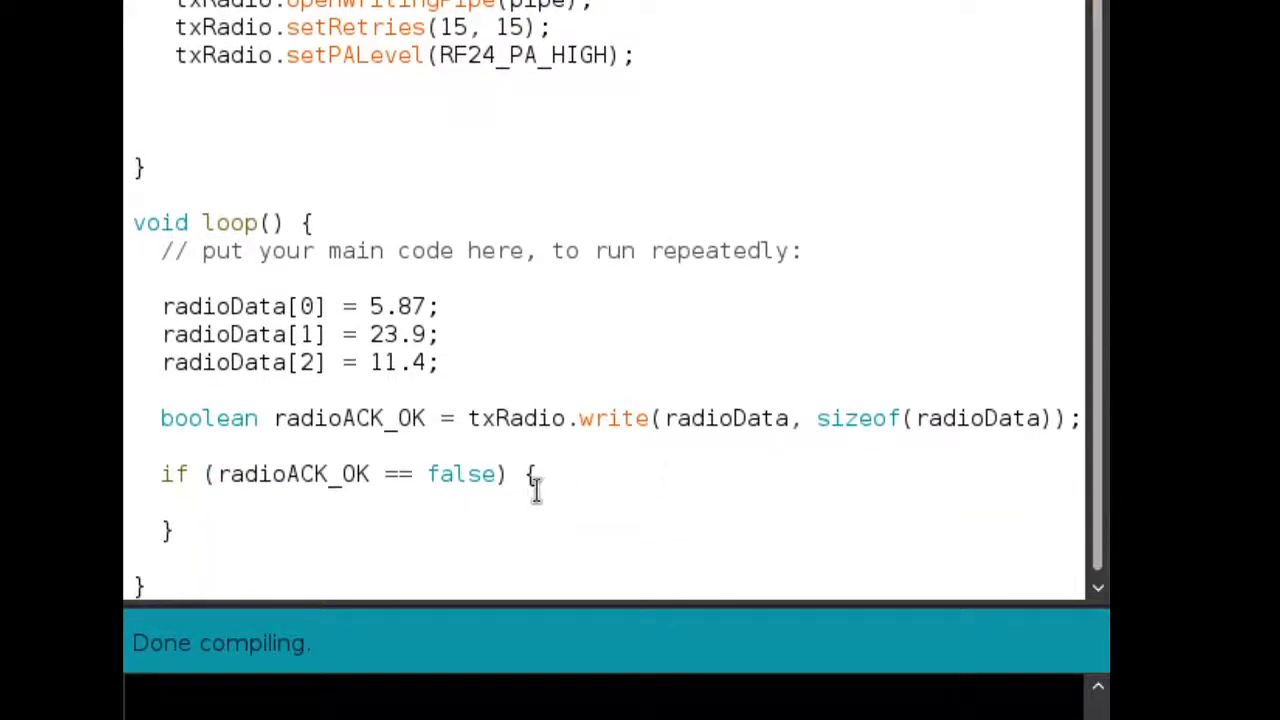
{"action": "type", "text": "//Do something"}
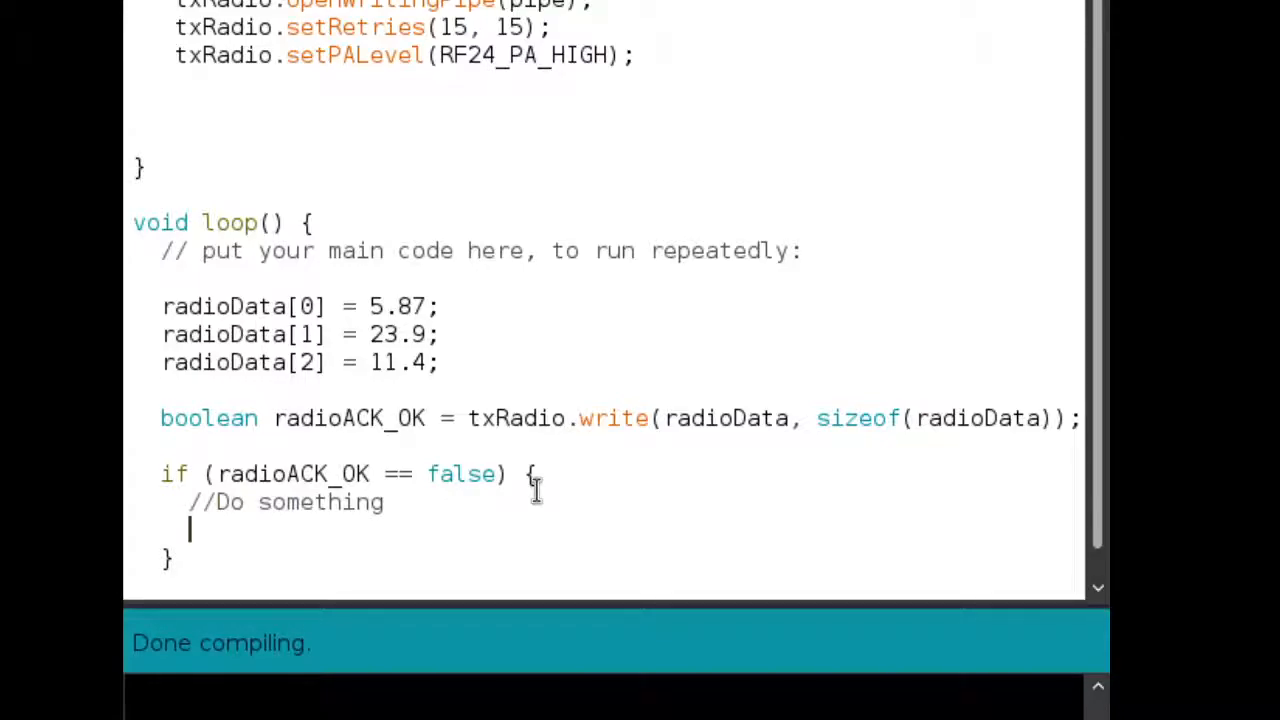
{"action": "type", "text": "//in"}
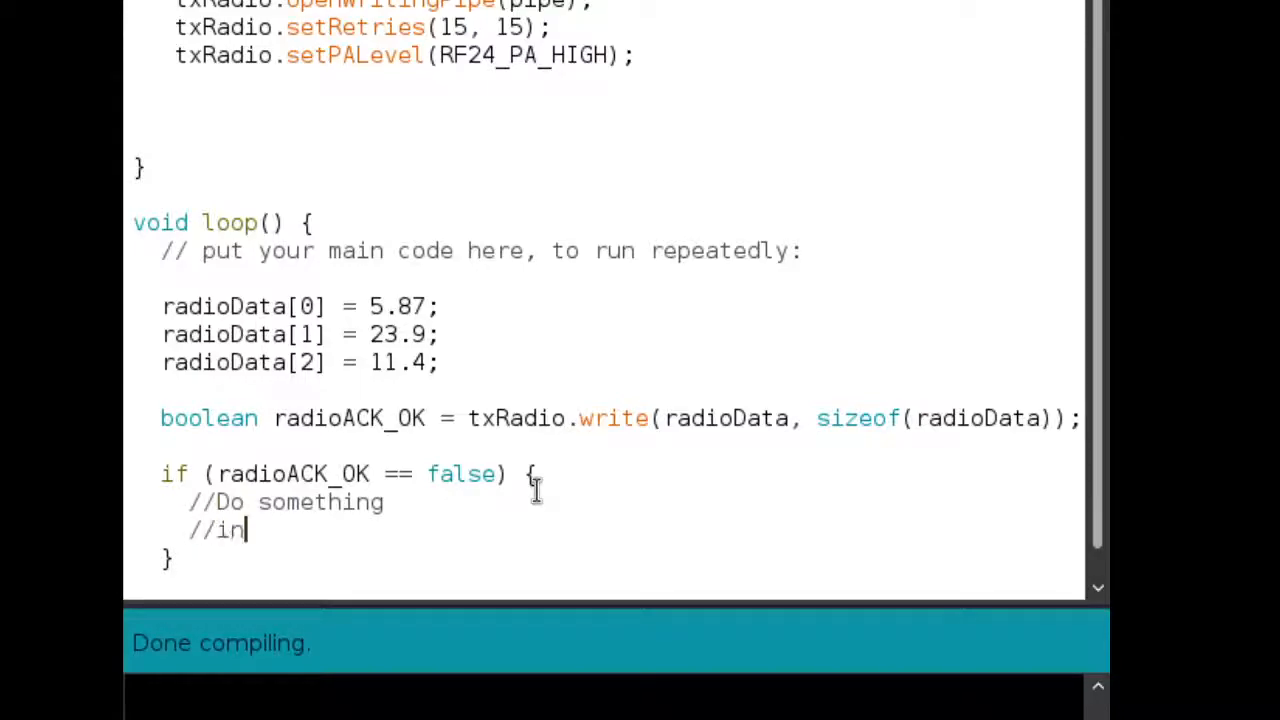
{"action": "type", "text": "crease"}
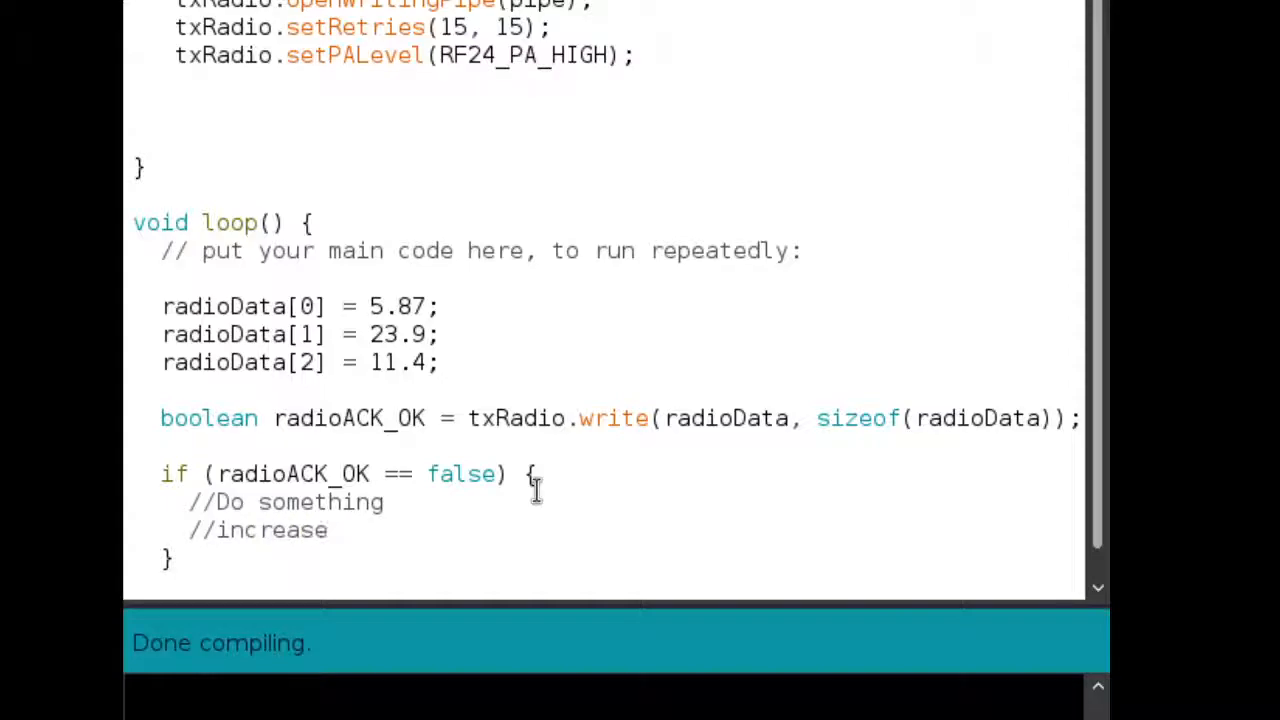
{"action": "type", "text": "ouytput power level"}
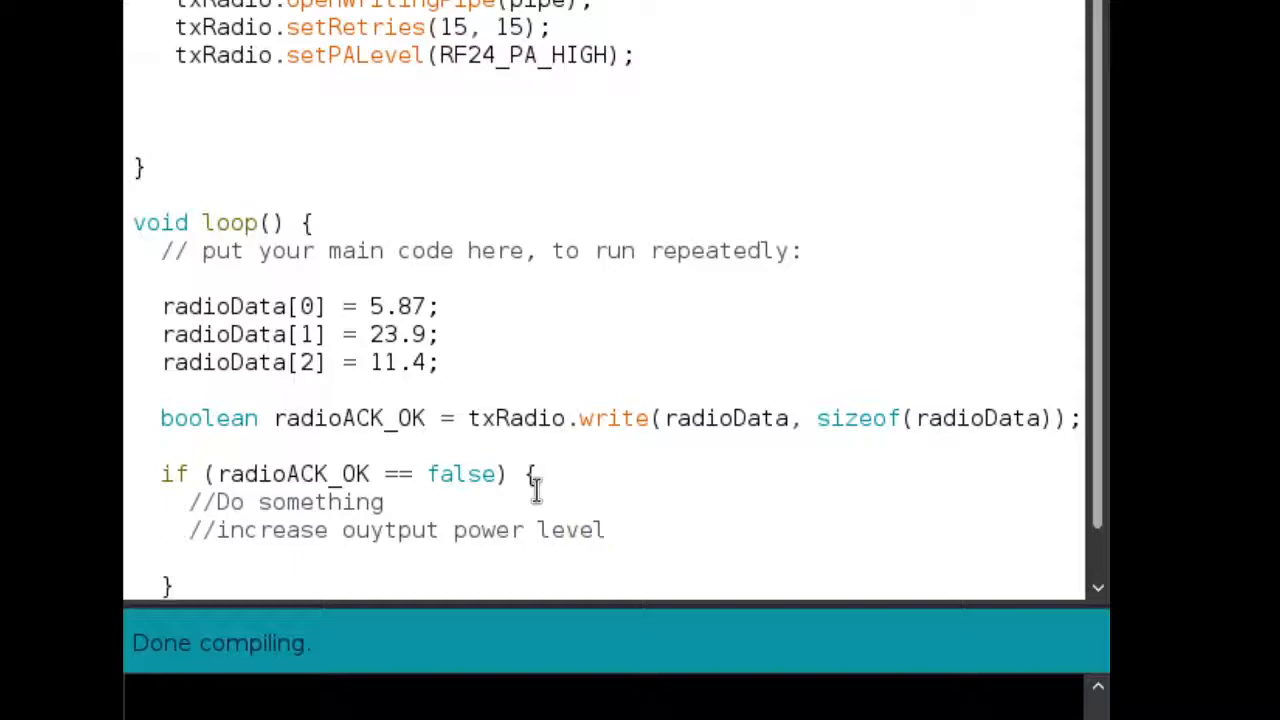
{"action": "mouse_move", "coordinate": [258, 548]}
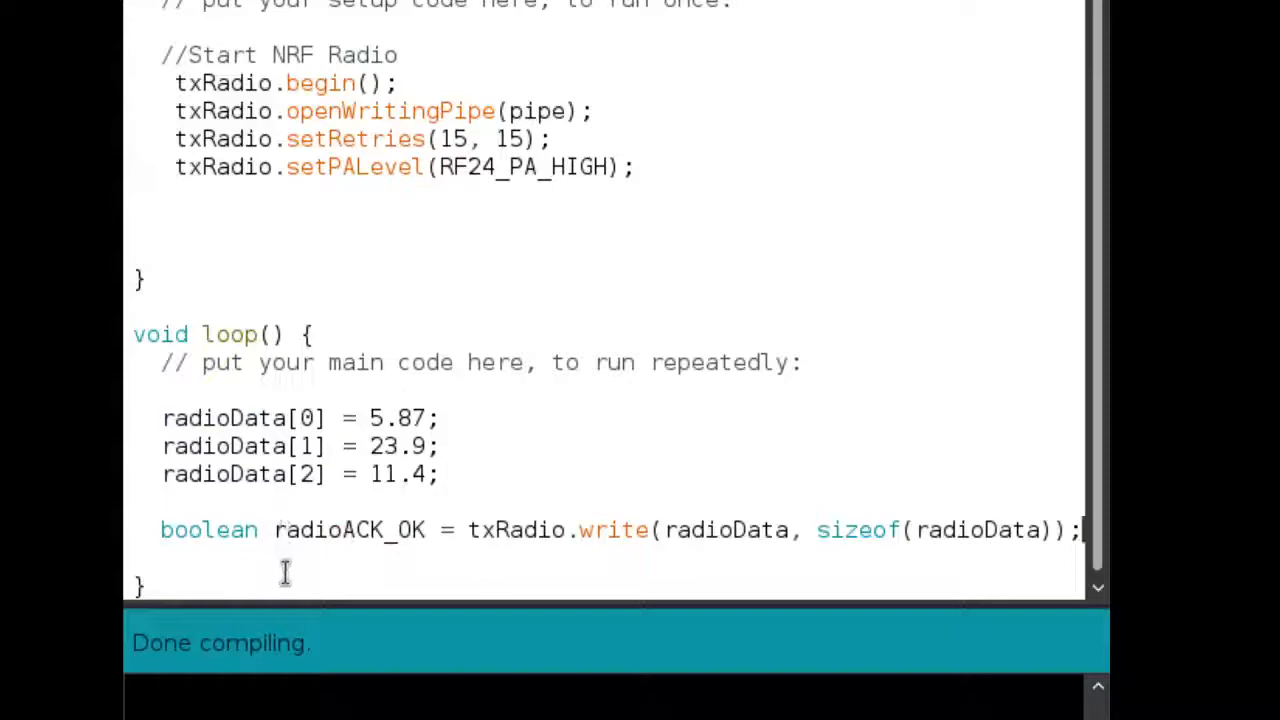
{"action": "mouse_move", "coordinate": [327, 566]}
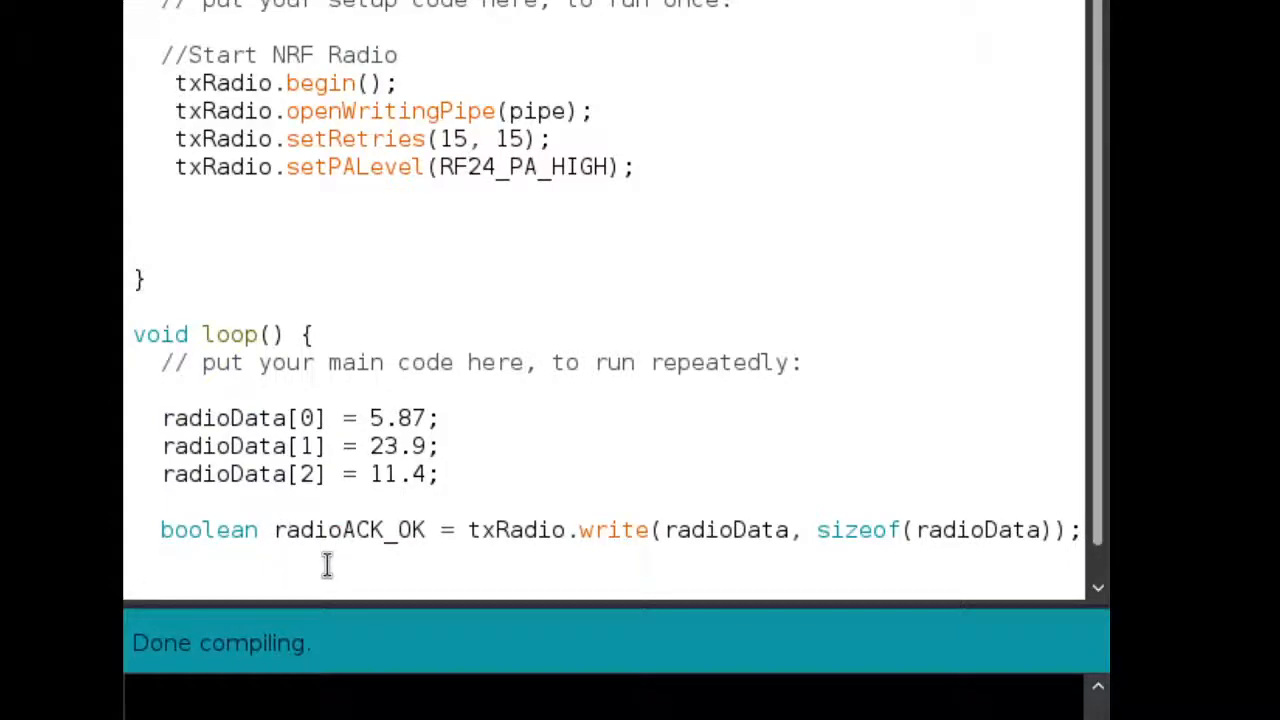
{"action": "type", "text": "wh"}
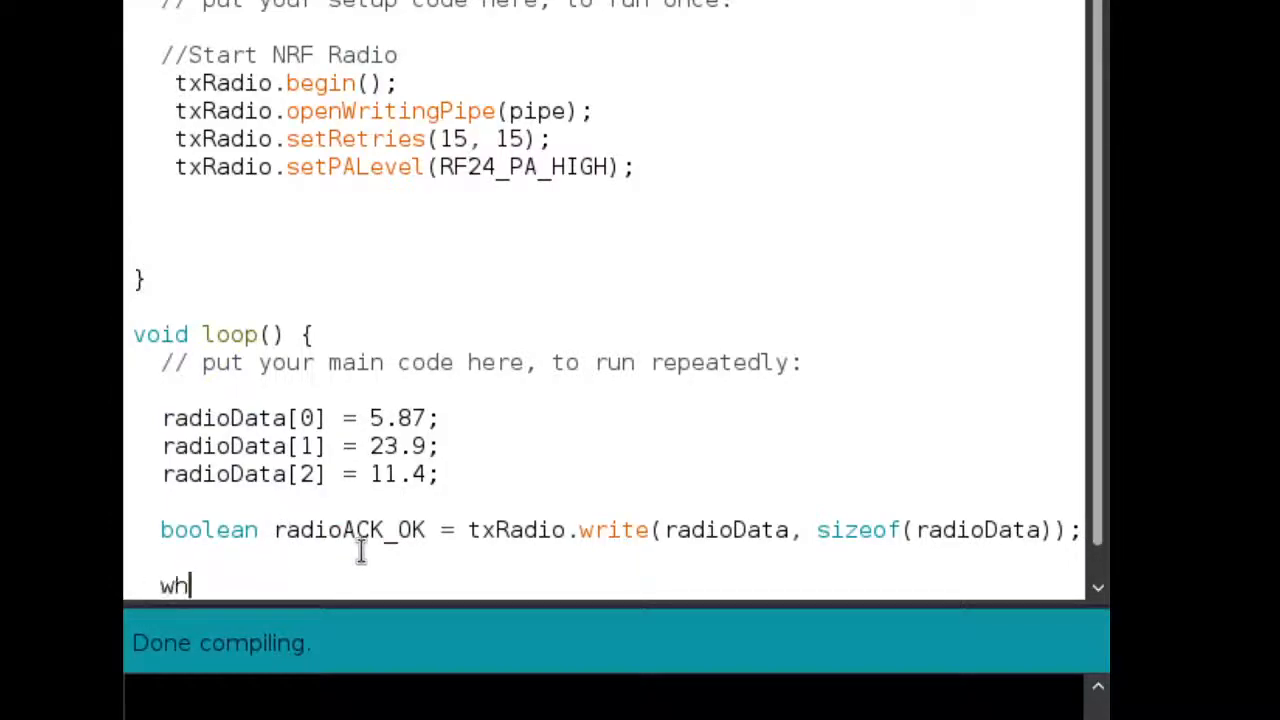
{"action": "type", "text": "ile("}
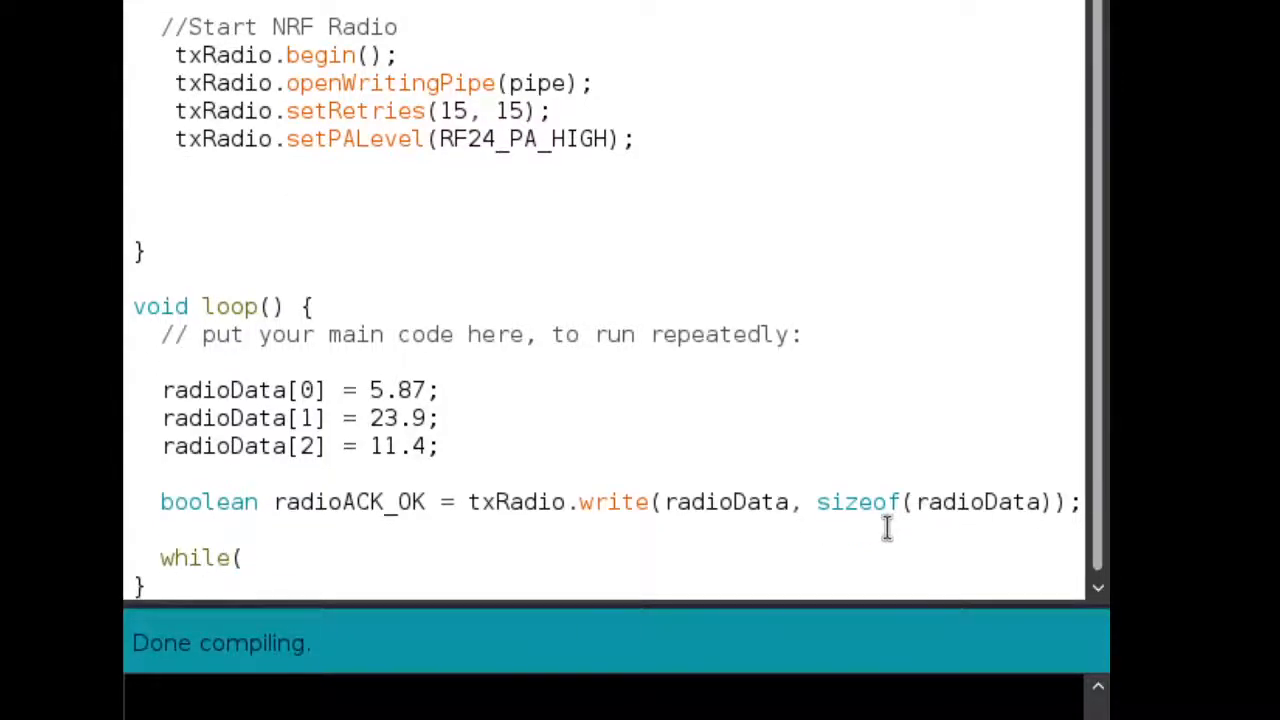
{"action": "type", "text": "radioACK"}
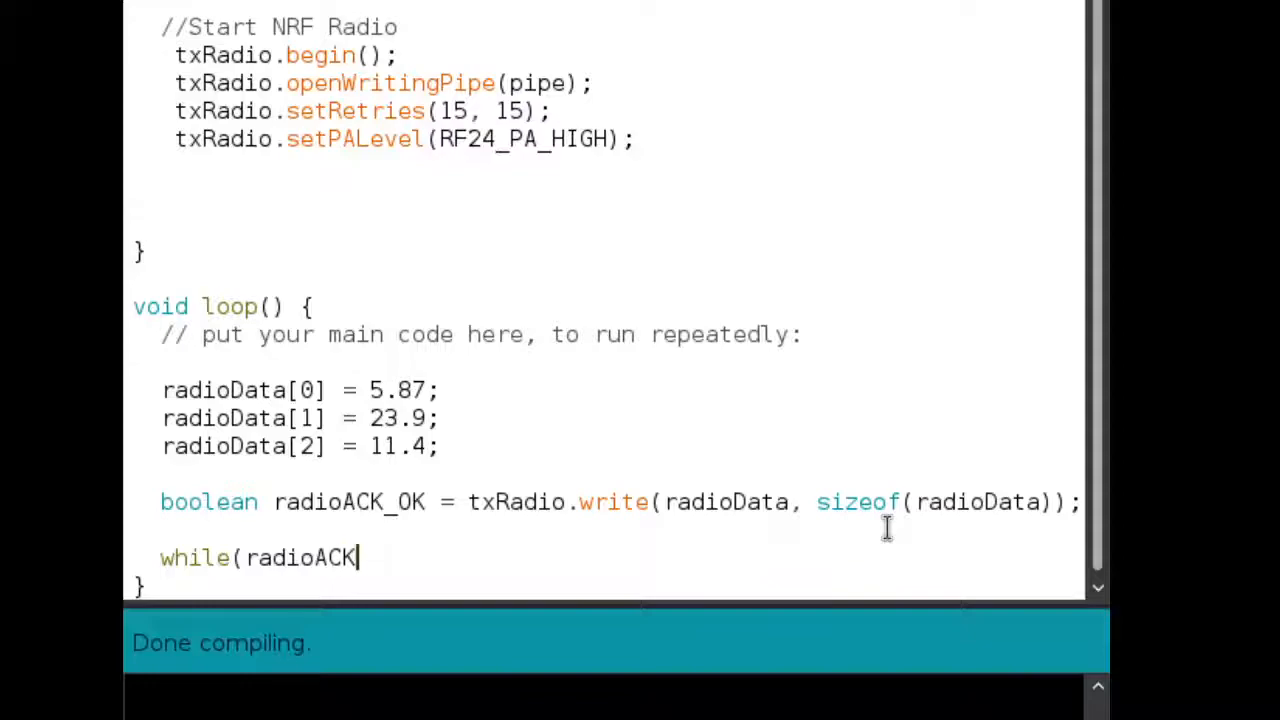
{"action": "type", "text": "_OK"}
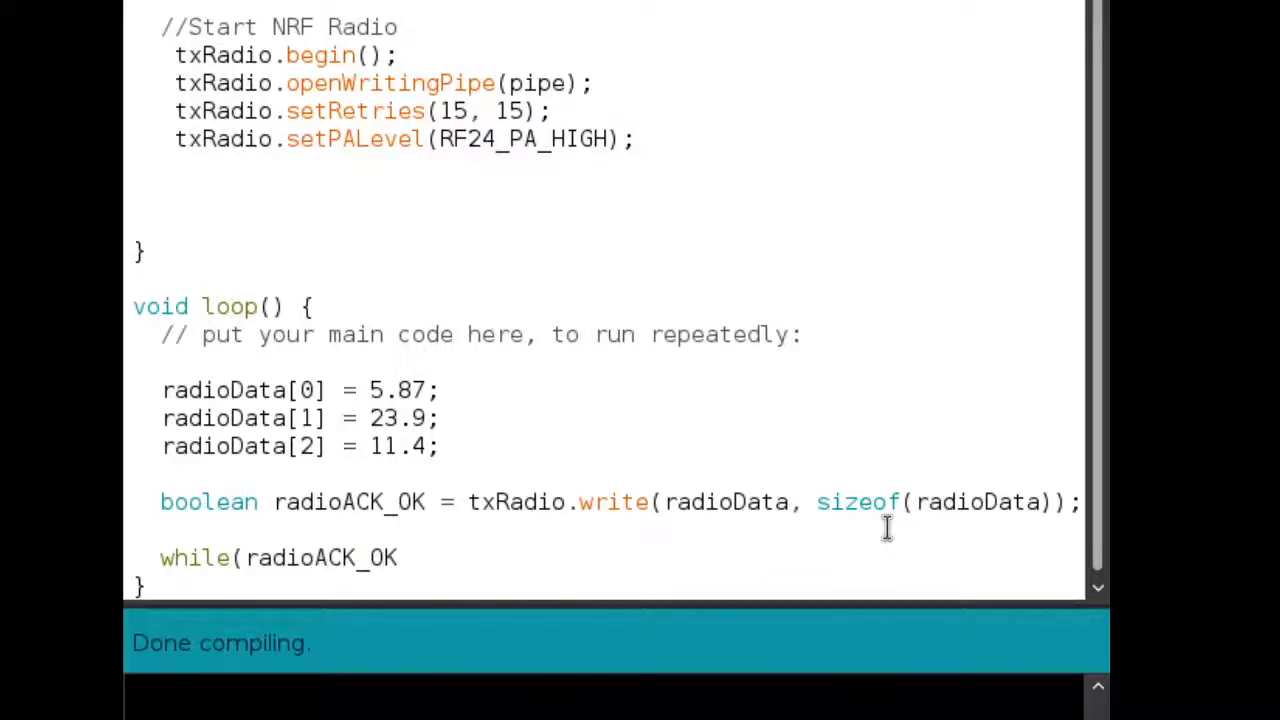
{"action": "type", "text": "!="}
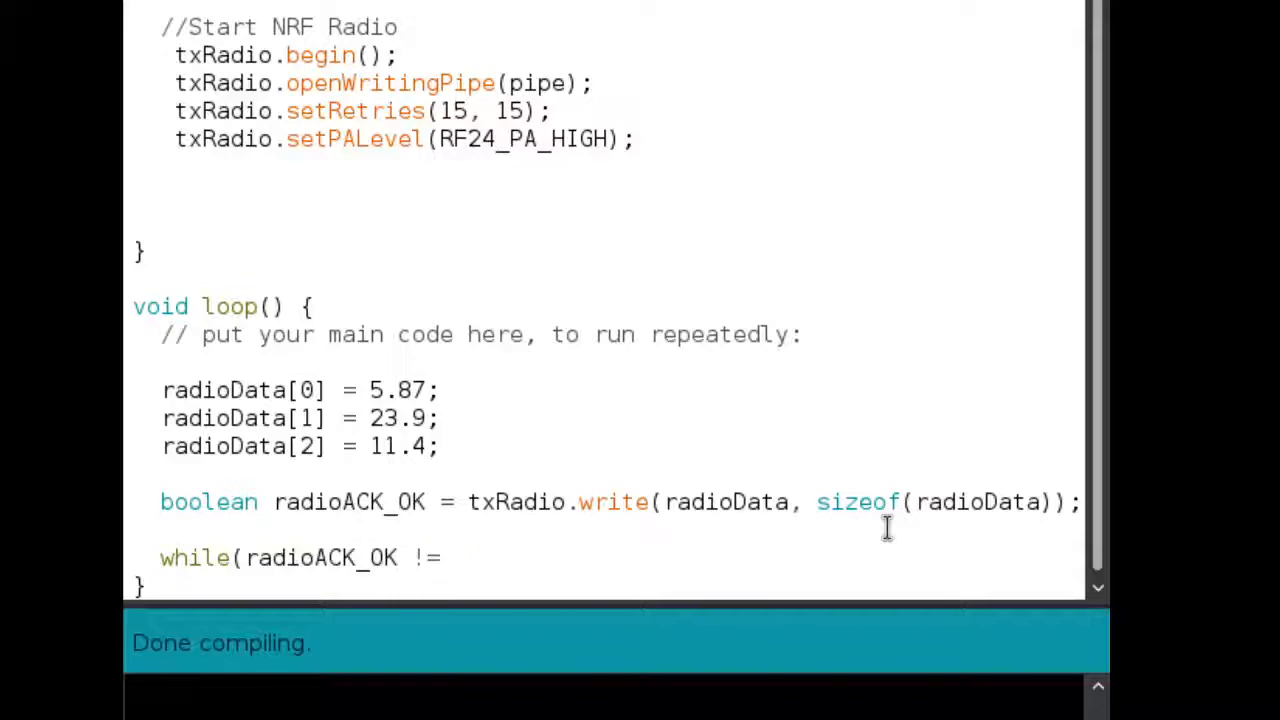
{"action": "type", "text": "true"}
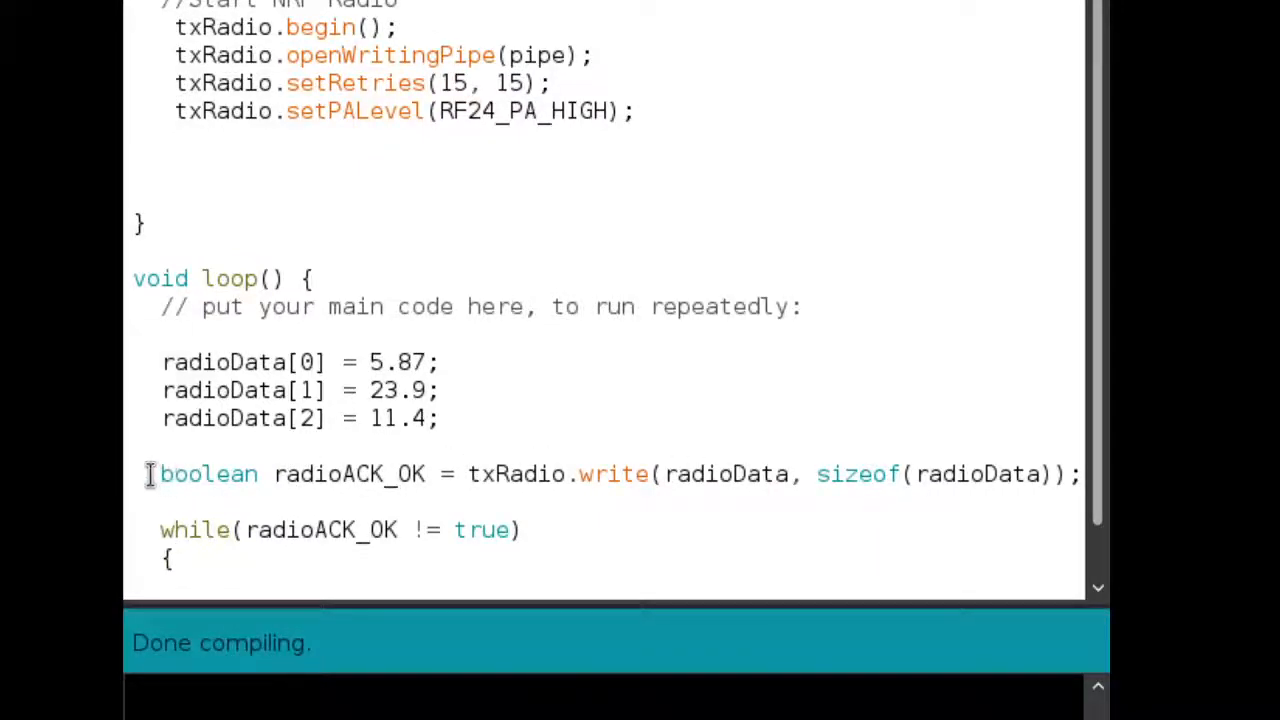
{"action": "left_click_drag", "start_coordinate": [148, 473], "coordinate": [1080, 473]}
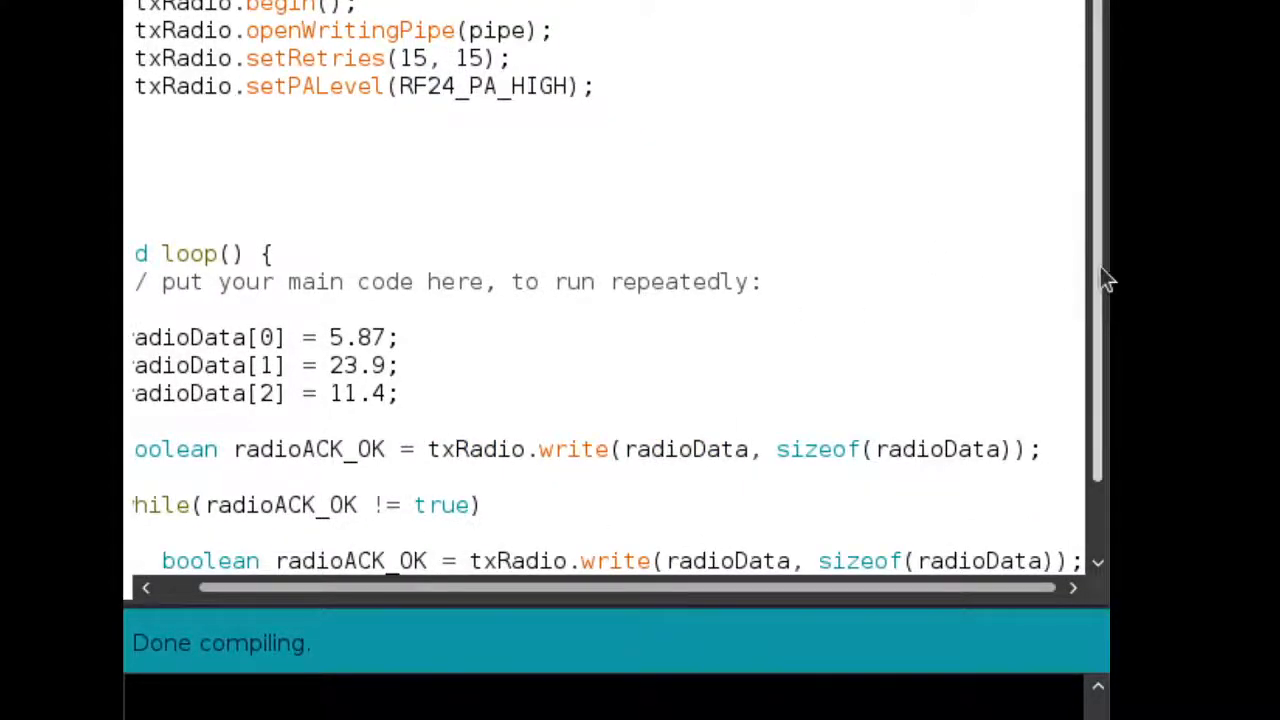
{"action": "scroll", "scroll_direction": "down", "scroll_amount": 3}
{"action": "type", "text": "}"}
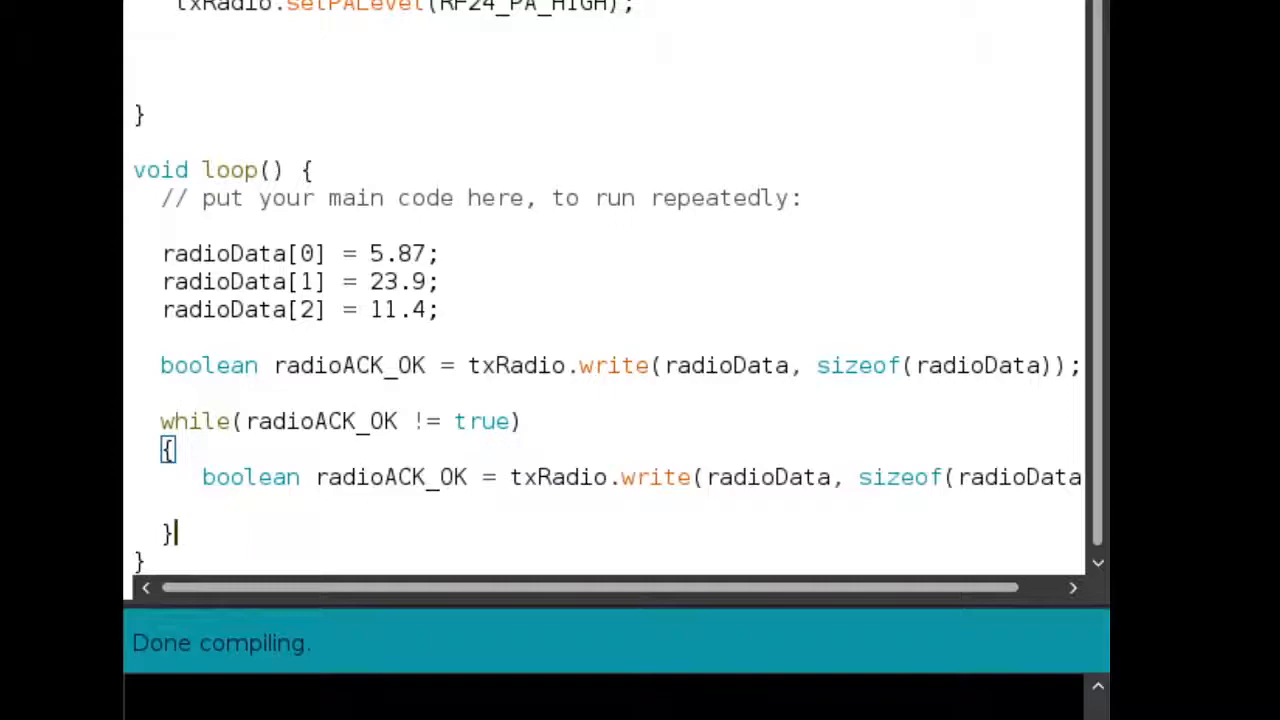
{"action": "left_click_drag", "start_coordinate": [160, 420], "coordinate": [190, 505]}
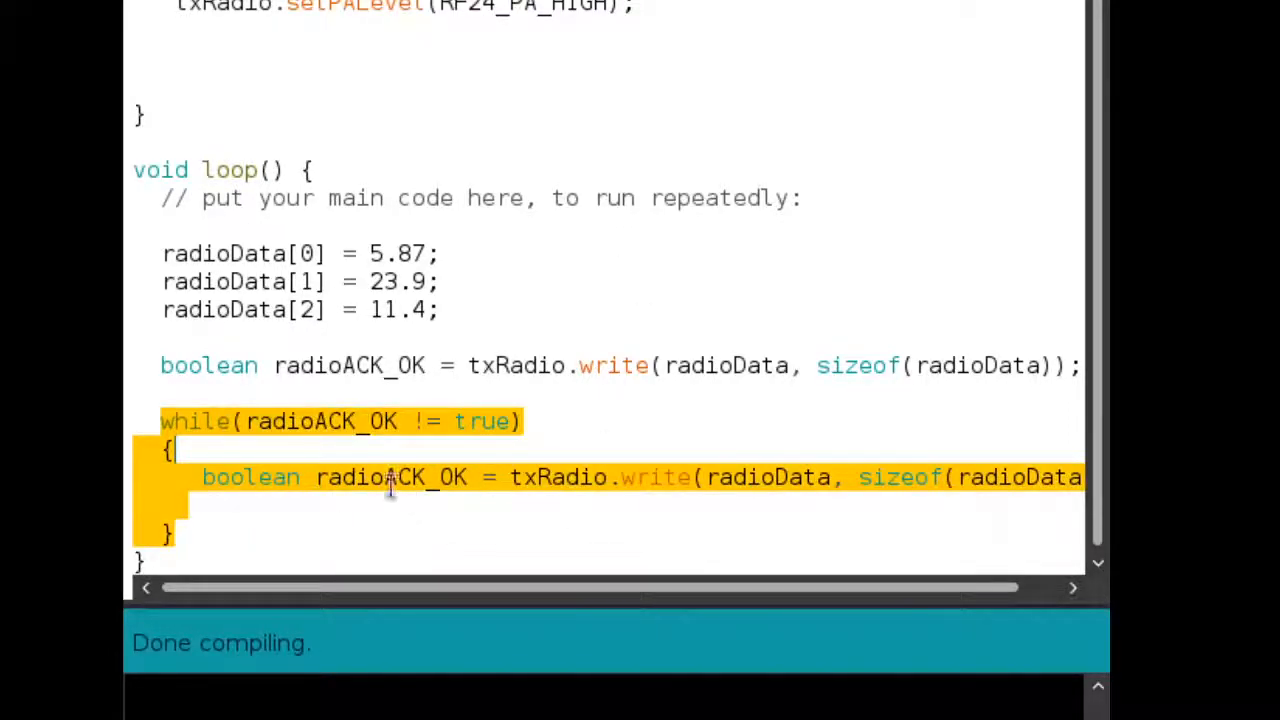
{"action": "left_click", "coordinate": [304, 525]}
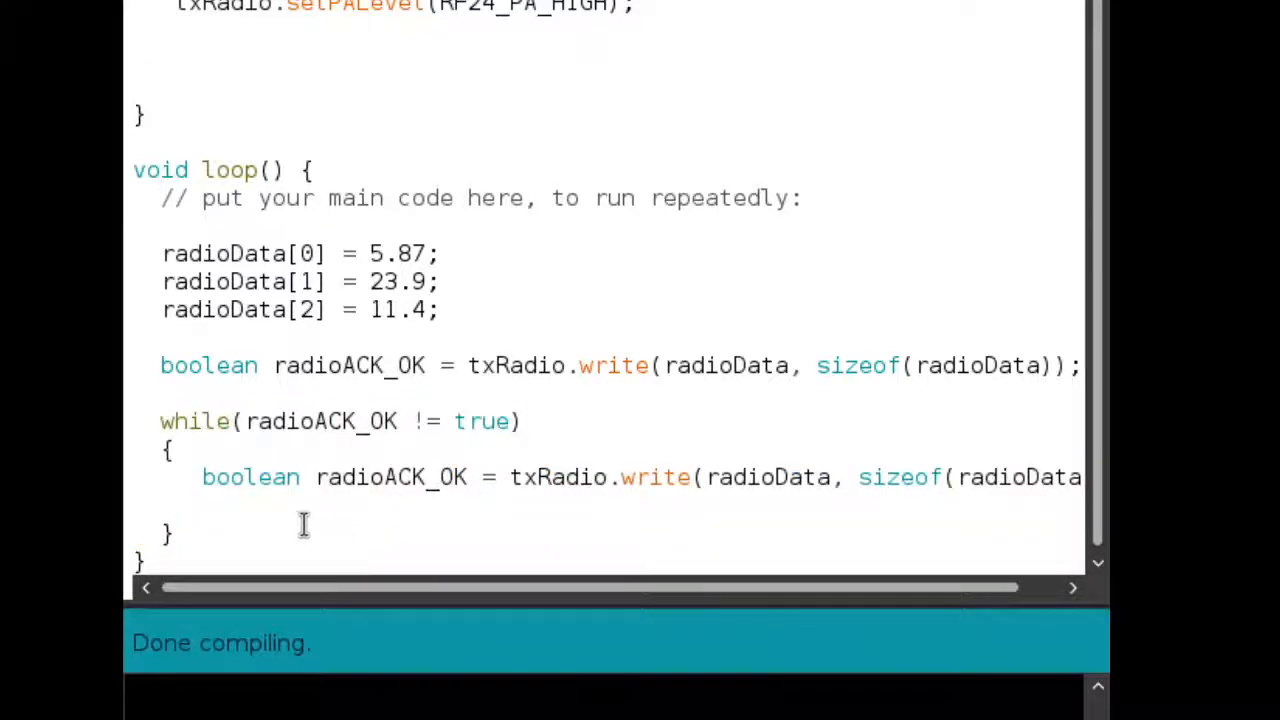
{"action": "left_click_drag", "start_coordinate": [160, 420], "coordinate": [940, 505]}
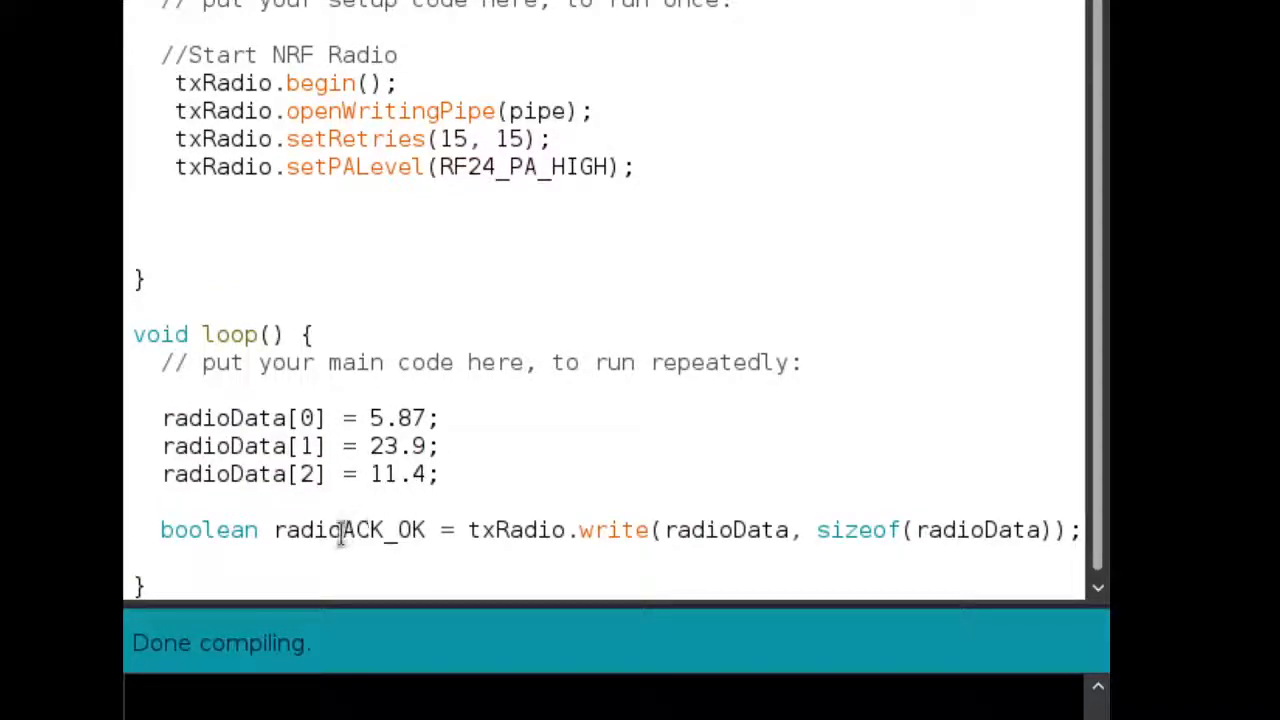
Select the blank lines at the end of setup for removal
{"action": "double_click", "coordinate": [345, 530]}
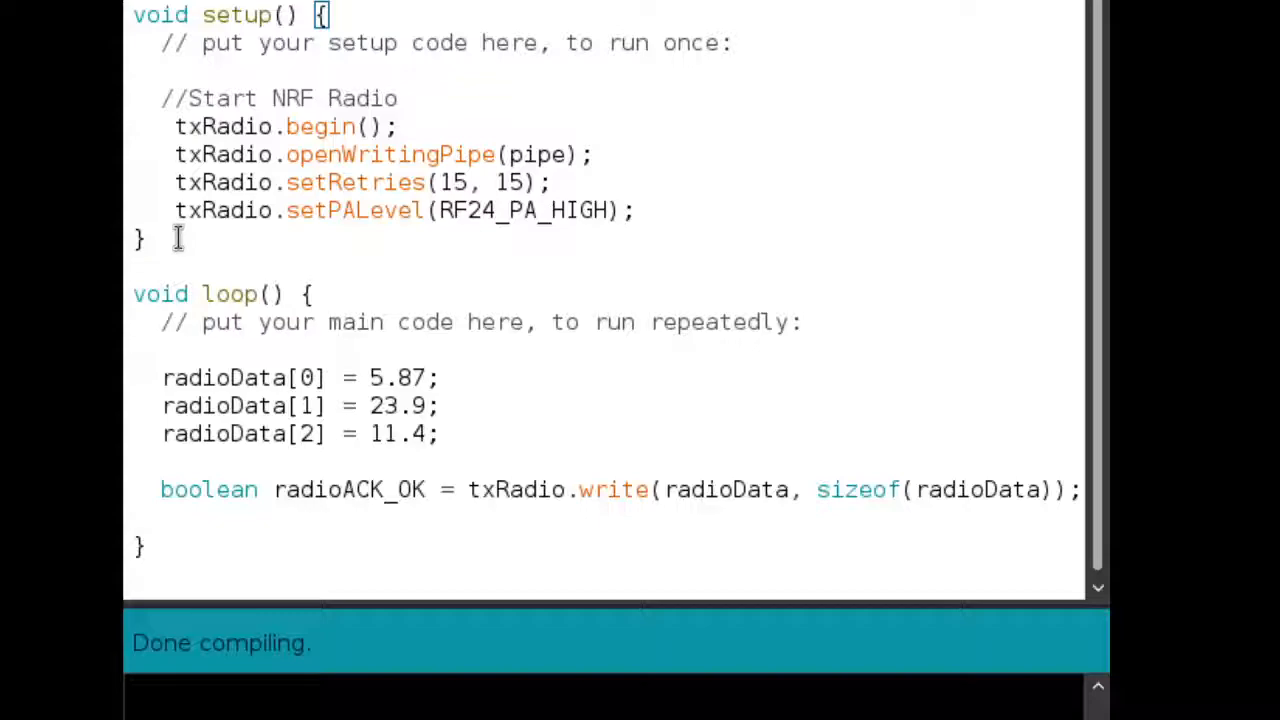
{"action": "mouse_move", "coordinate": [408, 285]}
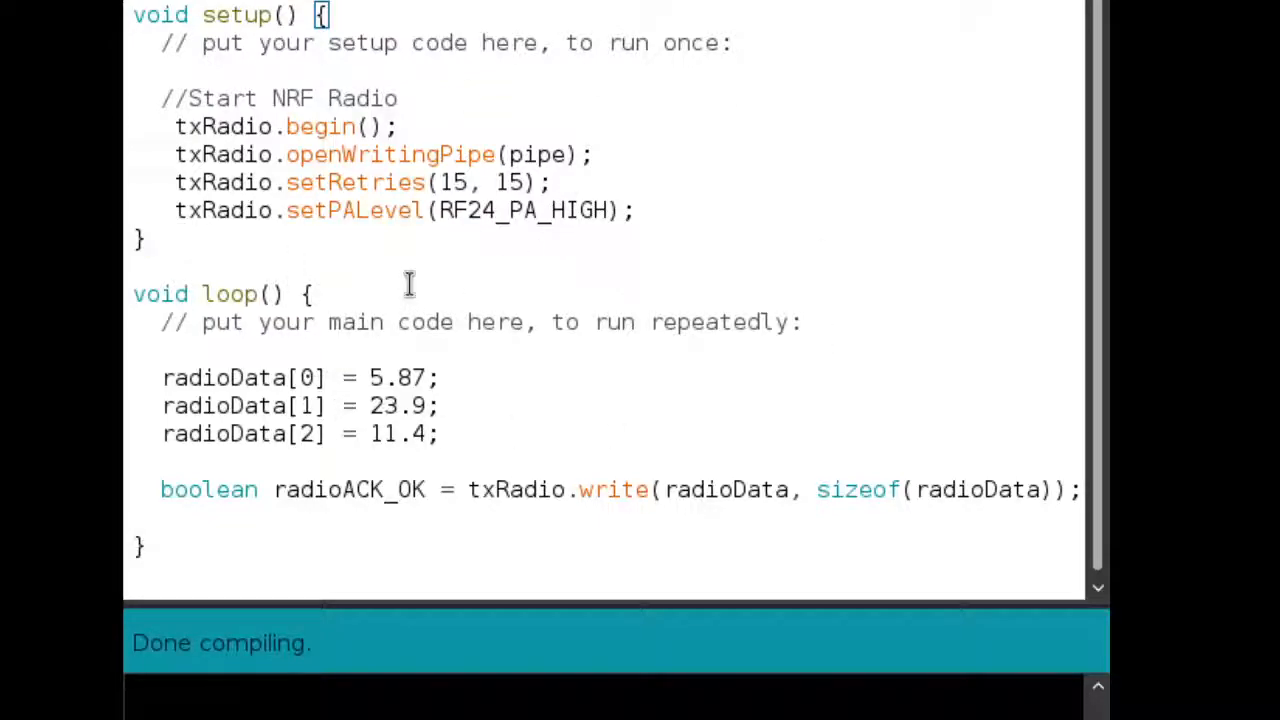